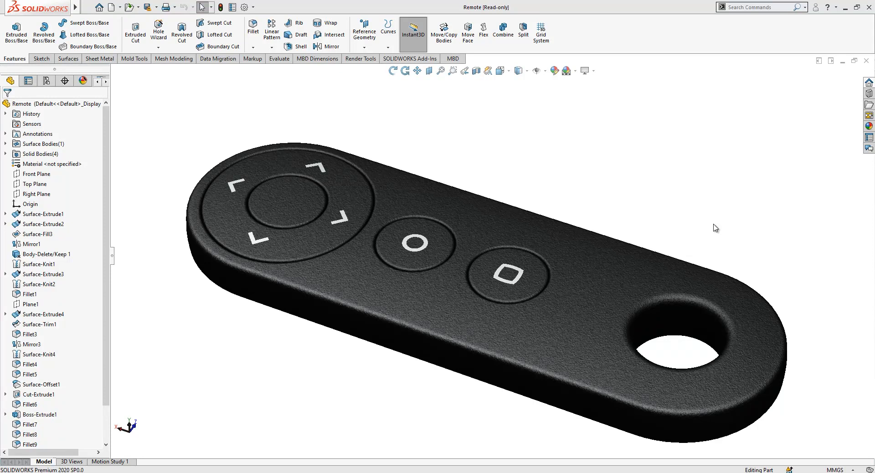
{"action": "mouse_move", "coordinate": [724, 232]}
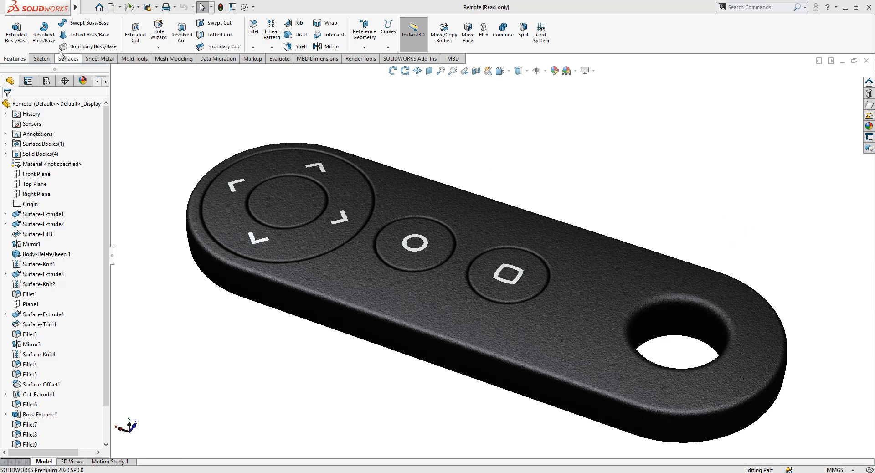
Open the New SOLIDWORKS Document dialog over the finished remote model
{"action": "left_click", "coordinate": [113, 7]}
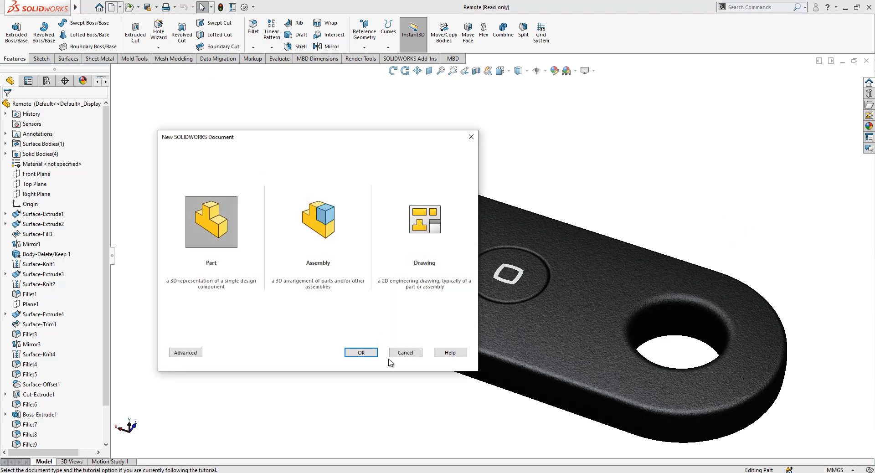
Create a new blank part and start a sketch on the Top Plane
{"action": "left_click", "coordinate": [361, 352]}
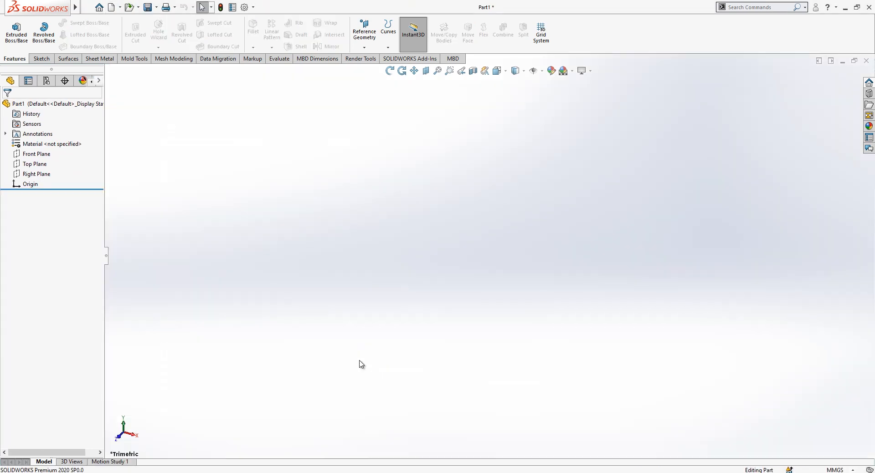
{"action": "left_click", "coordinate": [33, 163]}
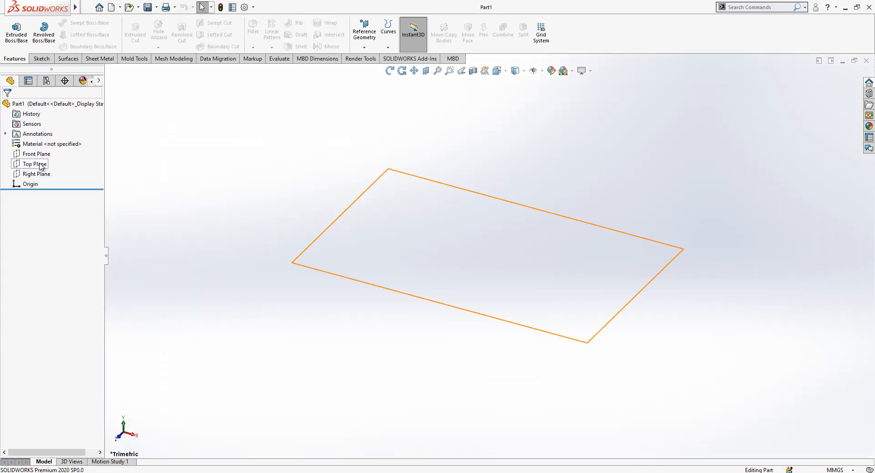
{"action": "left_click", "coordinate": [36, 164]}
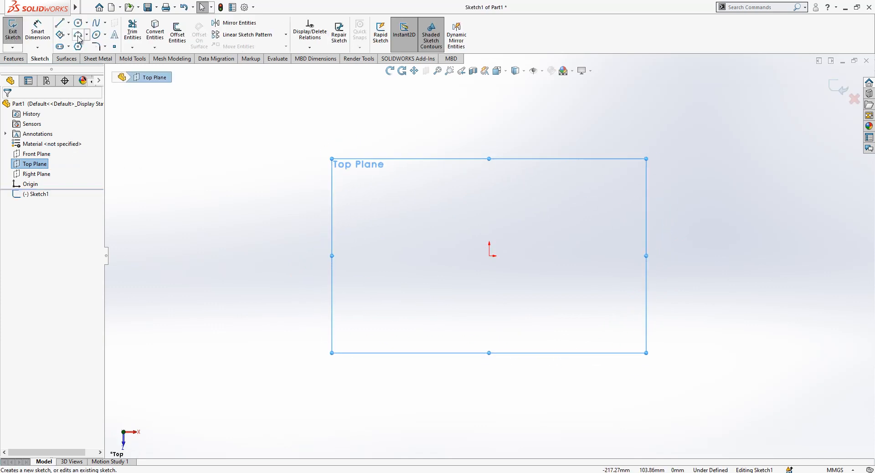
Draw a straight slot centred on the origin, 125 mm long with 30 mm end radius
{"action": "left_click", "coordinate": [77, 38]}
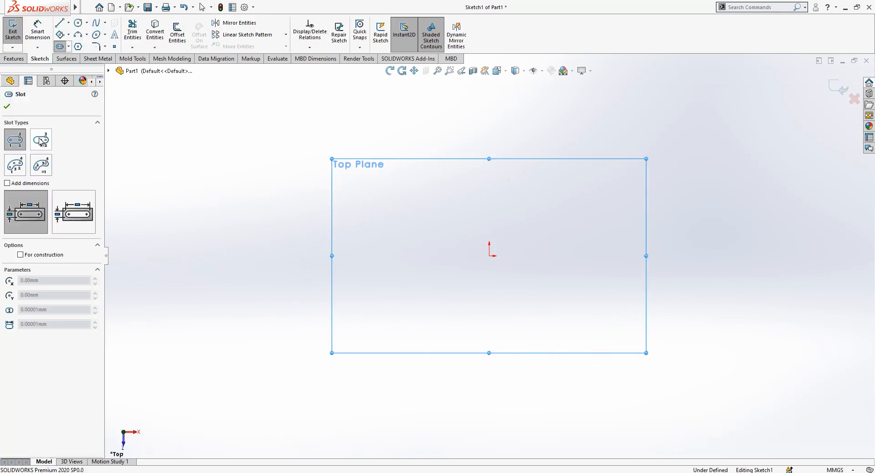
{"action": "left_click", "coordinate": [40, 140]}
{"action": "type", "text": "1"}
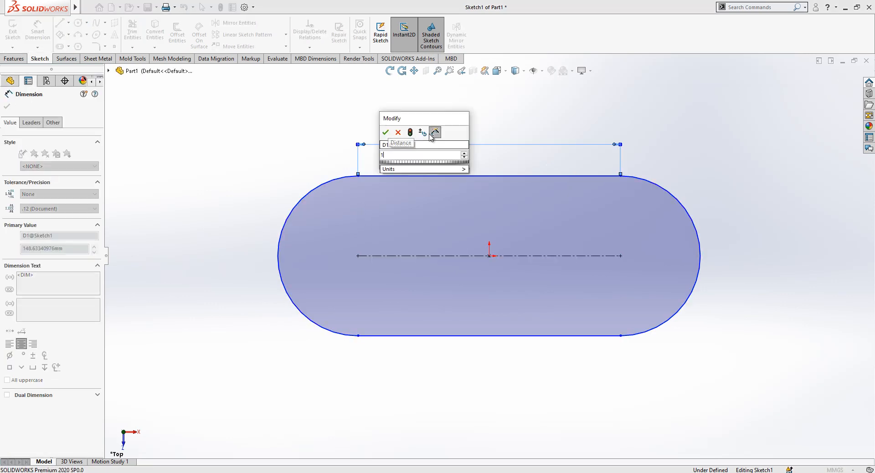
{"action": "left_click", "coordinate": [385, 133]}
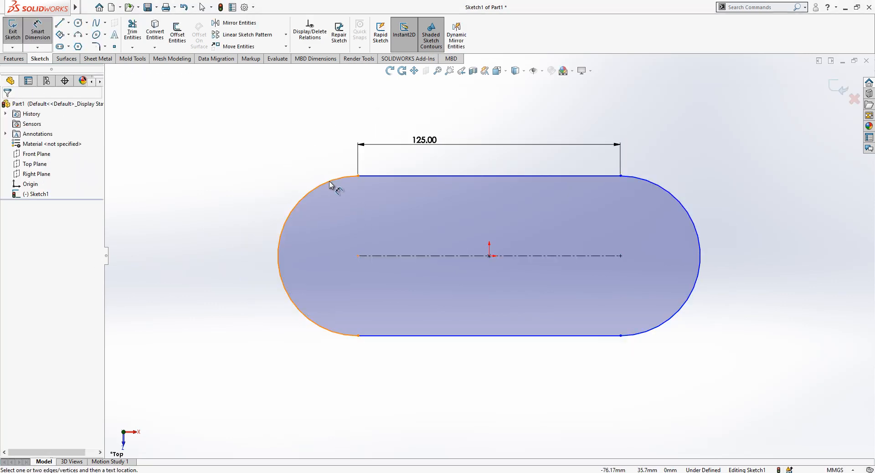
{"action": "left_click", "coordinate": [317, 179]}
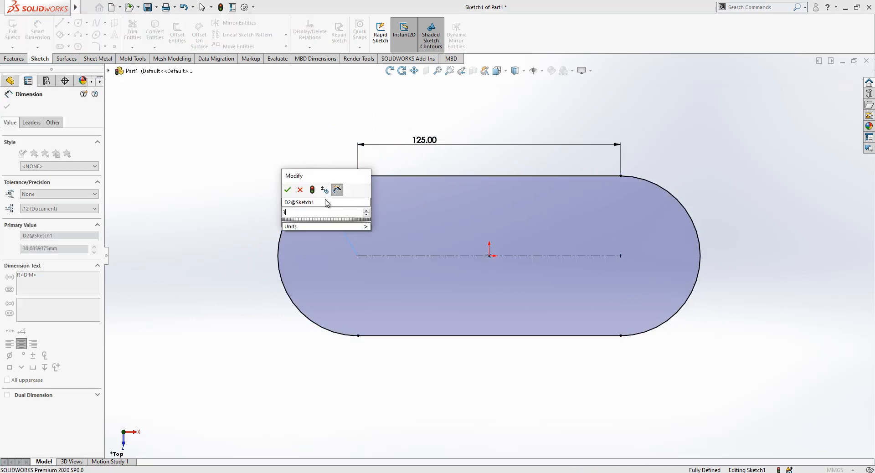
{"action": "left_click", "coordinate": [288, 190]}
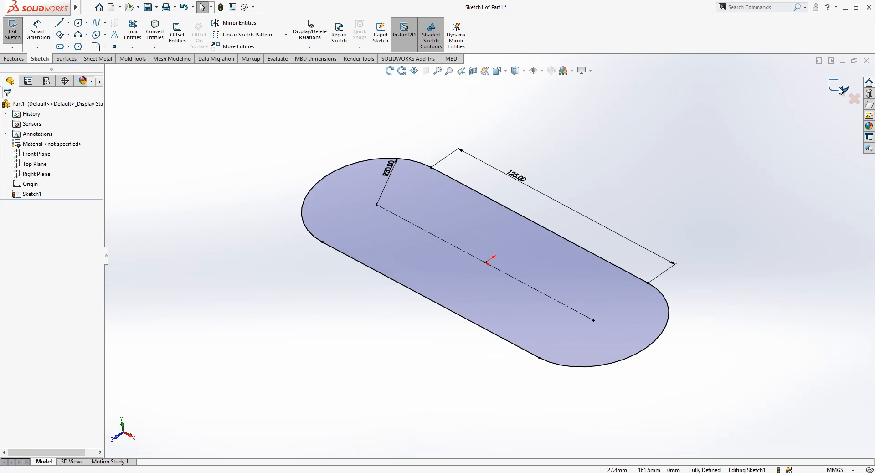
Exit the slot sketch and extrude it as a 10 mm surface with 80° outward draft
{"action": "left_click", "coordinate": [835, 88]}
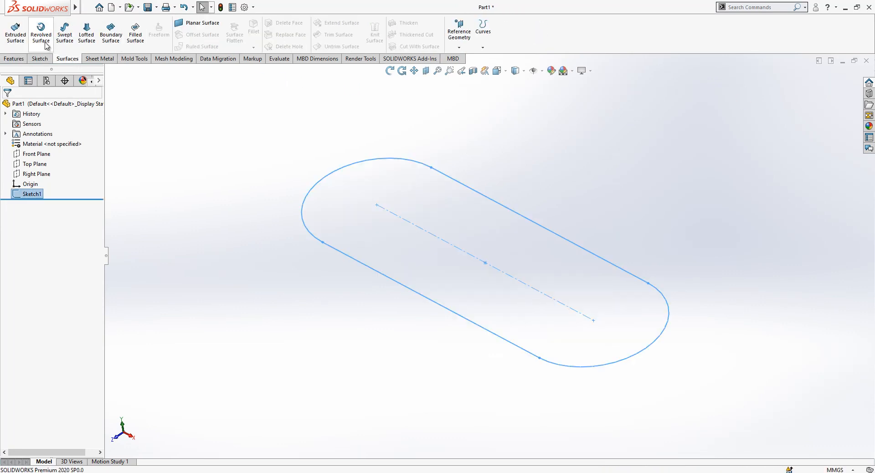
{"action": "left_click", "coordinate": [15, 32]}
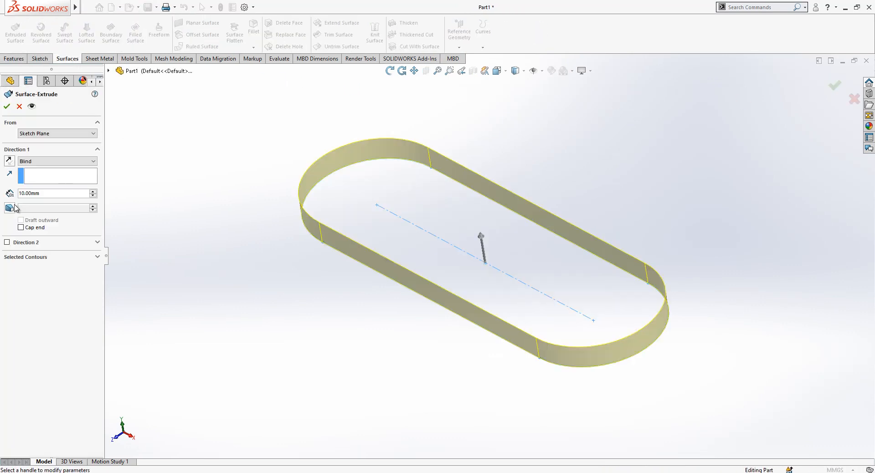
{"action": "left_click", "coordinate": [8, 208]}
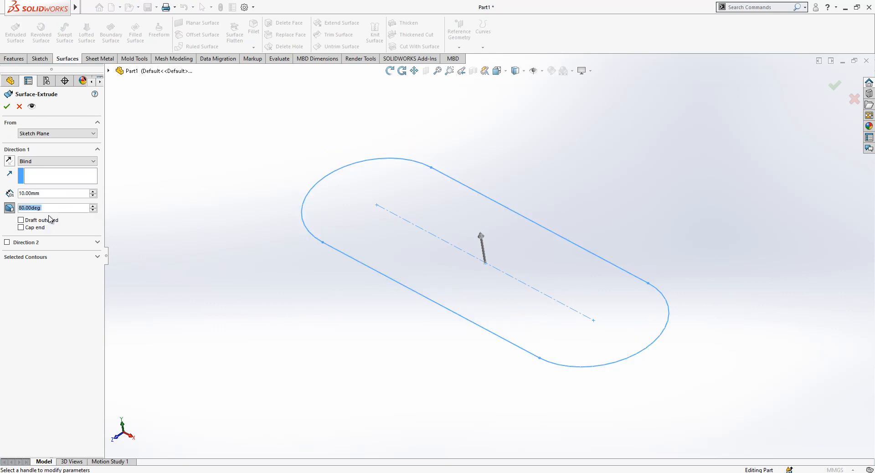
{"action": "left_click", "coordinate": [22, 219]}
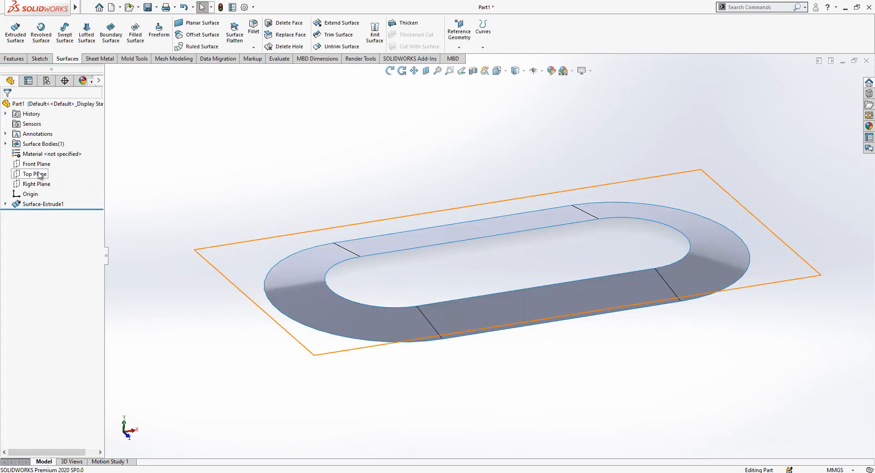
Sketch a flat spline arch on the Right Plane across the band's top
{"action": "left_click", "coordinate": [37, 183]}
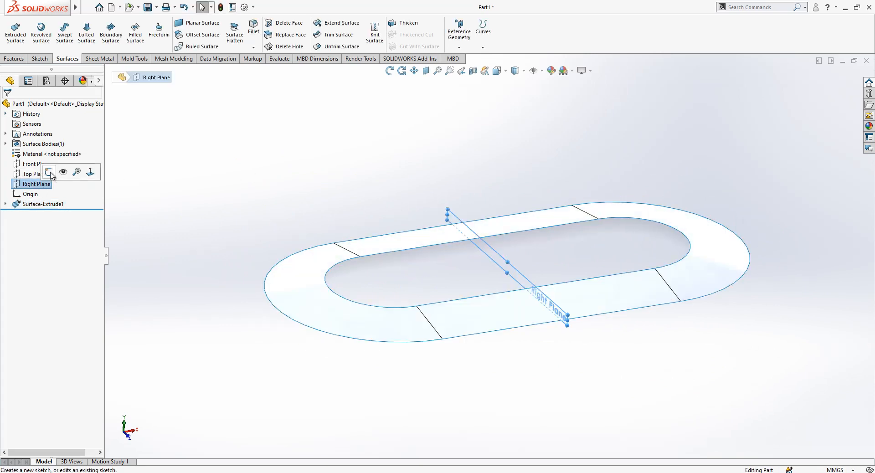
{"action": "left_click", "coordinate": [50, 172]}
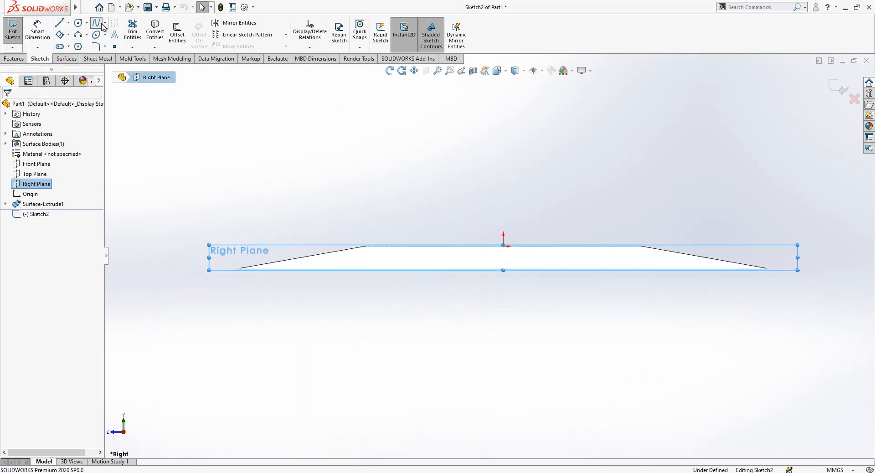
{"action": "left_click", "coordinate": [95, 23]}
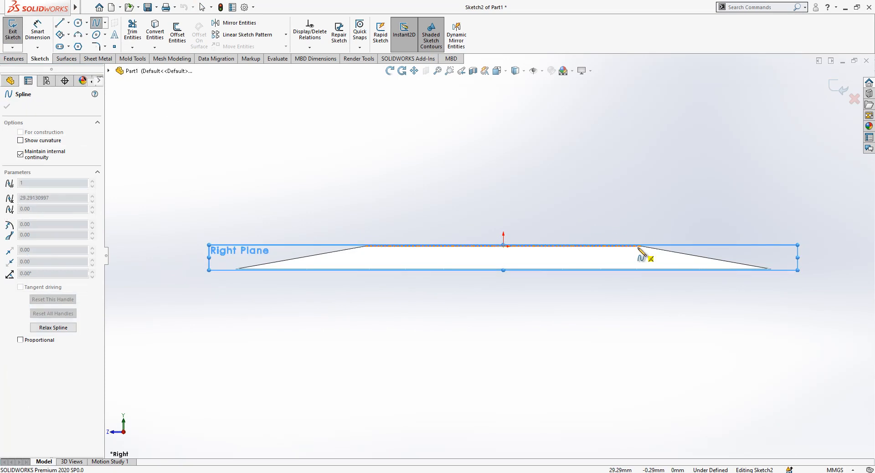
{"action": "left_click", "coordinate": [640, 246]}
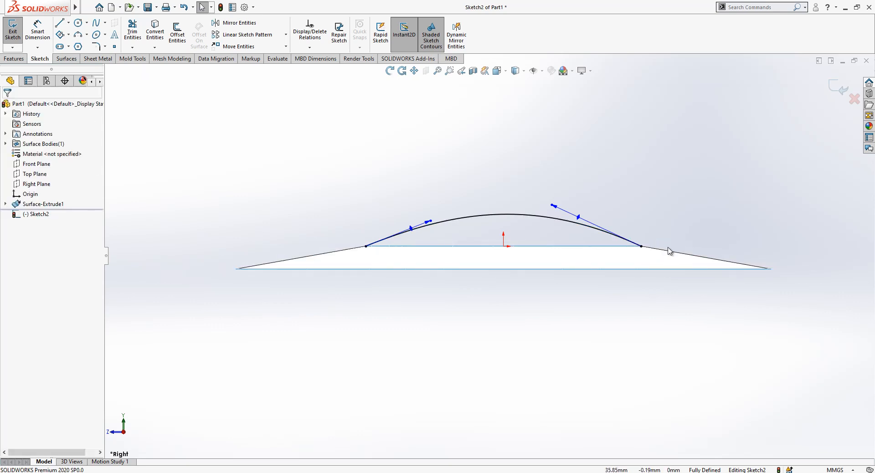
{"action": "left_click", "coordinate": [703, 262]}
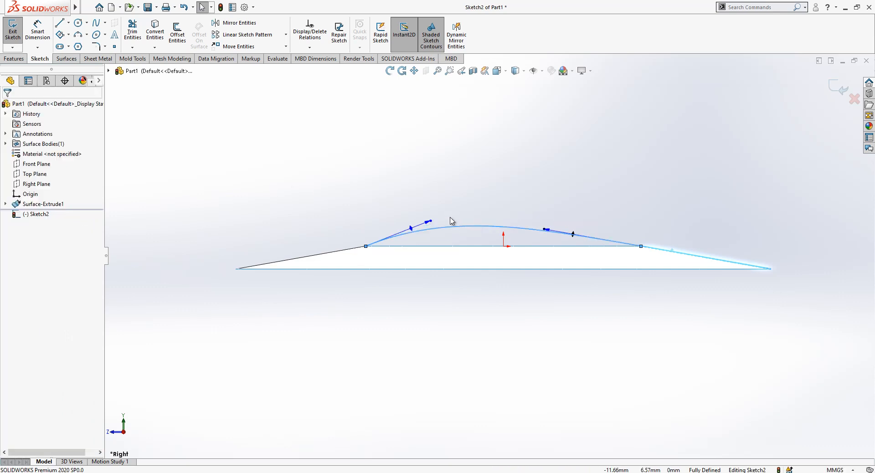
{"action": "left_click", "coordinate": [430, 223]}
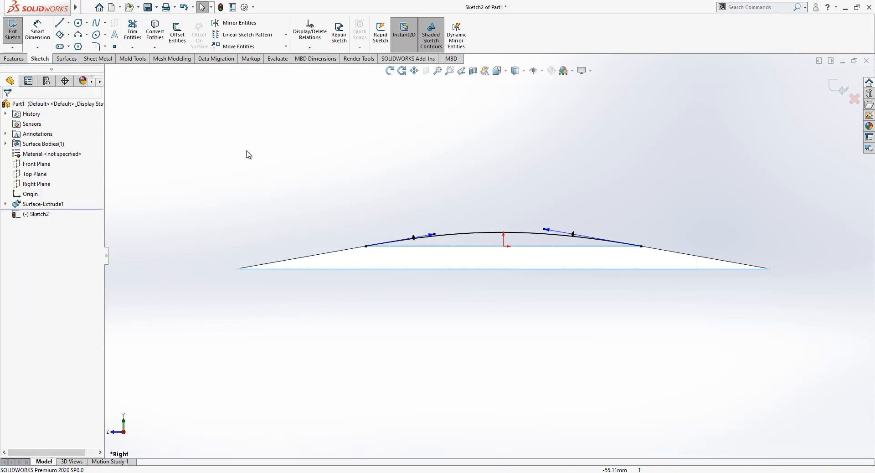
Dimension both spline tangent handles to 50
{"action": "left_click", "coordinate": [435, 234]}
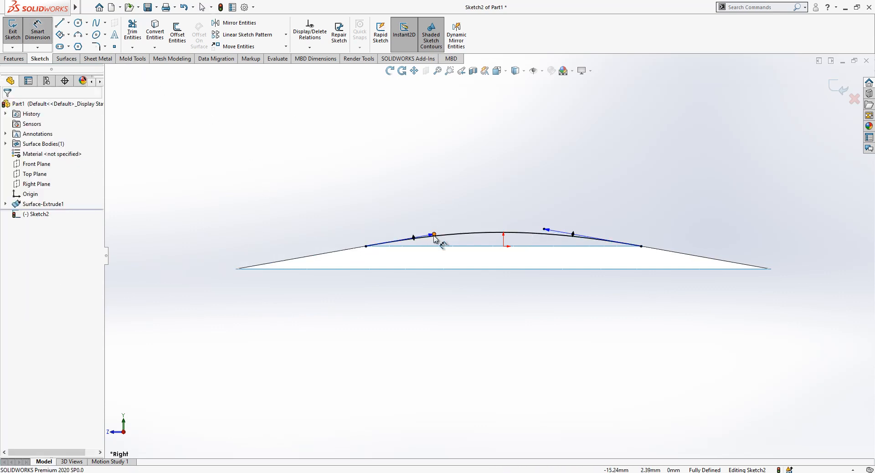
{"action": "left_click", "coordinate": [413, 236]}
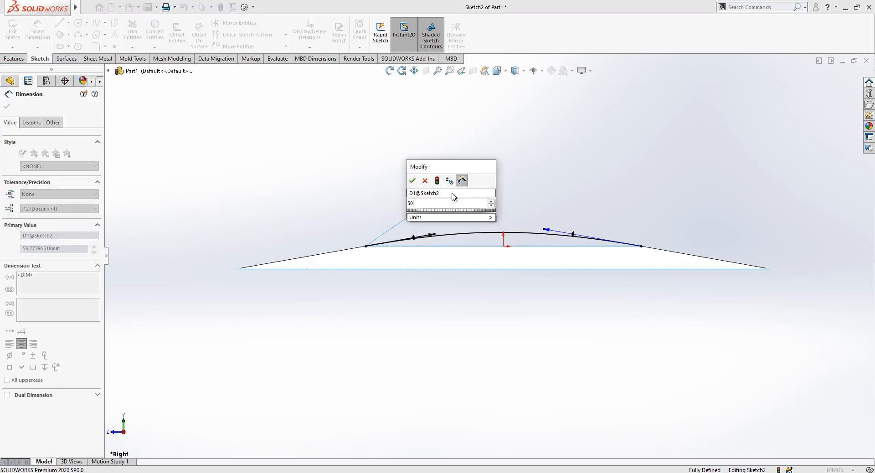
{"action": "left_click", "coordinate": [413, 181]}
{"action": "type", "text": "50"}
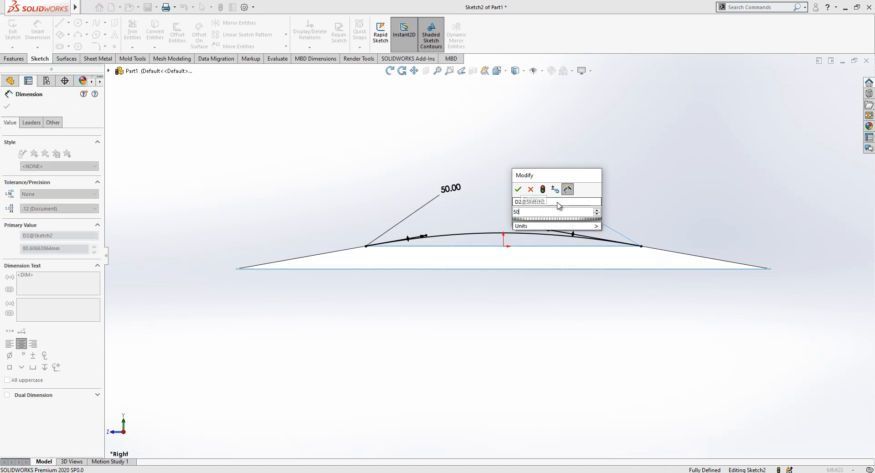
{"action": "left_click", "coordinate": [517, 189]}
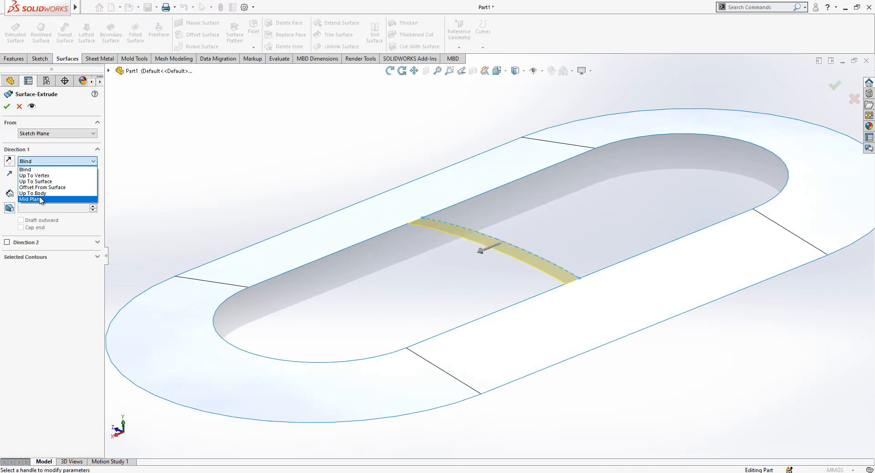
Extrude the arched spline Mid Plane into a surface strip bridging the band
{"action": "left_click", "coordinate": [30, 200]}
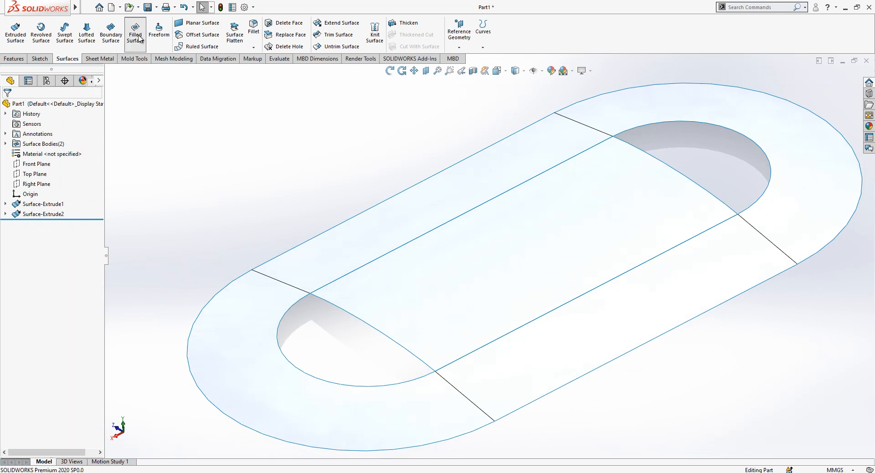
Patch one rounded end with a filled surface, tangent along all its boundary edges
{"action": "left_click", "coordinate": [134, 32]}
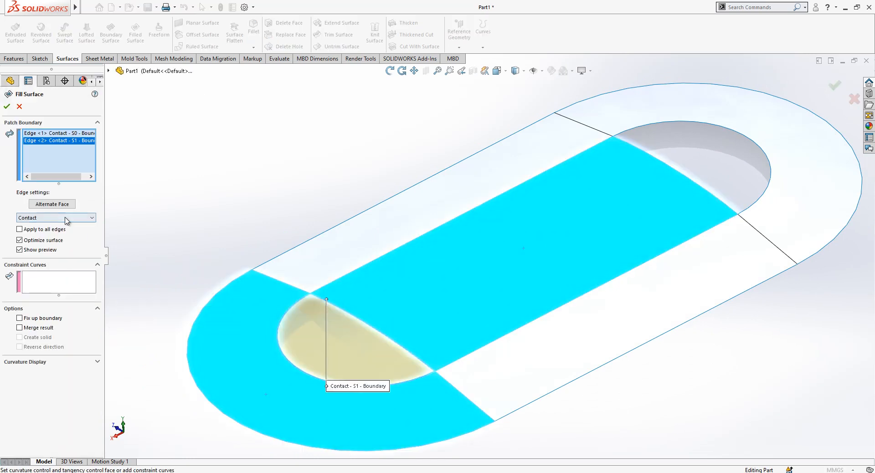
{"action": "left_click", "coordinate": [55, 217]}
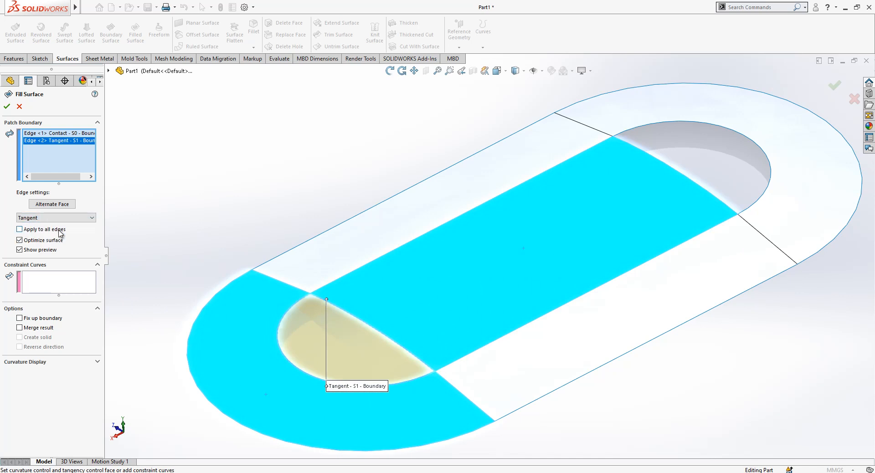
{"action": "left_click", "coordinate": [20, 229]}
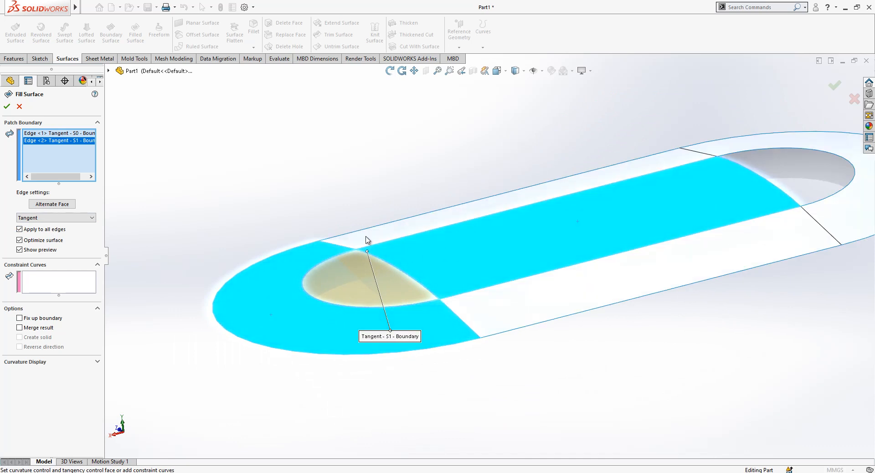
{"action": "mouse_move", "coordinate": [423, 239]}
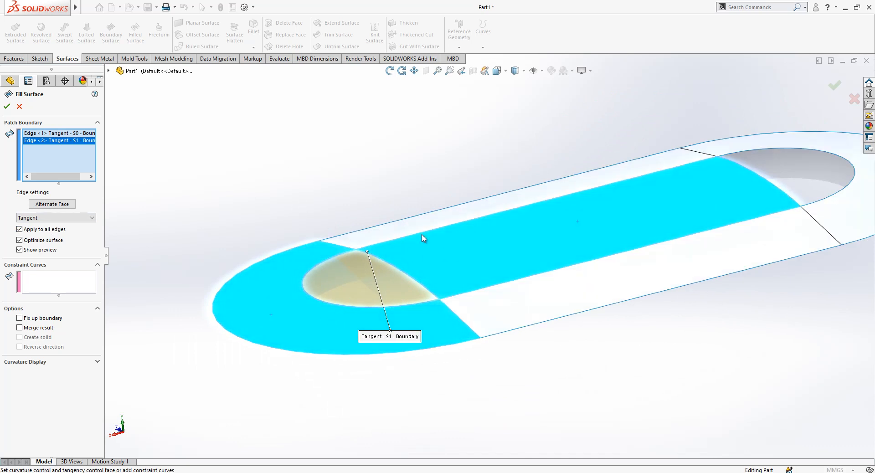
{"action": "mouse_move", "coordinate": [11, 126]}
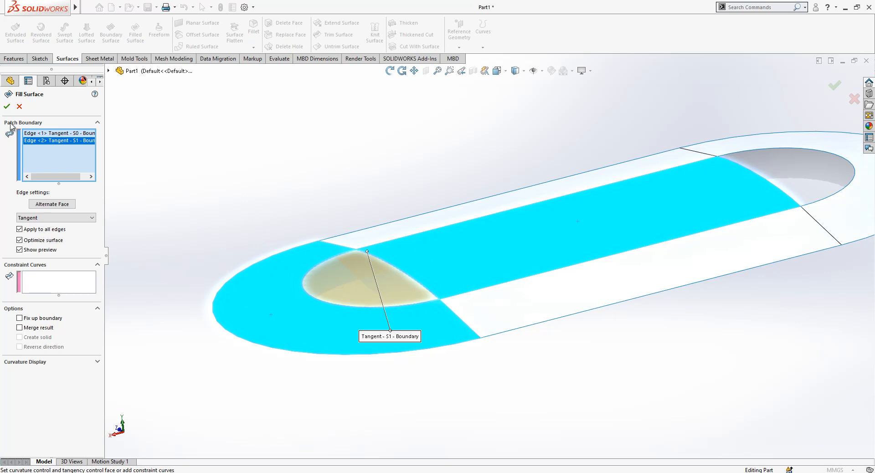
{"action": "left_click", "coordinate": [6, 106]}
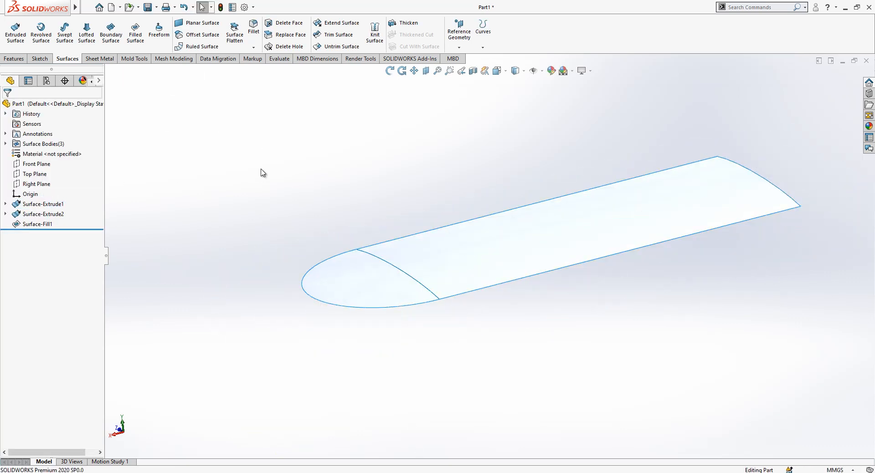
{"action": "left_click", "coordinate": [36, 174]}
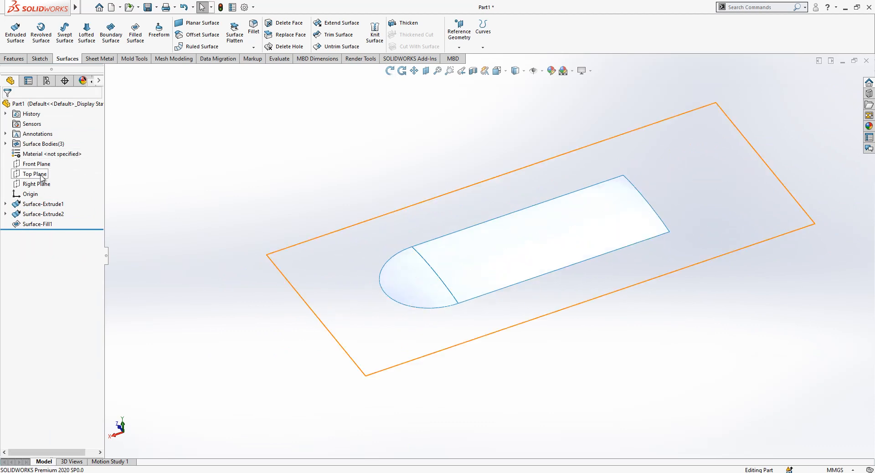
Mirror the filled surface body across the Right Plane to close the opposite end
{"action": "left_click", "coordinate": [35, 184]}
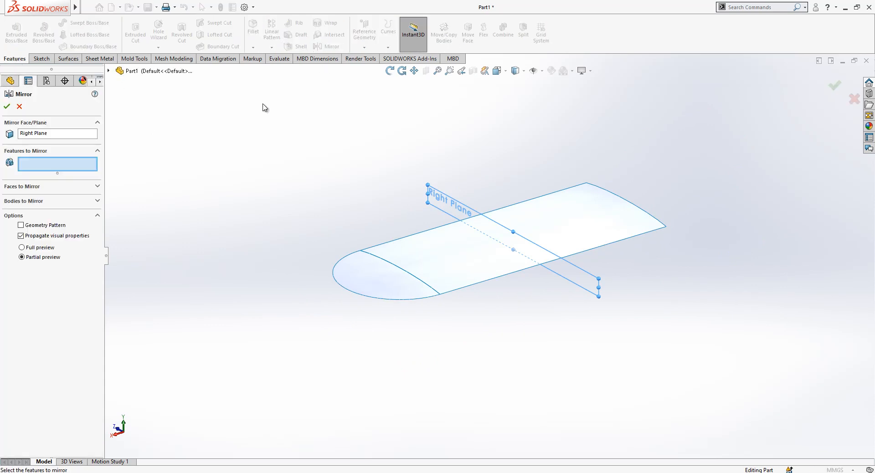
{"action": "left_click", "coordinate": [23, 179]}
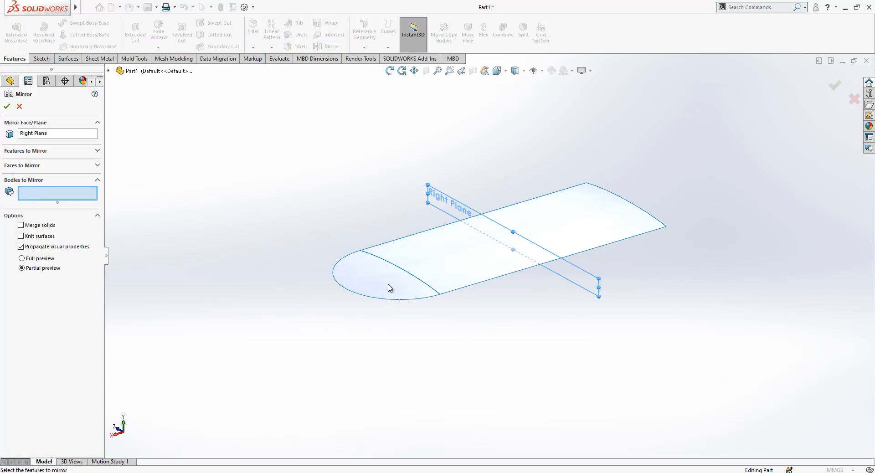
{"action": "left_click", "coordinate": [6, 107]}
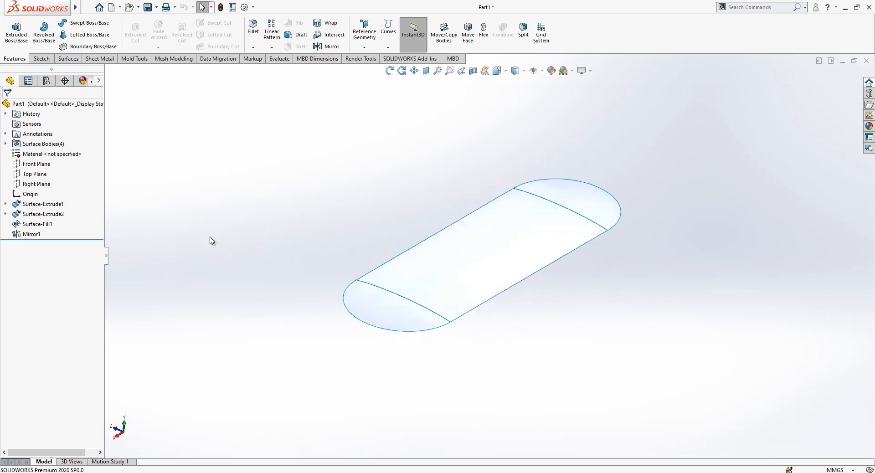
{"action": "left_click", "coordinate": [5, 204]}
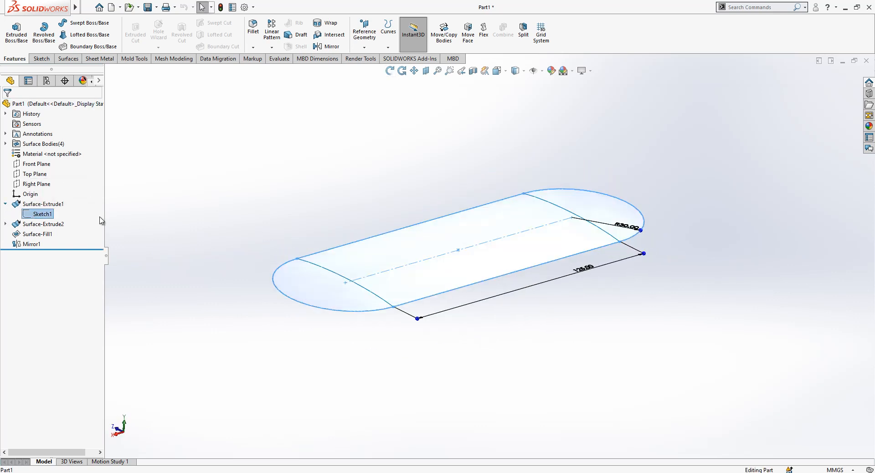
Extrude Sketch1 into a 6 mm side wall surface with 5° outward draft
{"action": "left_click", "coordinate": [67, 59]}
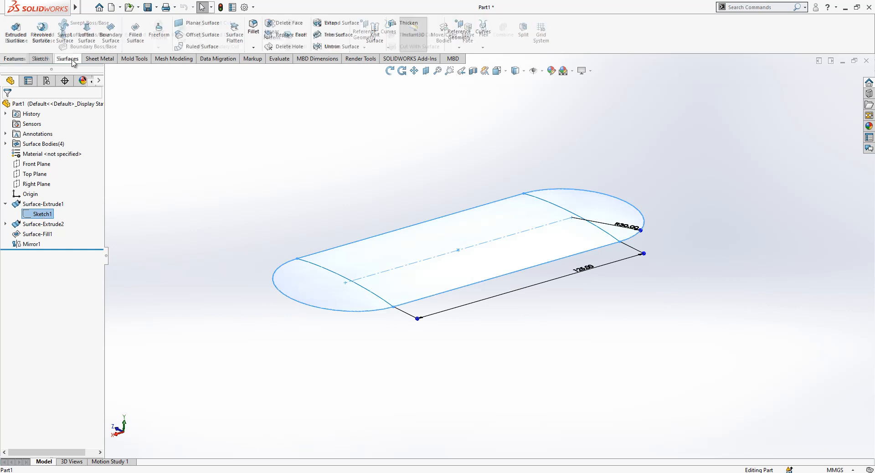
{"action": "left_click", "coordinate": [15, 32]}
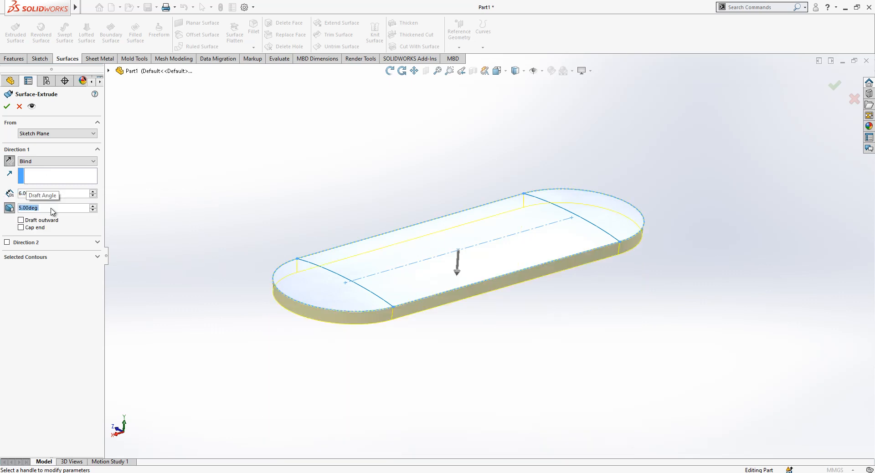
{"action": "left_click", "coordinate": [21, 220]}
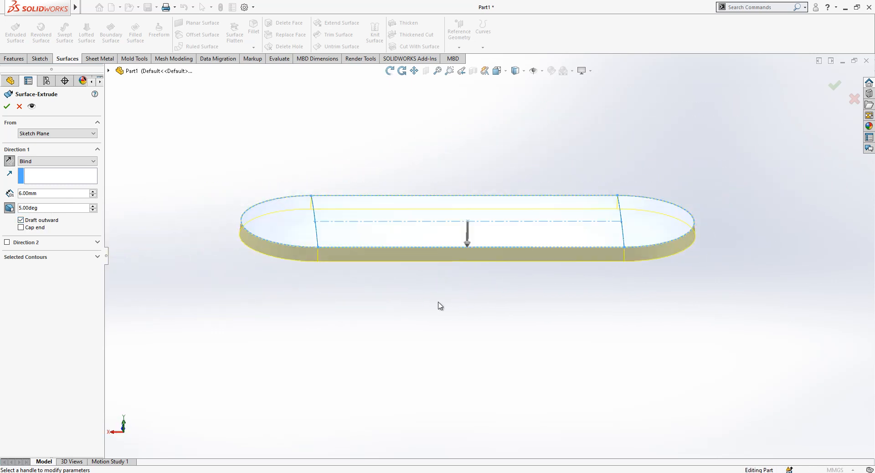
{"action": "left_click", "coordinate": [5, 106]}
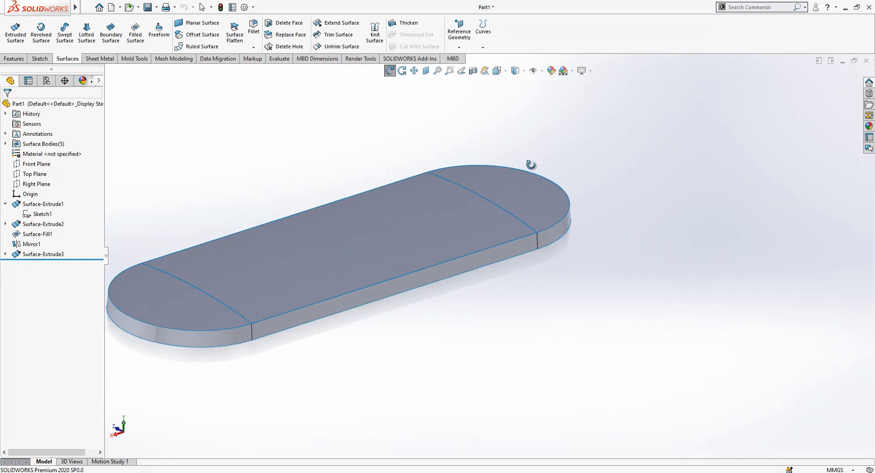
{"action": "left_click", "coordinate": [34, 173]}
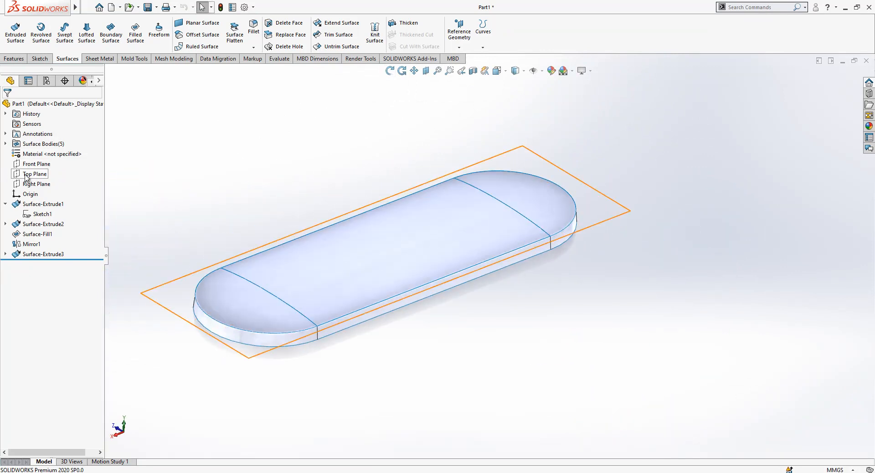
{"action": "left_click", "coordinate": [34, 174]}
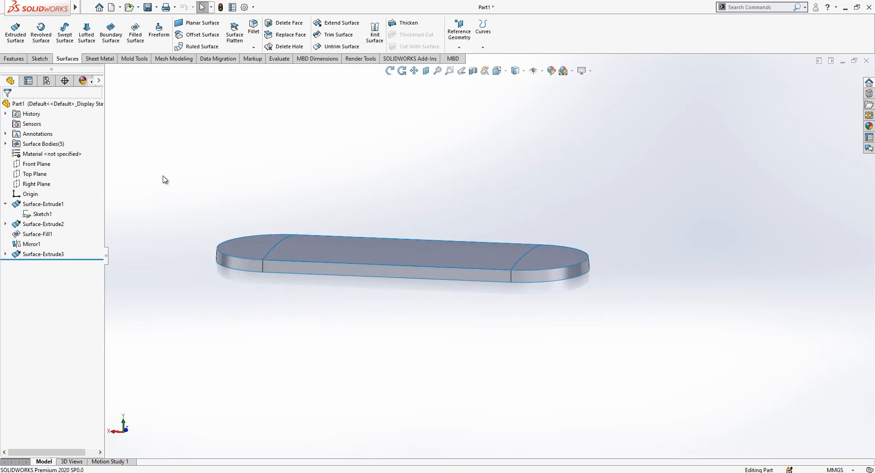
Add Plane1 parallel to Top Plane at the wall's bottom and sketch a circle near the right end
{"action": "left_click", "coordinate": [35, 184]}
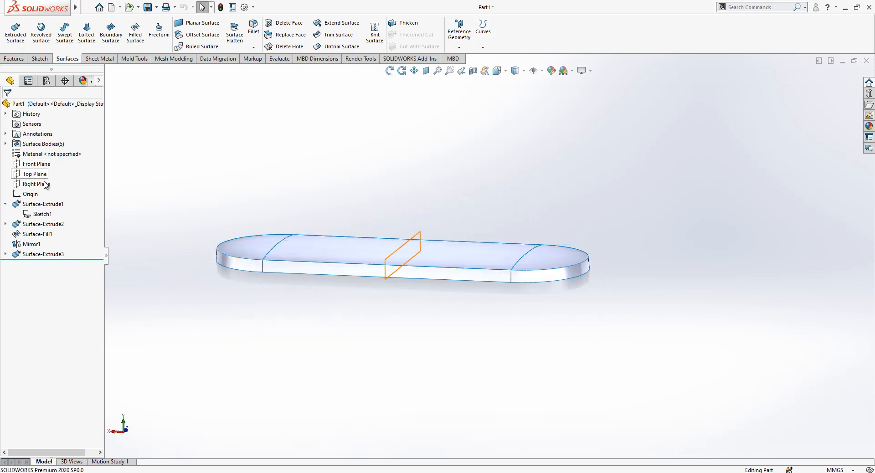
{"action": "left_click", "coordinate": [35, 174]}
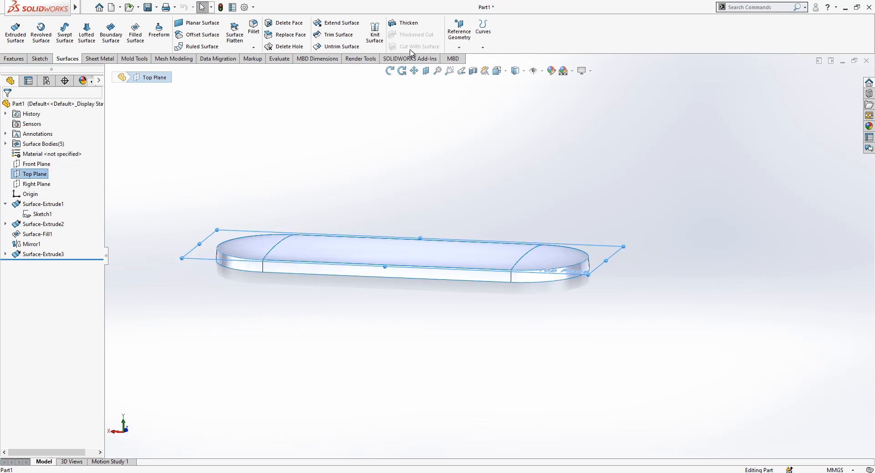
{"action": "left_click", "coordinate": [459, 28]}
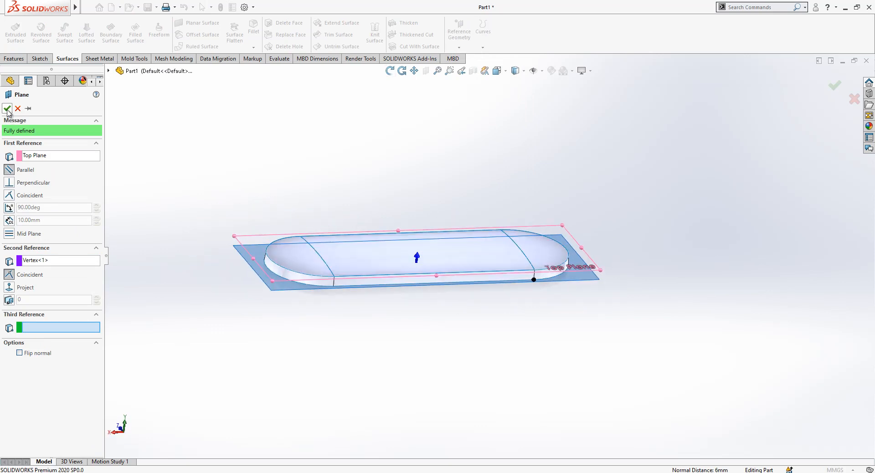
{"action": "left_click", "coordinate": [7, 108]}
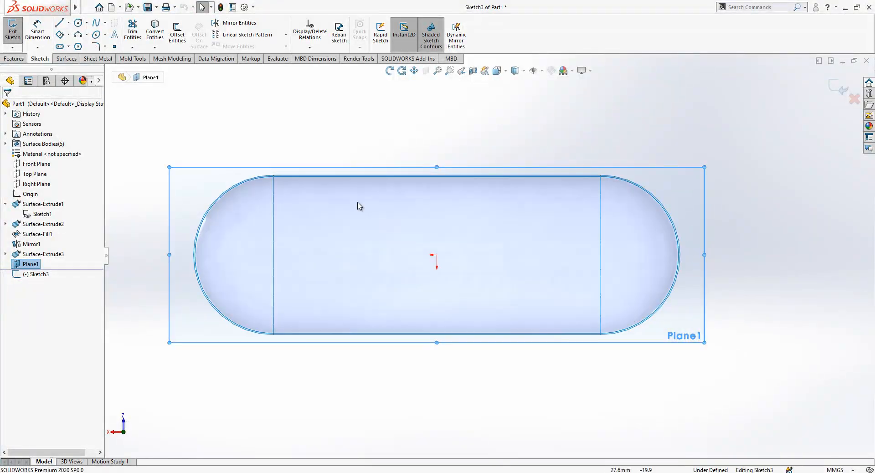
{"action": "left_click", "coordinate": [77, 22]}
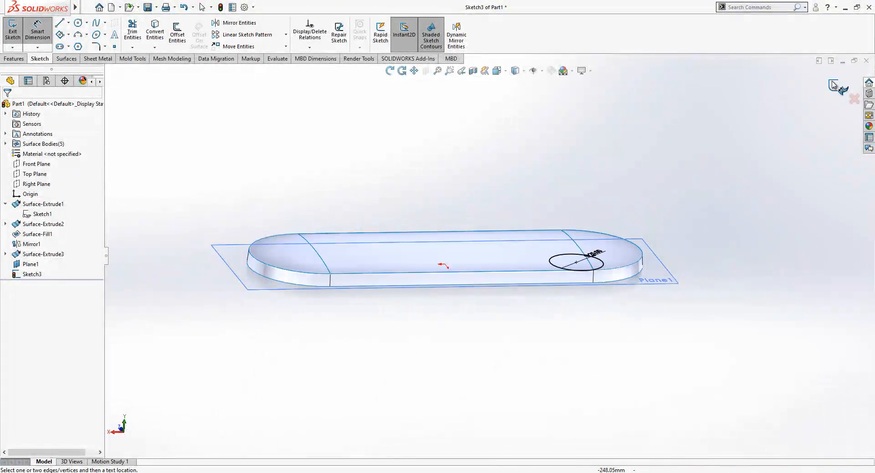
{"action": "left_click", "coordinate": [12, 30]}
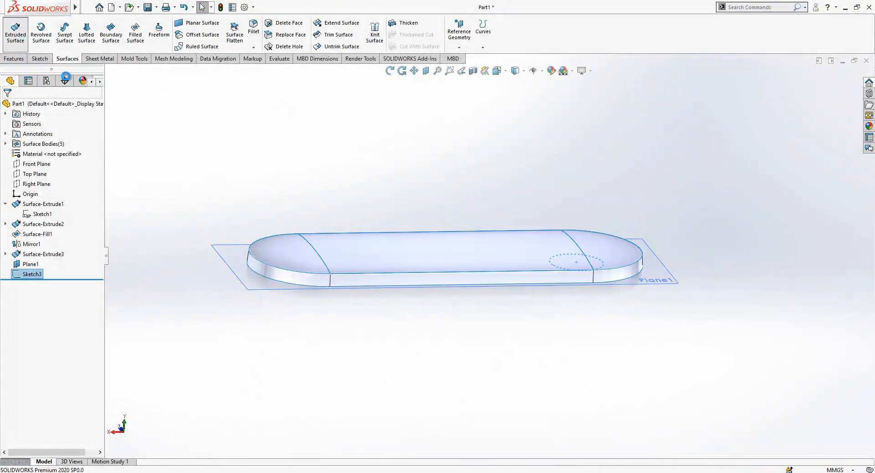
Extrude the circle sketch 25 mm into a tube surface with 5° outward draft
{"action": "left_click", "coordinate": [15, 31]}
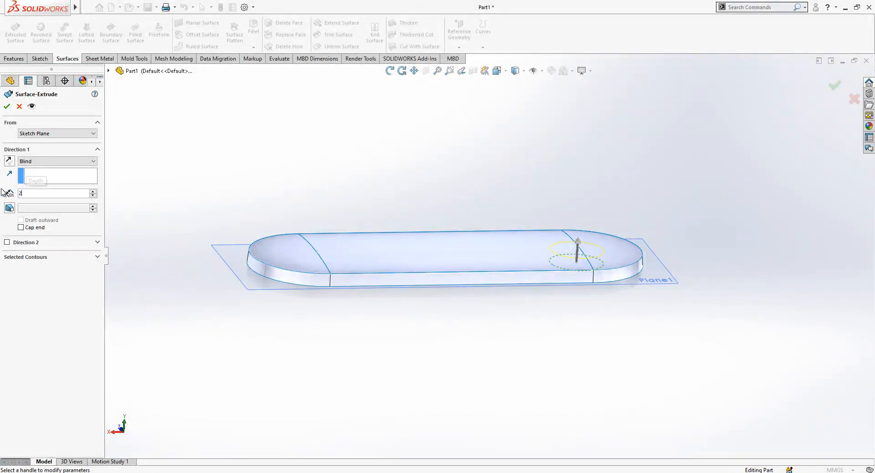
{"action": "left_click", "coordinate": [22, 219]}
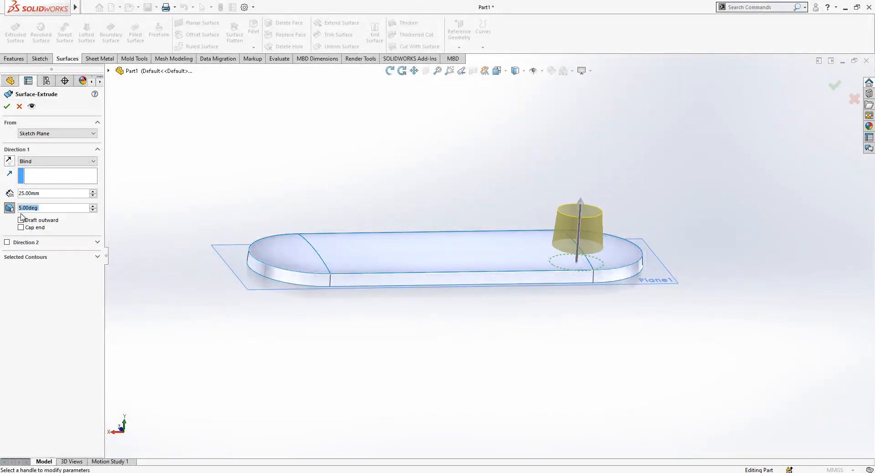
{"action": "left_click", "coordinate": [21, 220]}
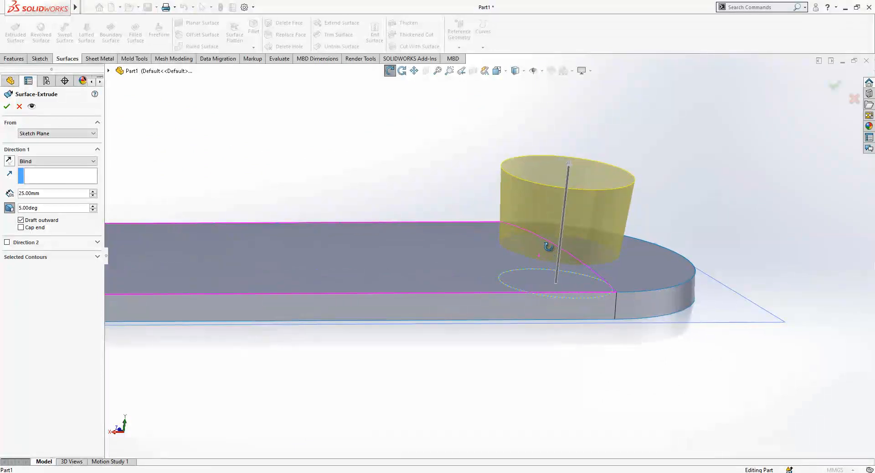
{"action": "left_click", "coordinate": [7, 107]}
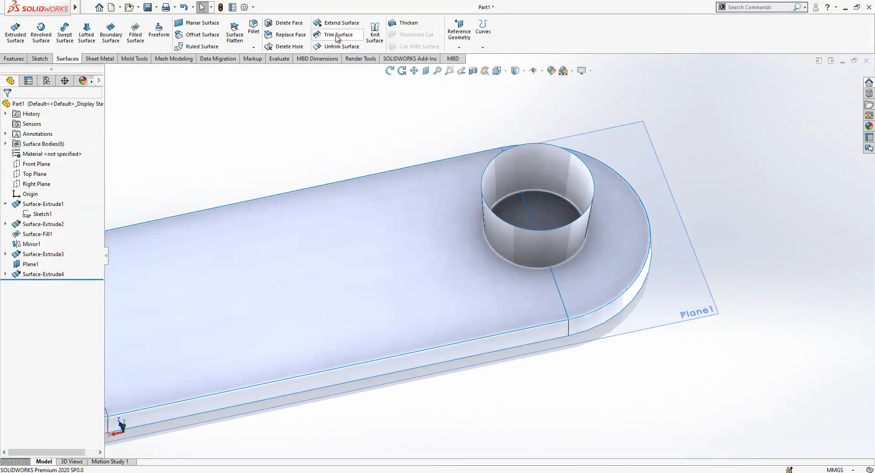
Mutually trim Surface-Extrude4, Mirror1 and Surface-Extrude2 into a hole, then select Surface-Extrude1 for deletion
{"action": "left_click", "coordinate": [337, 35]}
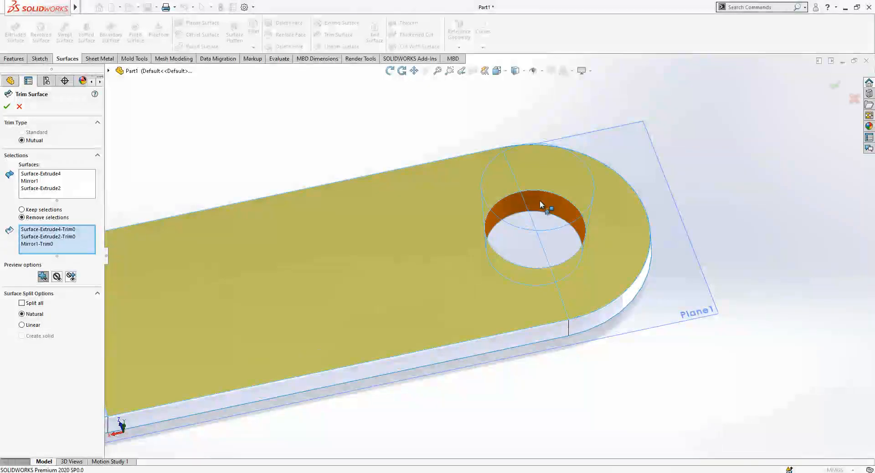
{"action": "left_click", "coordinate": [5, 107]}
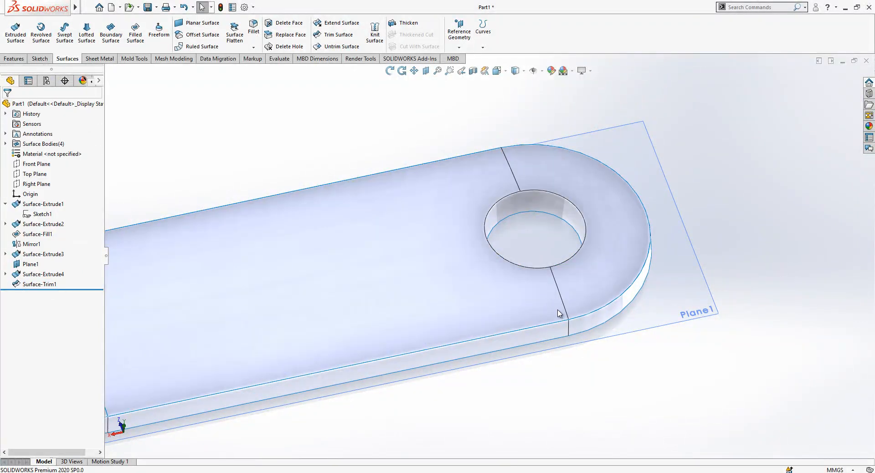
{"action": "left_click", "coordinate": [39, 284]}
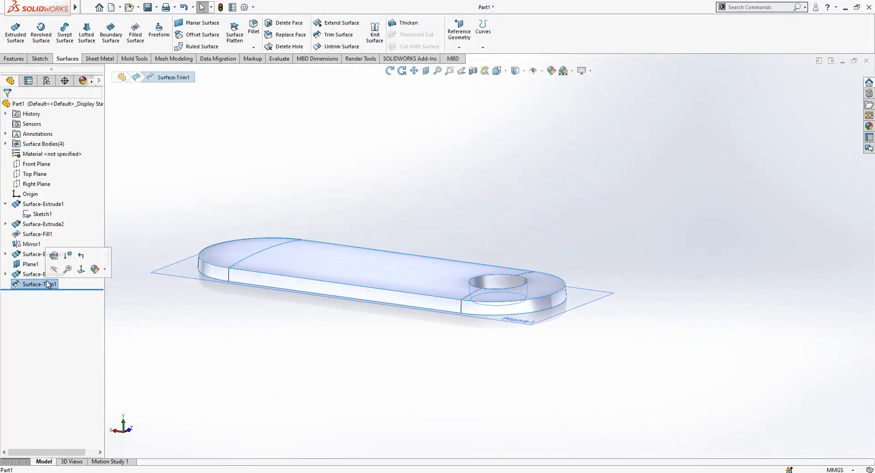
{"action": "double_click", "coordinate": [37, 284]}
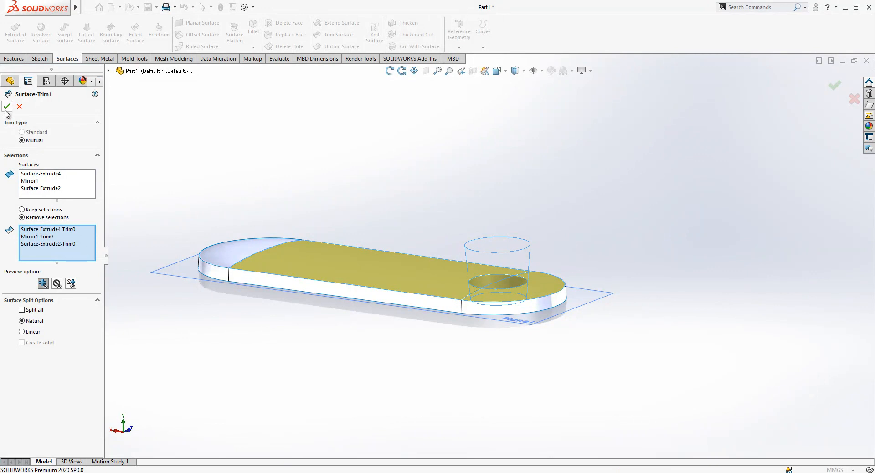
{"action": "left_click", "coordinate": [7, 106]}
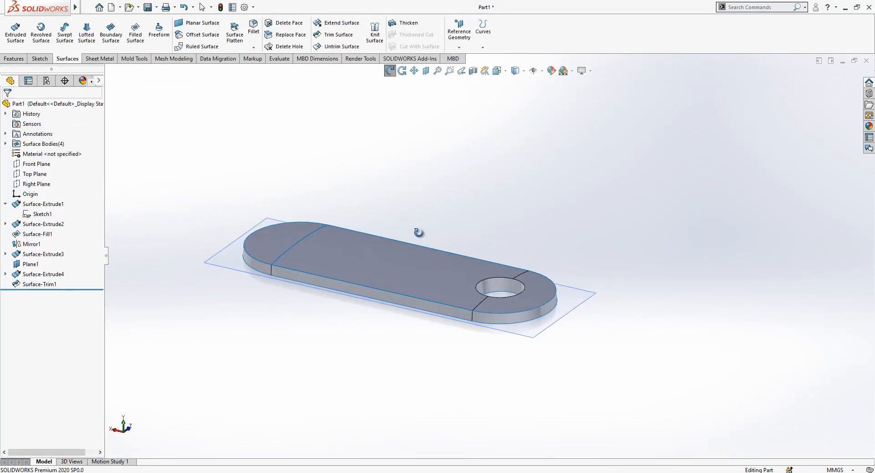
{"action": "left_click", "coordinate": [31, 264]}
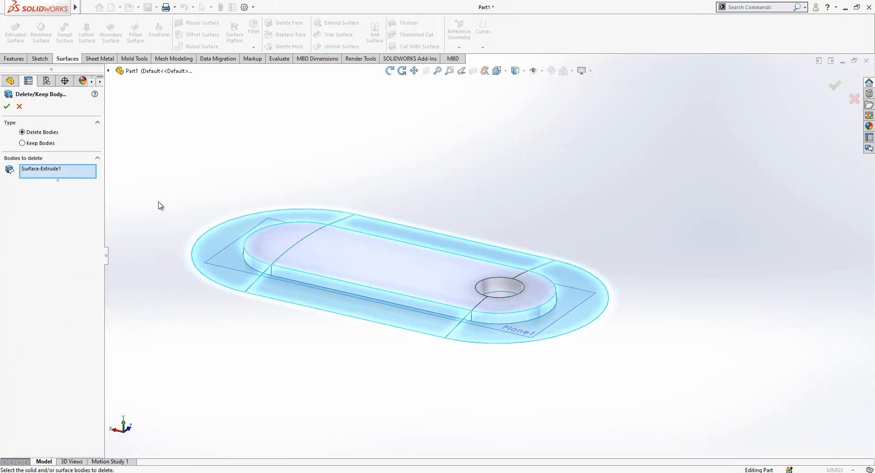
Delete the flared band body, mirror the top shell across Plane1, and hide Plane1
{"action": "left_click", "coordinate": [7, 107]}
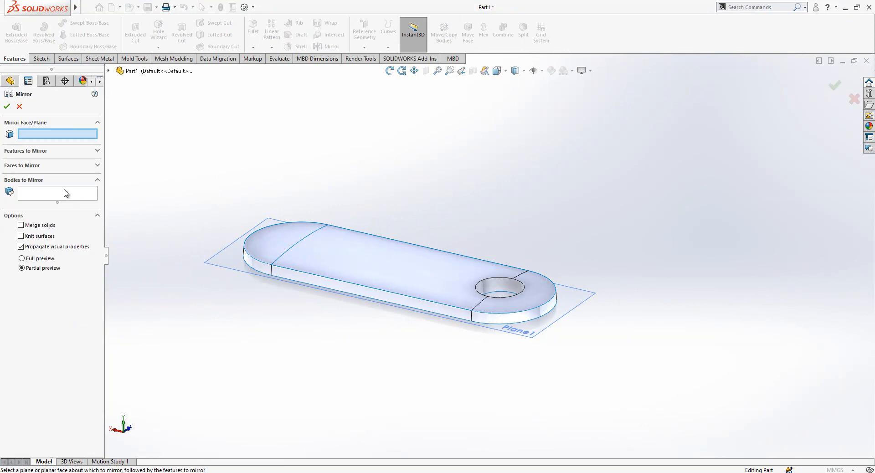
{"action": "left_click", "coordinate": [524, 333]}
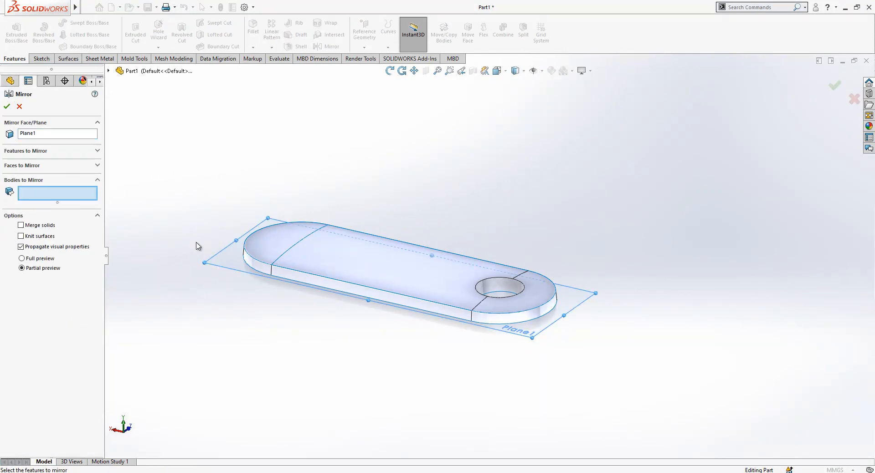
{"action": "left_click", "coordinate": [380, 265]}
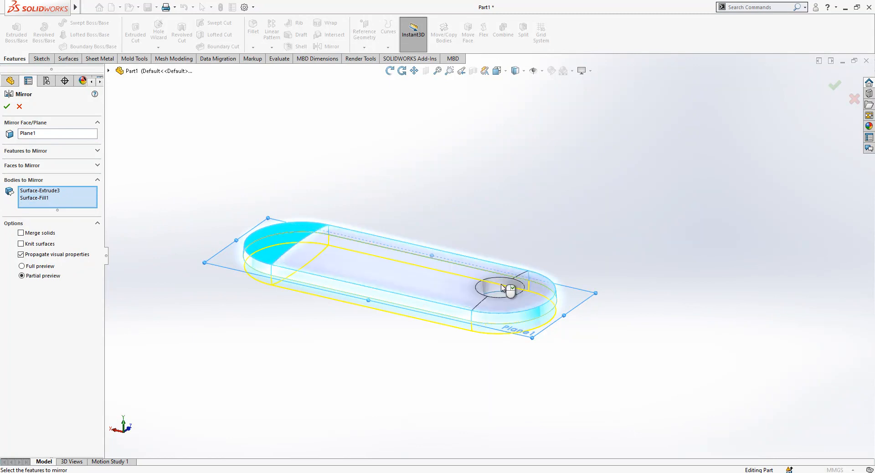
{"action": "left_click", "coordinate": [7, 106]}
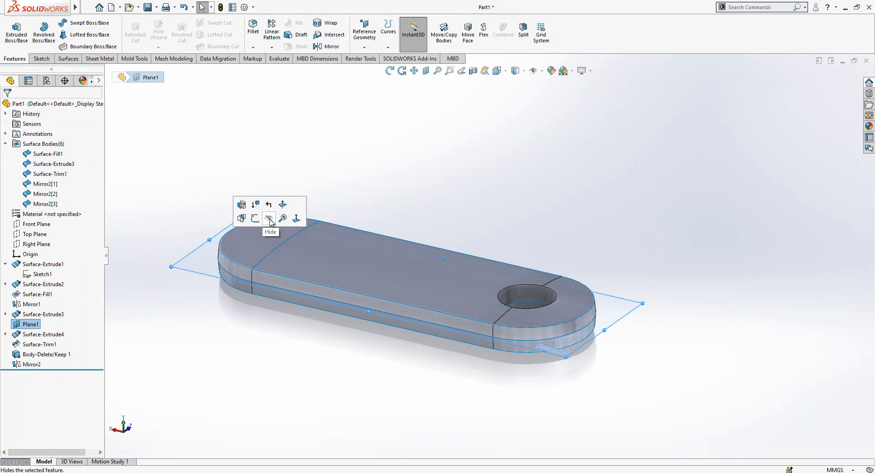
{"action": "left_click", "coordinate": [269, 218]}
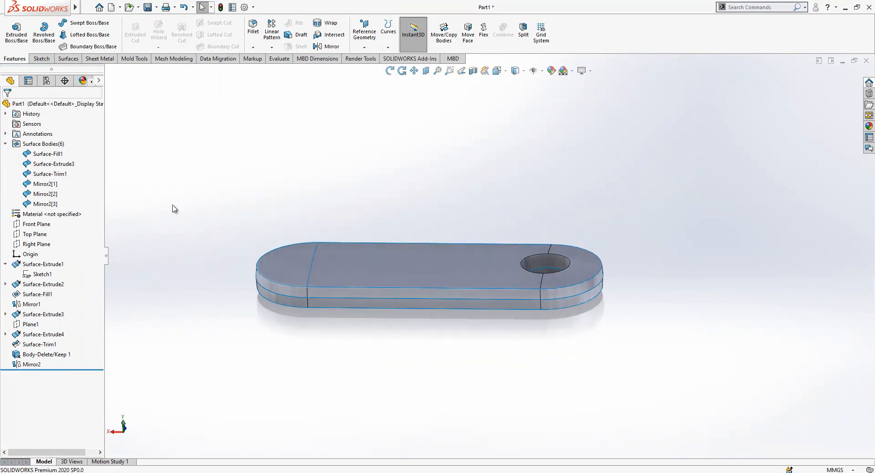
Knit all the fob's surface bodies together with Create solid enabled
{"action": "left_click", "coordinate": [67, 59]}
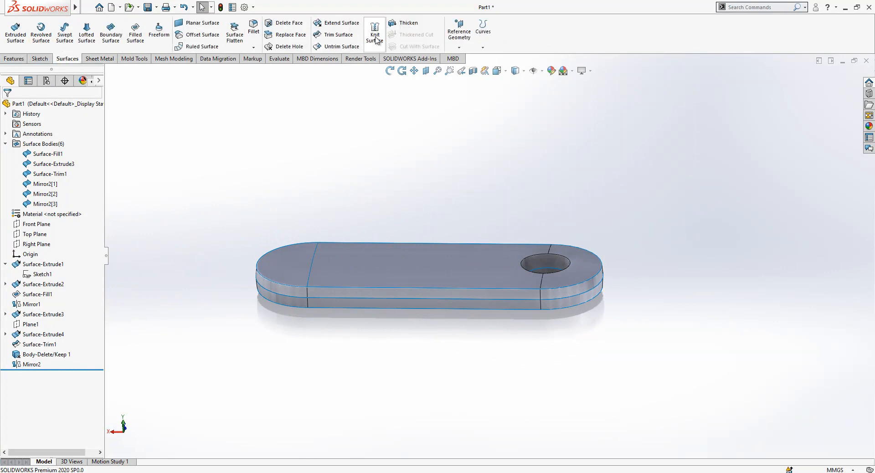
{"action": "left_click", "coordinate": [374, 33]}
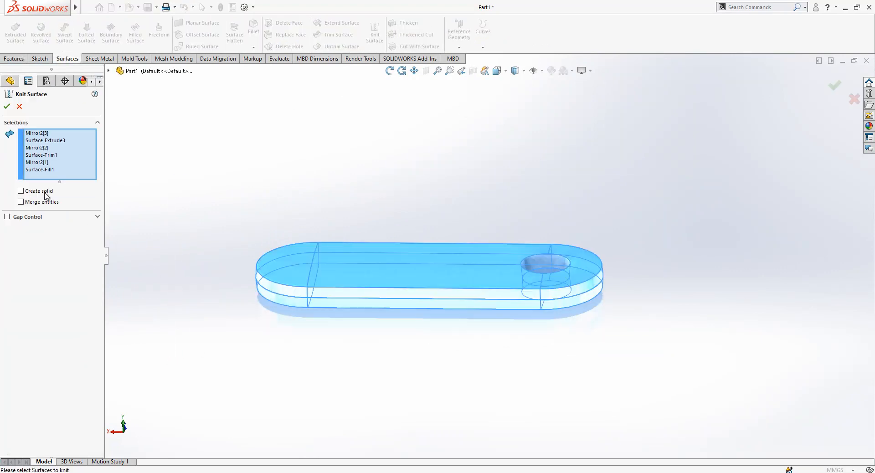
{"action": "left_click", "coordinate": [20, 191]}
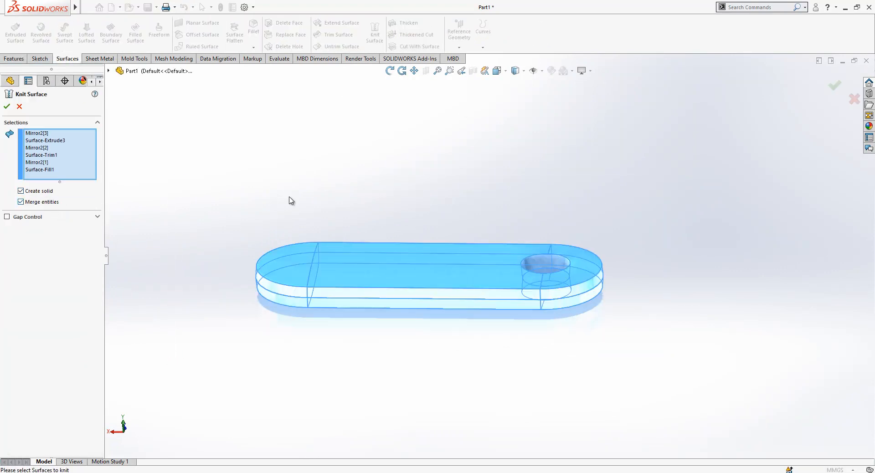
{"action": "left_click", "coordinate": [7, 107]}
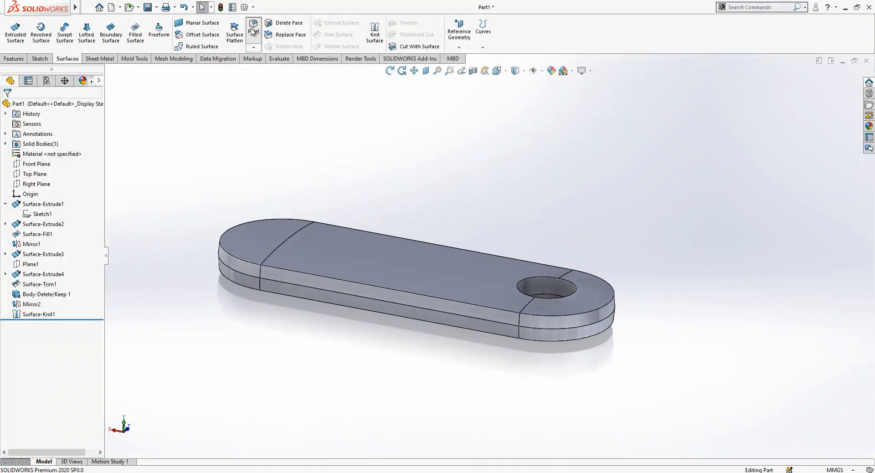
Fillet the outer perimeter edges and the hole edge with a 2 mm radius
{"action": "left_click", "coordinate": [252, 30]}
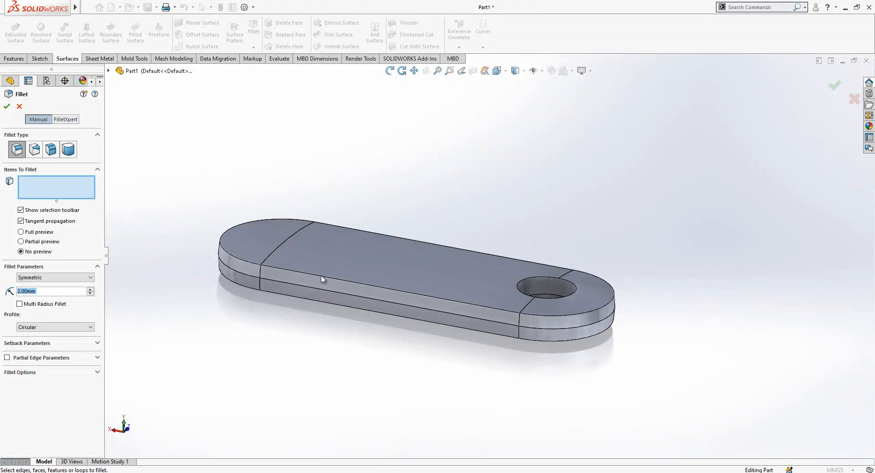
{"action": "left_click", "coordinate": [325, 305]}
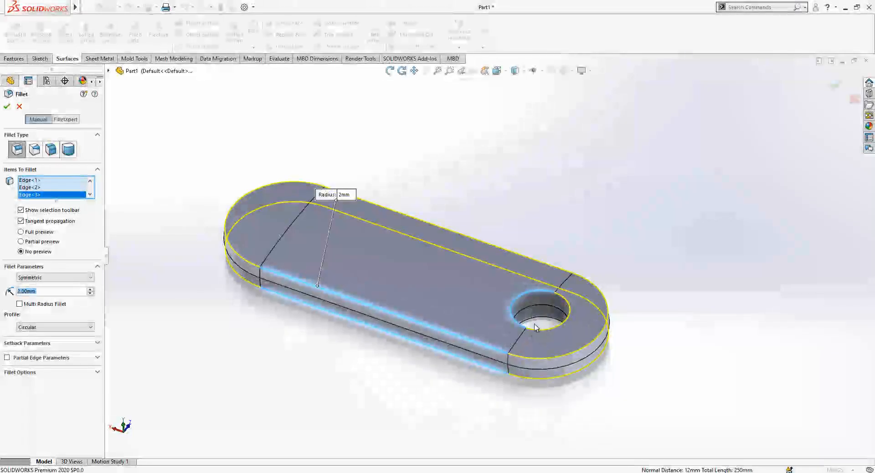
{"action": "left_click", "coordinate": [536, 328]}
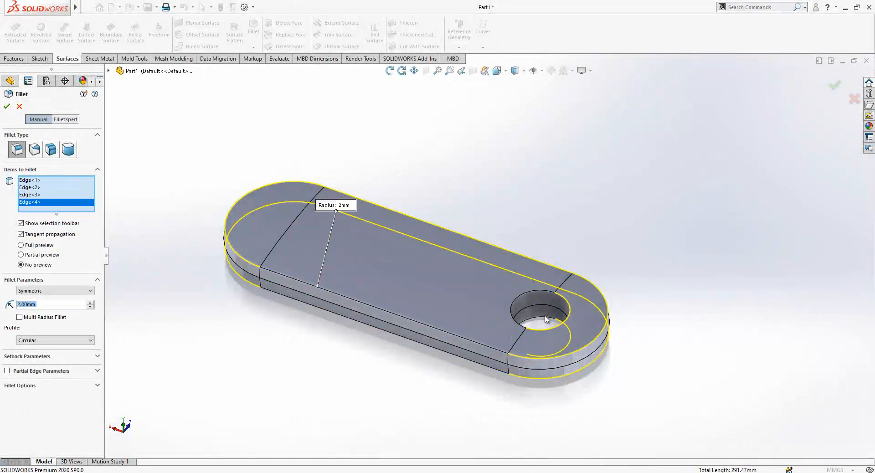
{"action": "left_click", "coordinate": [6, 107]}
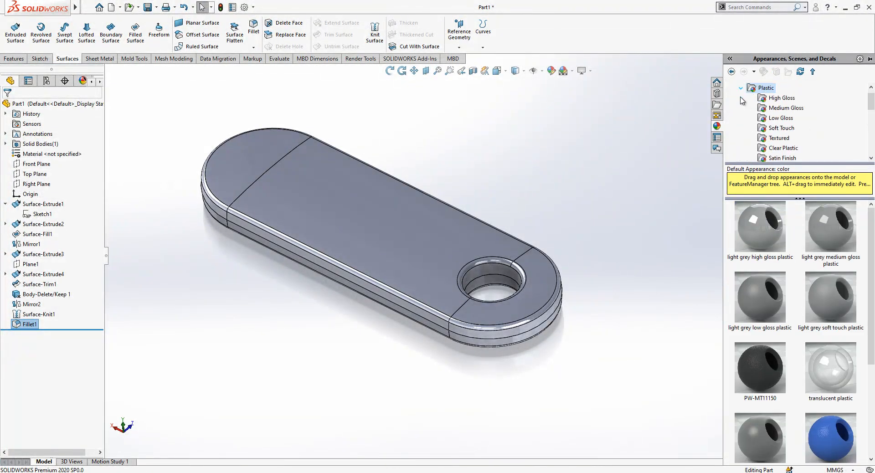
Apply the black plastic appearance to the entire key-fob body
{"action": "left_click", "coordinate": [780, 118]}
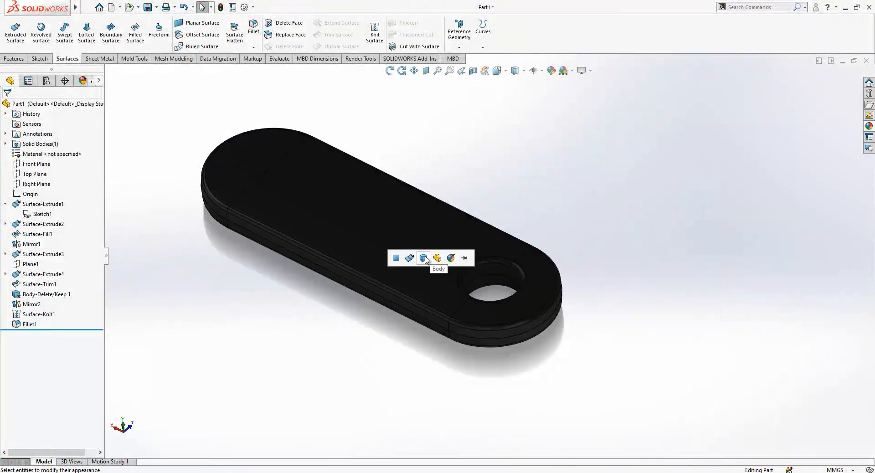
{"action": "left_click", "coordinate": [451, 258]}
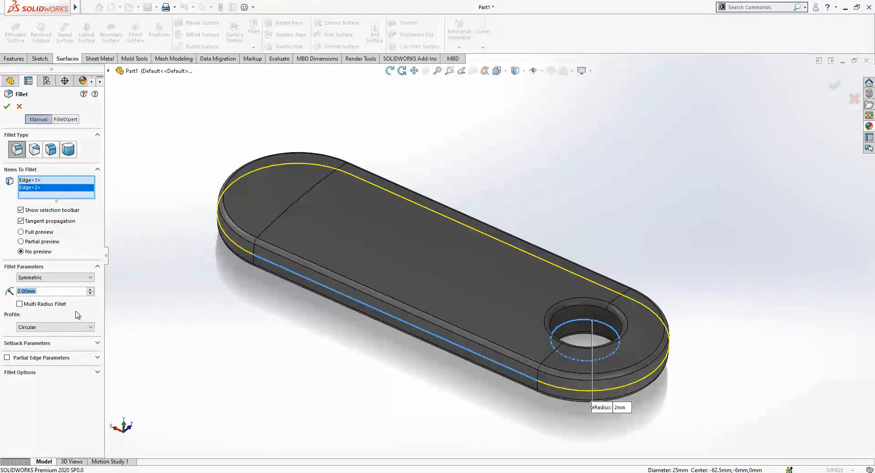
Create Fillet2 on the top outer edge and hole rim, entering 20.00 mm
{"action": "type", "text": "20.00mm"}
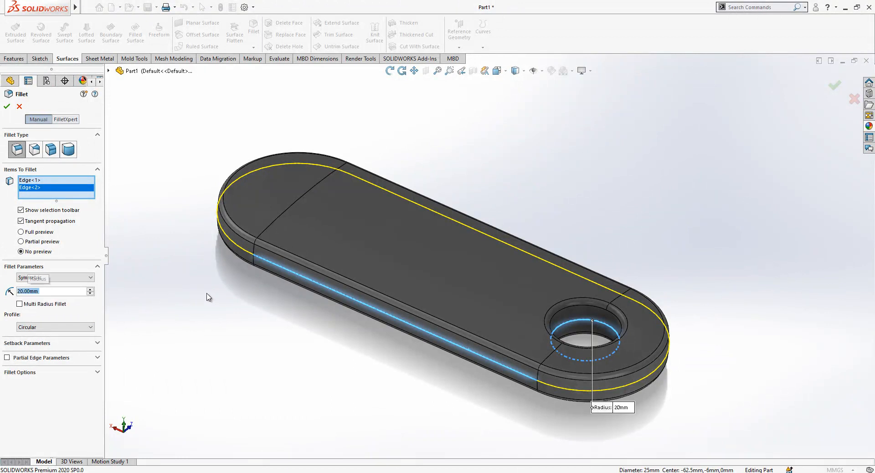
{"action": "left_click", "coordinate": [6, 106]}
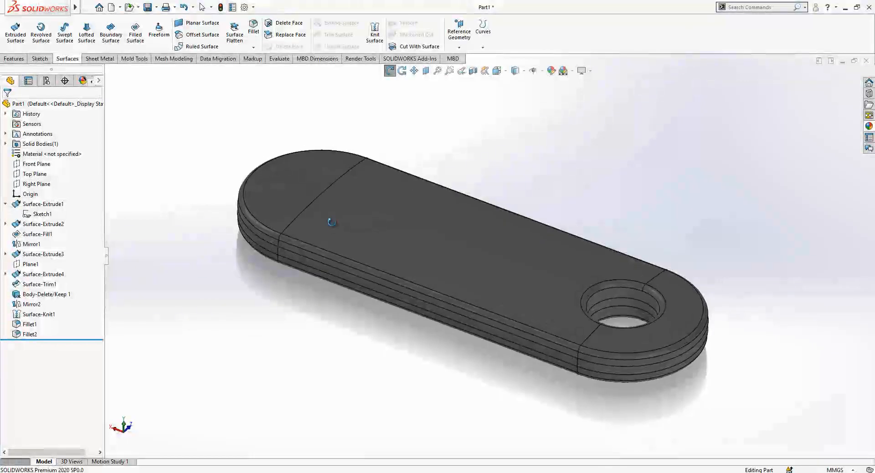
{"action": "left_click", "coordinate": [35, 174]}
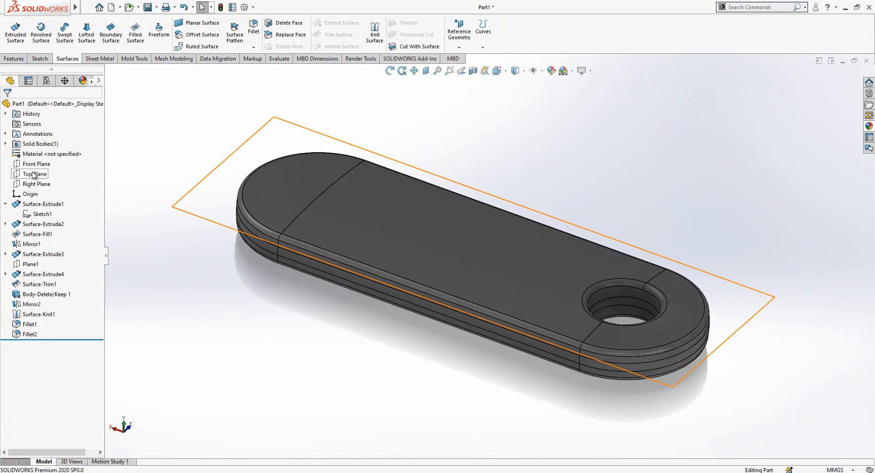
Sketch two concentric circles at the left end on Plane1, dimensioned Ø25 and 12.50
{"action": "left_click", "coordinate": [30, 264]}
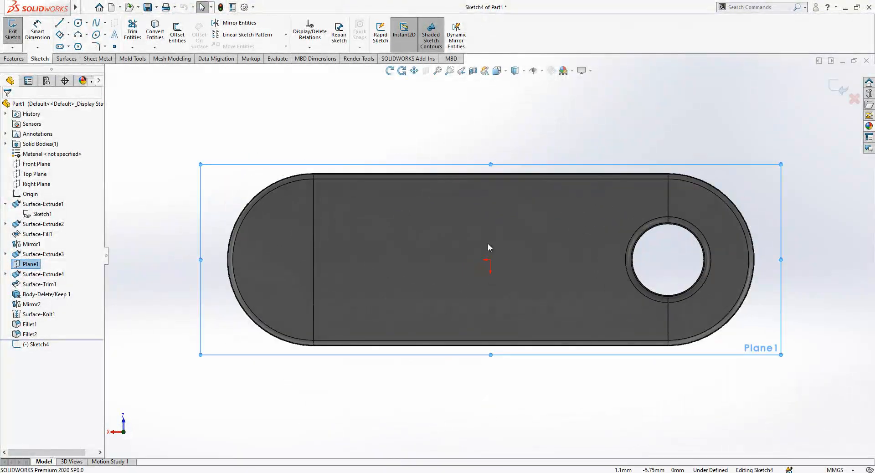
{"action": "mouse_move", "coordinate": [462, 256]}
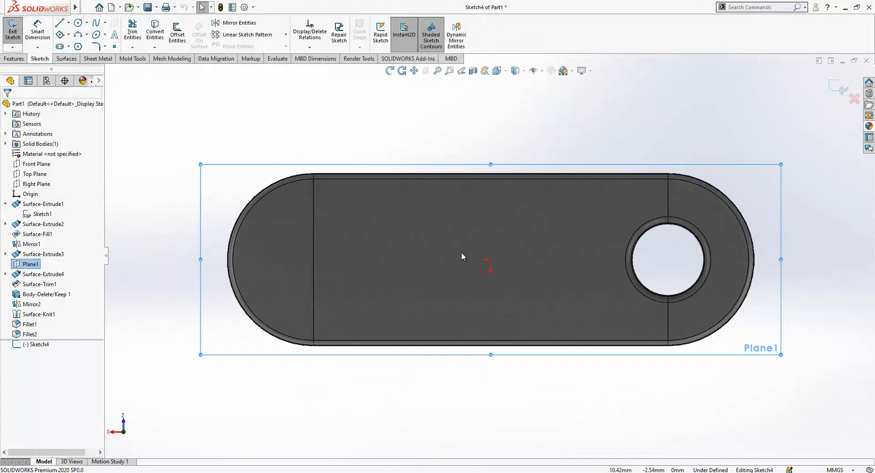
{"action": "left_click", "coordinate": [77, 22]}
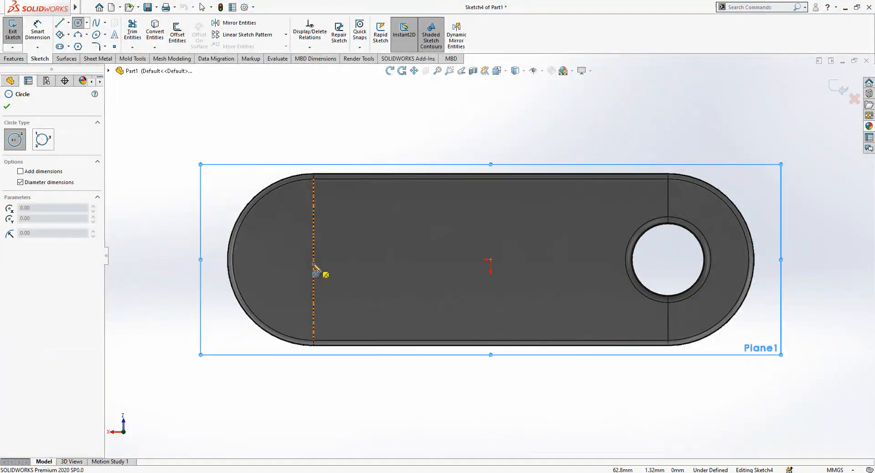
{"action": "left_click_drag", "start_coordinate": [313, 259], "coordinate": [356, 259]}
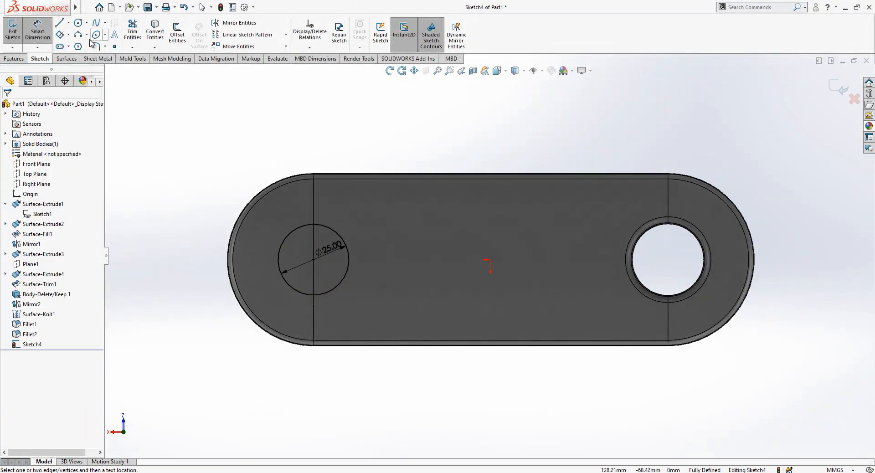
{"action": "left_click", "coordinate": [77, 22]}
{"action": "type", "text": "12"}
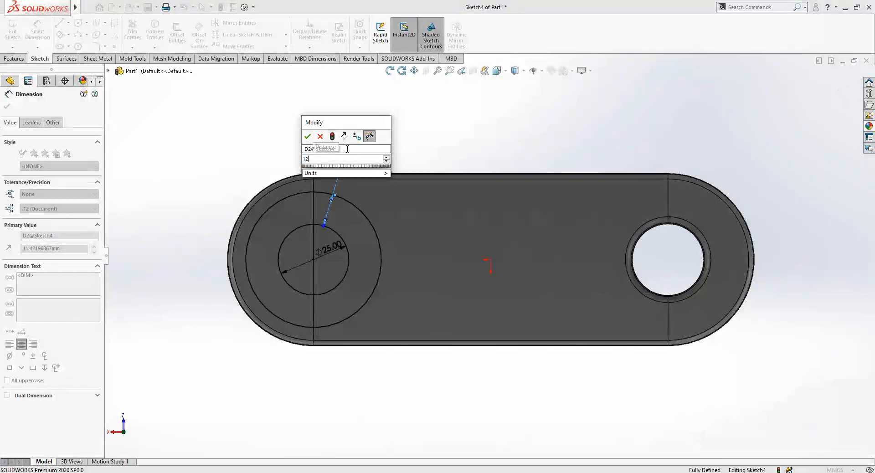
{"action": "left_click", "coordinate": [307, 137]}
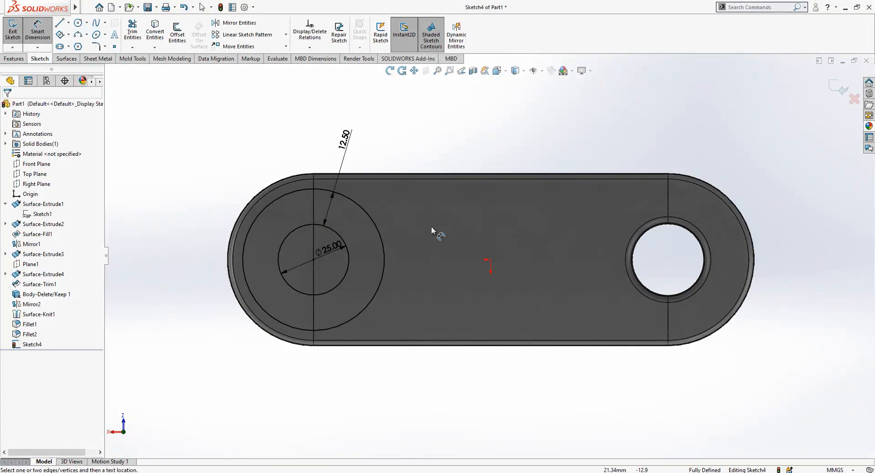
{"action": "left_click_drag", "start_coordinate": [432, 231], "coordinate": [452, 241]}
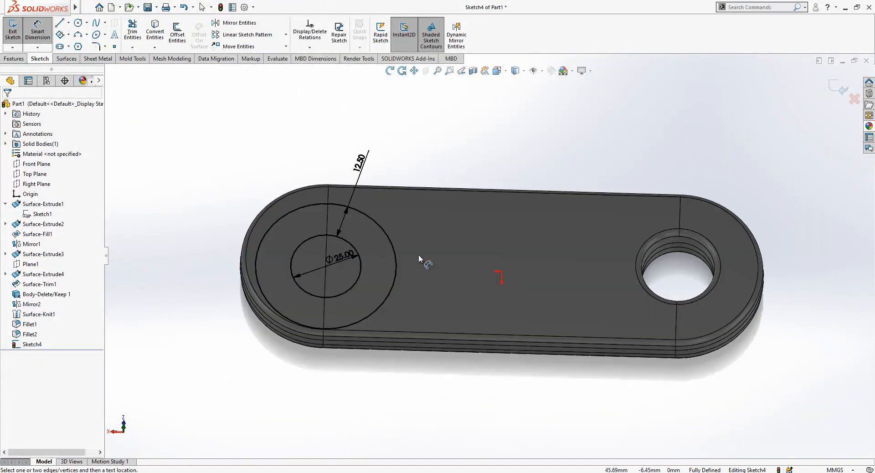
Add a centreline and two Ø22 circles spaced 20.02 and 10.00, then exit Sketch4
{"action": "left_click", "coordinate": [61, 22]}
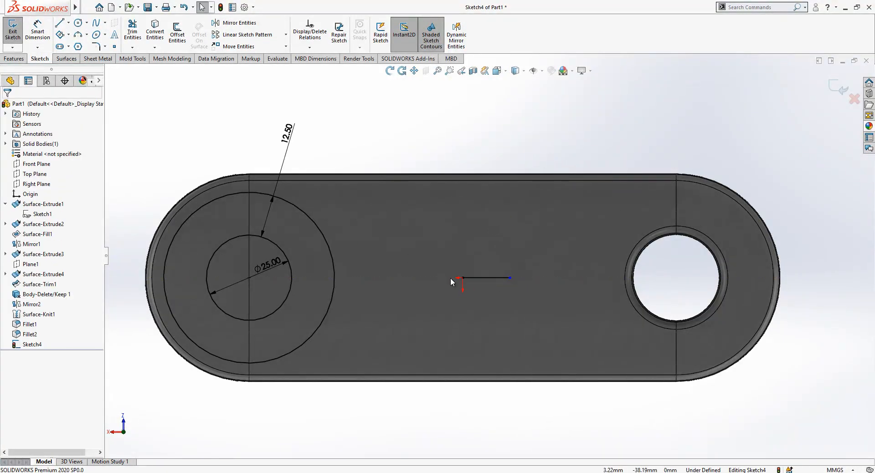
{"action": "left_click", "coordinate": [60, 23]}
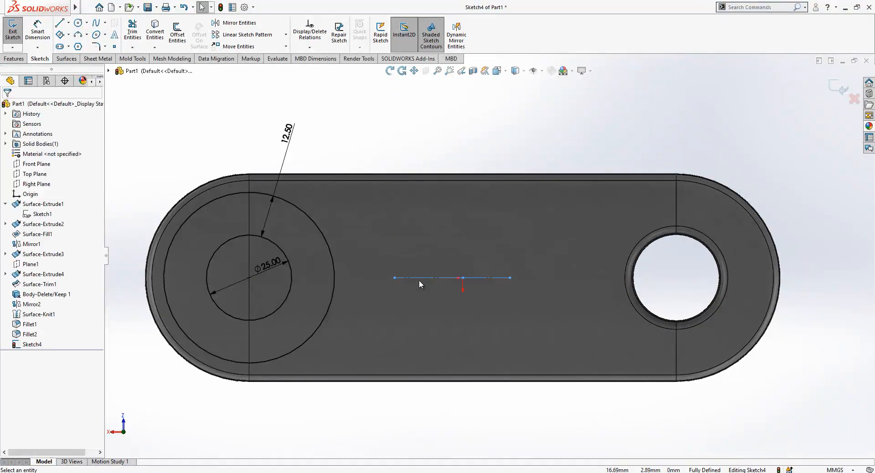
{"action": "left_click", "coordinate": [78, 23]}
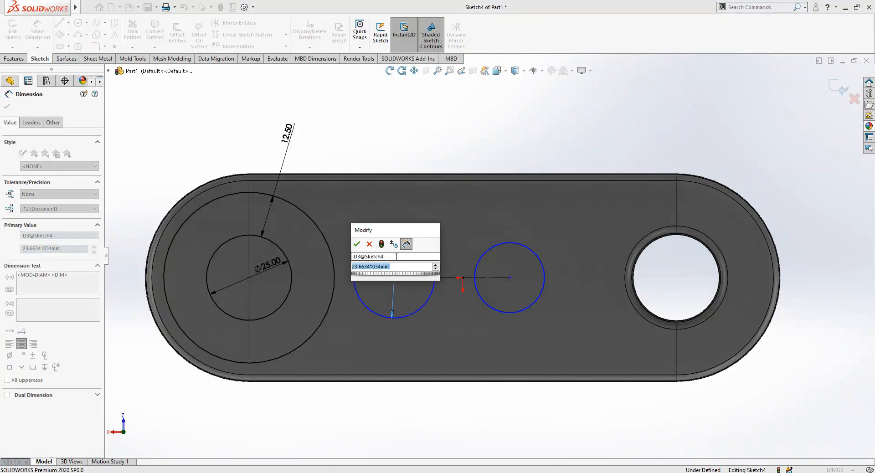
{"action": "type", "text": "22"}
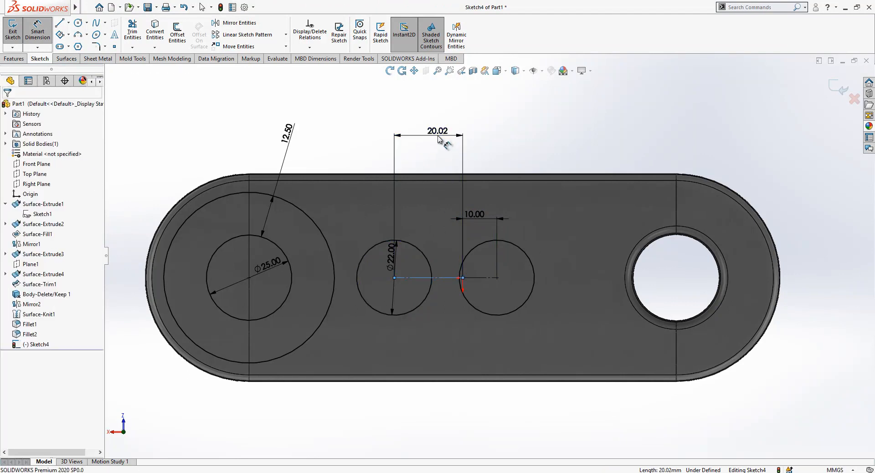
{"action": "double_click", "coordinate": [437, 132]}
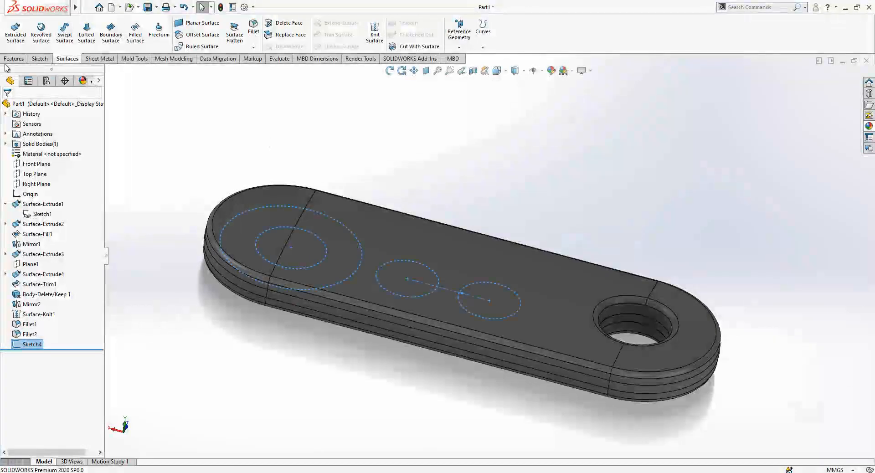
Cut-extrude the sketched circles Blind 25 mm with a 5° outward draft
{"action": "left_click", "coordinate": [14, 59]}
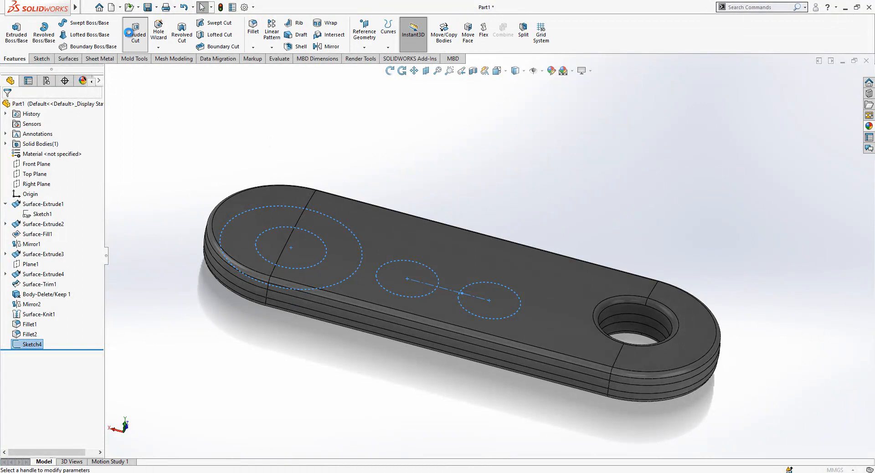
{"action": "left_click", "coordinate": [134, 32]}
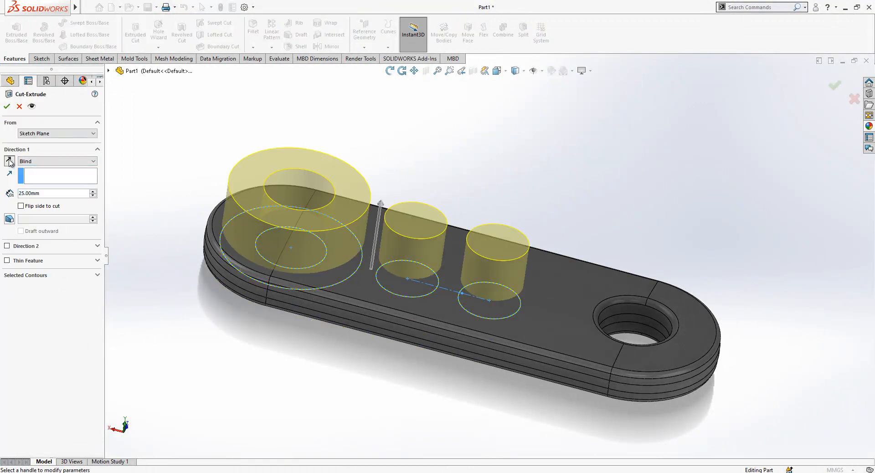
{"action": "left_click", "coordinate": [10, 219]}
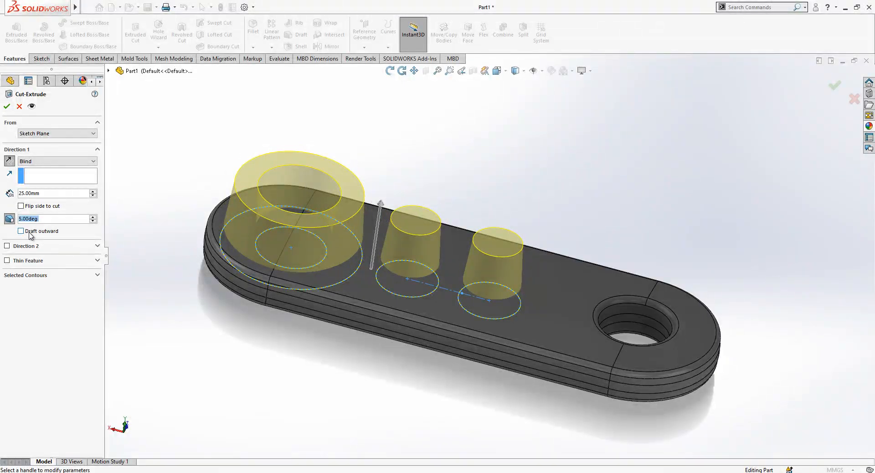
{"action": "left_click", "coordinate": [20, 231]}
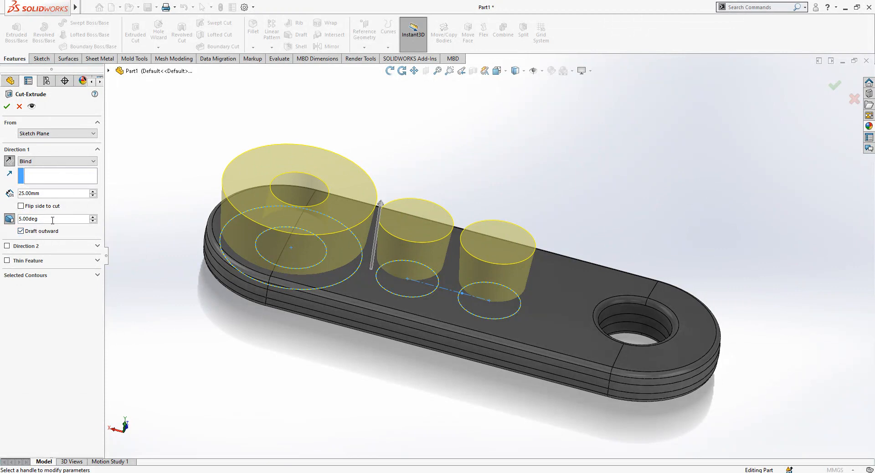
{"action": "triple_click", "coordinate": [42, 218]}
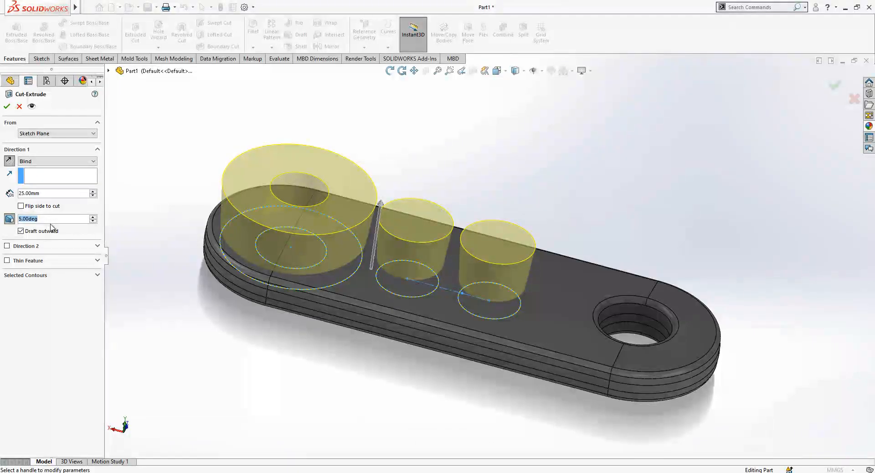
{"action": "left_click", "coordinate": [7, 106]}
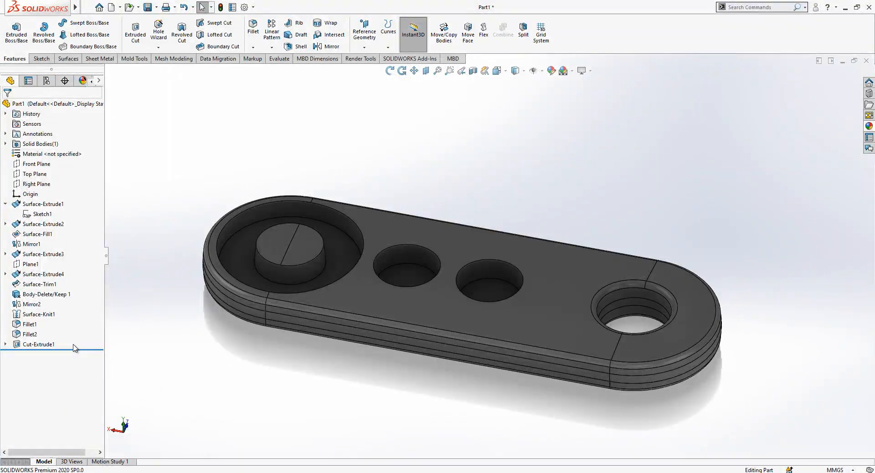
Roll back above Cut-Extrude1 and offset the top faces by 0.00 mm
{"action": "left_click", "coordinate": [37, 344]}
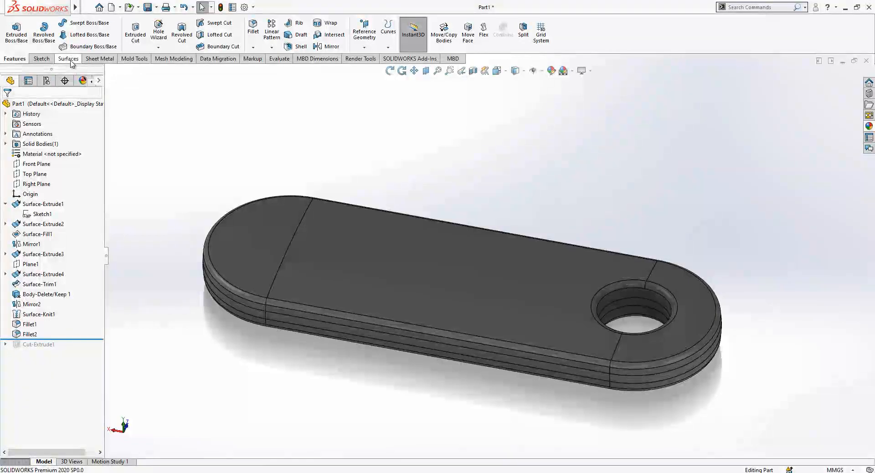
{"action": "left_click", "coordinate": [198, 35]}
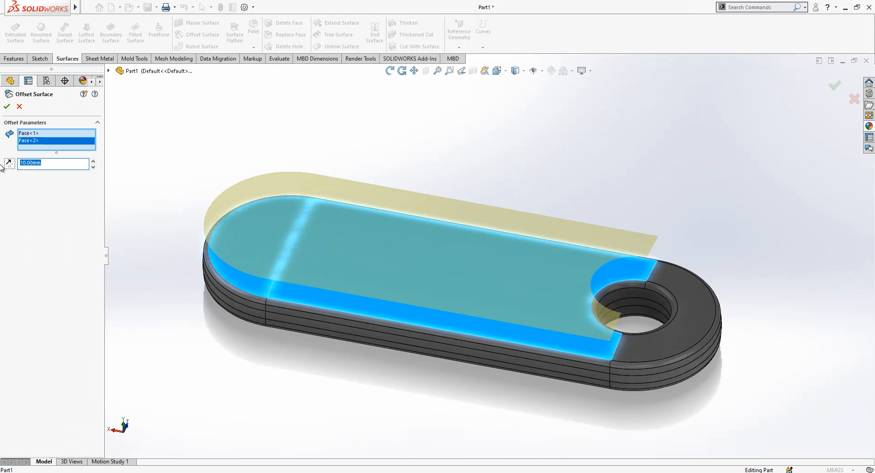
{"action": "type", "text": "0.00mm"}
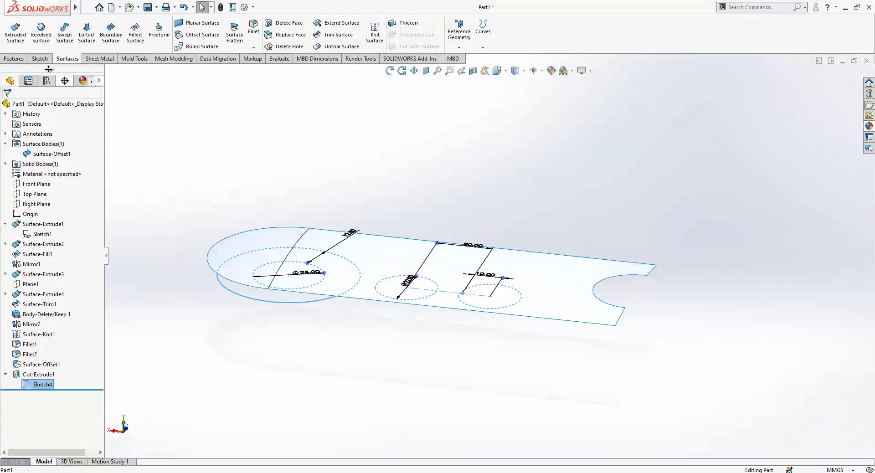
Extrude Sketch4's buttons with outward draft up to Surface-Offset1, then roll back before Boss-Extrude1
{"action": "left_click", "coordinate": [16, 29]}
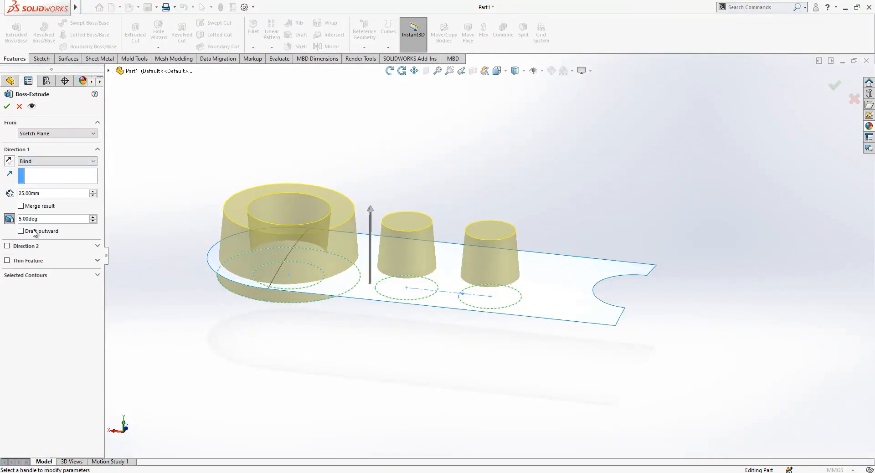
{"action": "left_click", "coordinate": [21, 231]}
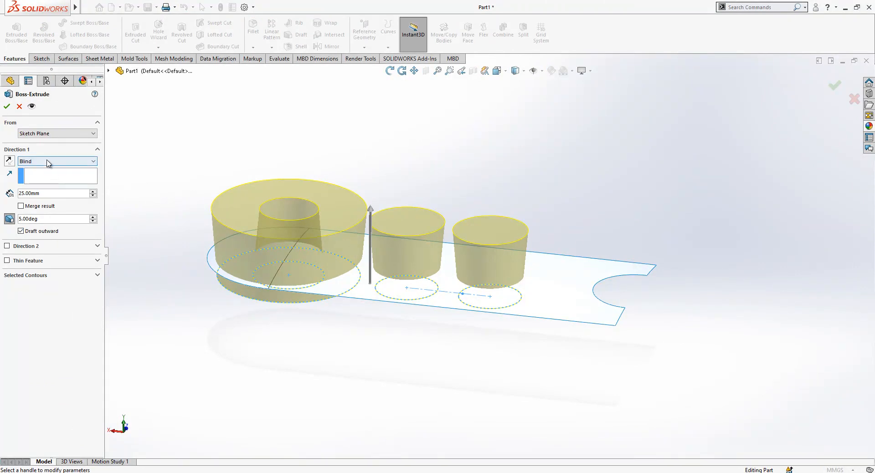
{"action": "left_click", "coordinate": [56, 162]}
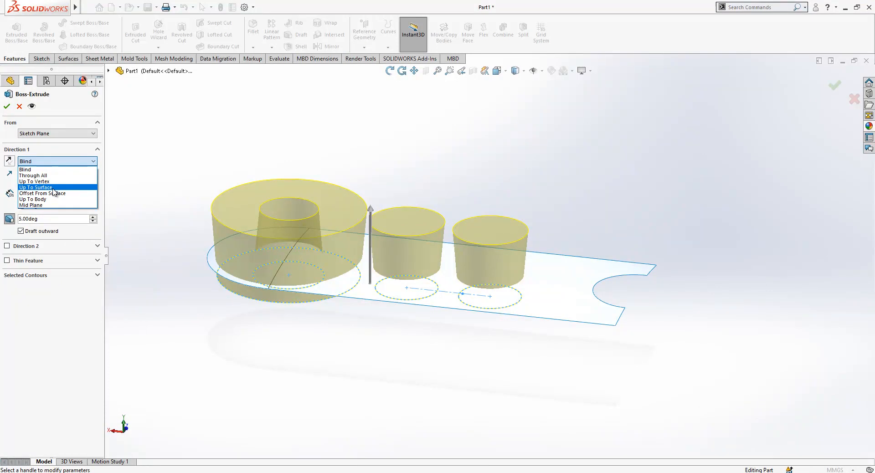
{"action": "left_click", "coordinate": [35, 187]}
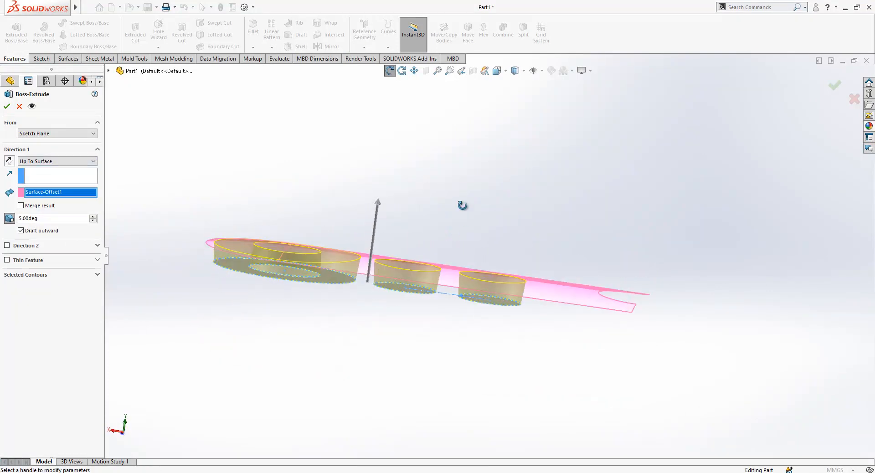
{"action": "left_click", "coordinate": [6, 106]}
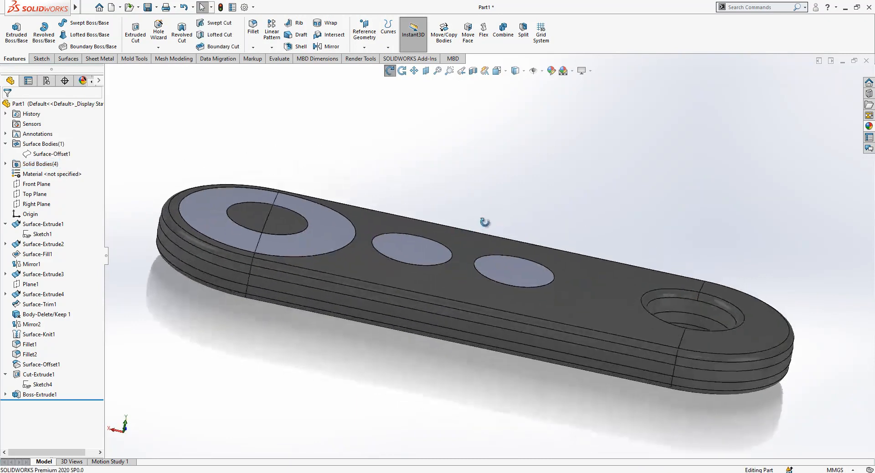
{"action": "left_click", "coordinate": [39, 394]}
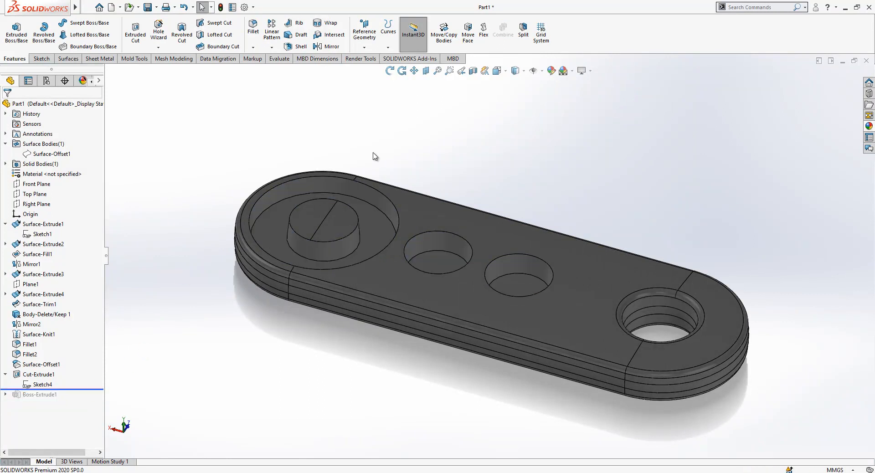
Add 2 mm fillets to the recess and hole rims, then roll forward to restore Boss-Extrude1
{"action": "left_click", "coordinate": [253, 27]}
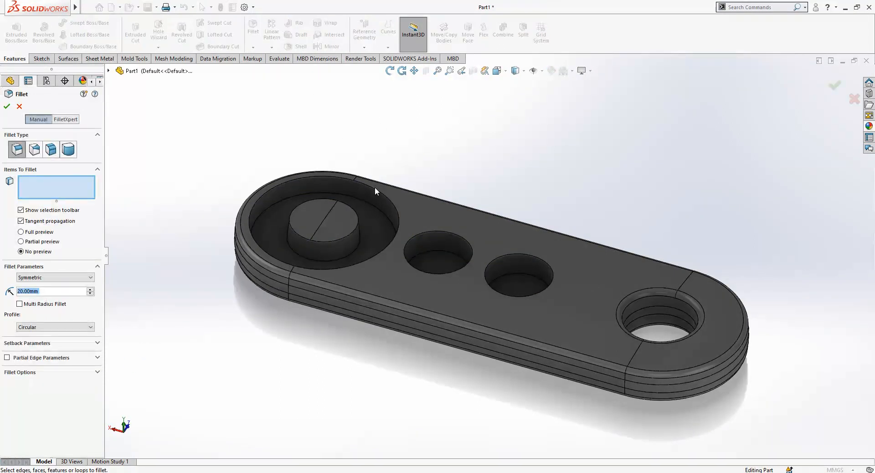
{"action": "type", "text": "2.00mm"}
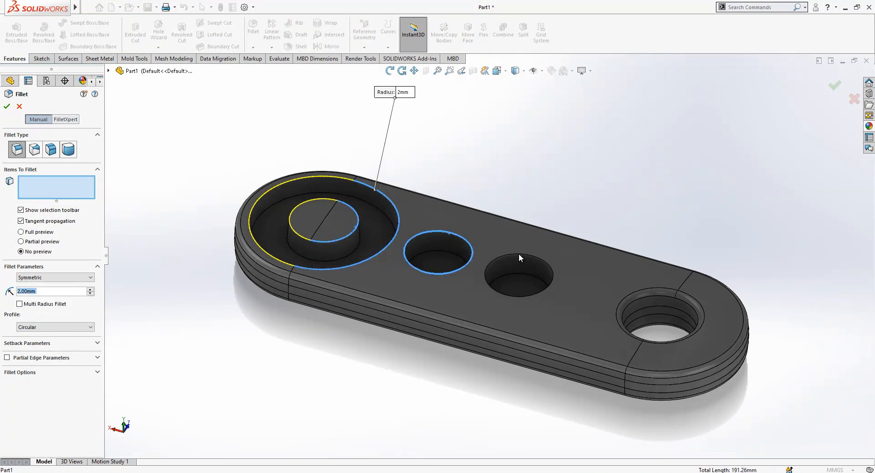
{"action": "left_click", "coordinate": [6, 106]}
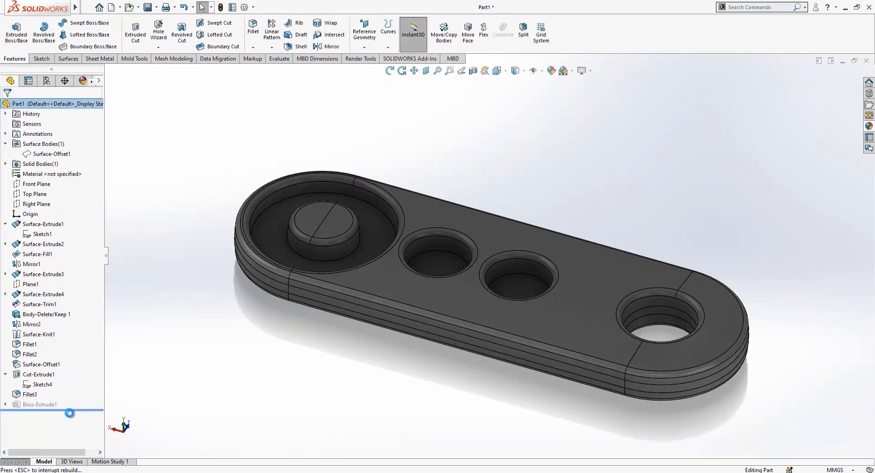
{"action": "left_click", "coordinate": [40, 404]}
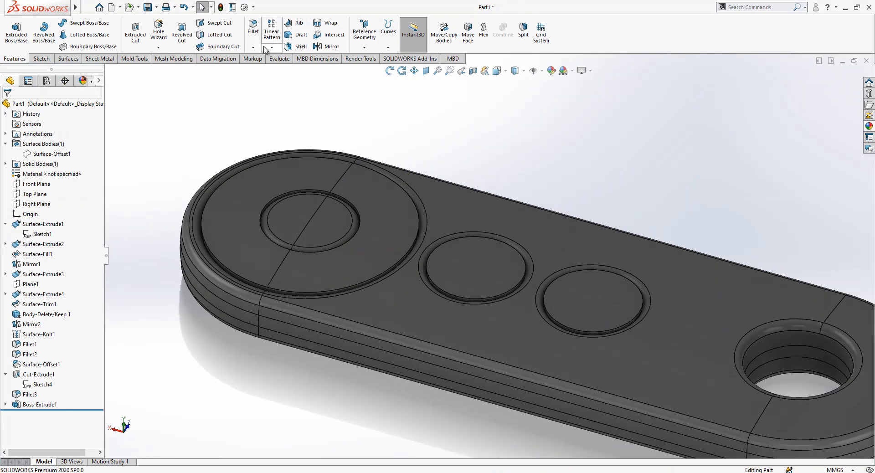
Start a fillet on the small buttons, then cancel it
{"action": "left_click", "coordinate": [252, 27]}
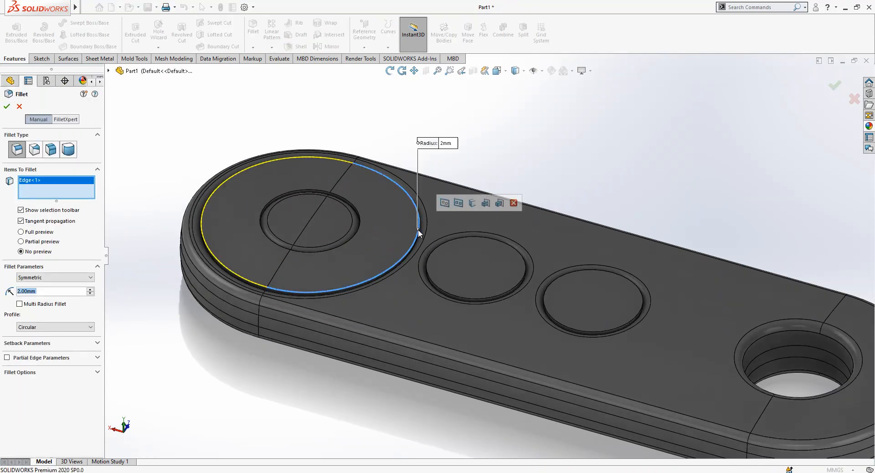
{"action": "left_click", "coordinate": [575, 299]}
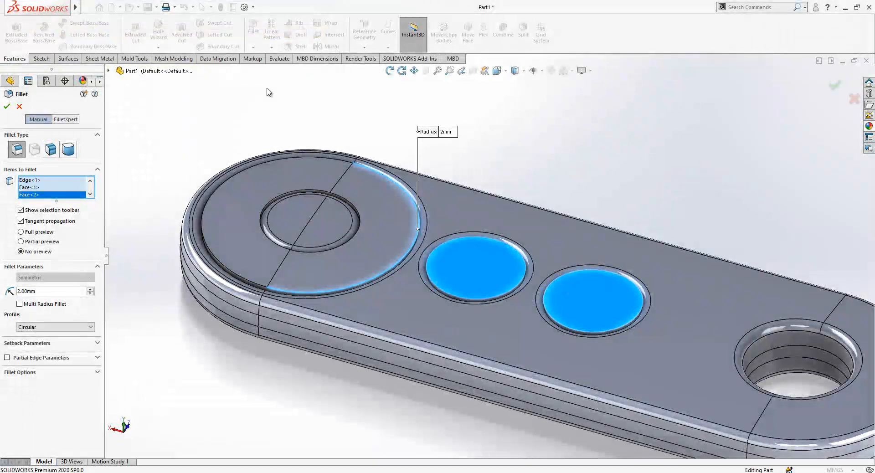
{"action": "left_click", "coordinate": [7, 106]}
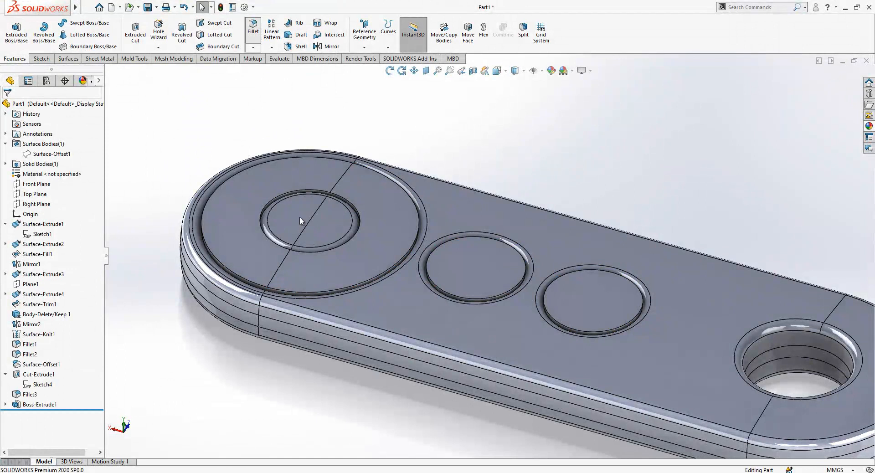
Fillet the large button's outer and inner top edges at 1.995 mm after the too-large error
{"action": "left_click", "coordinate": [252, 29]}
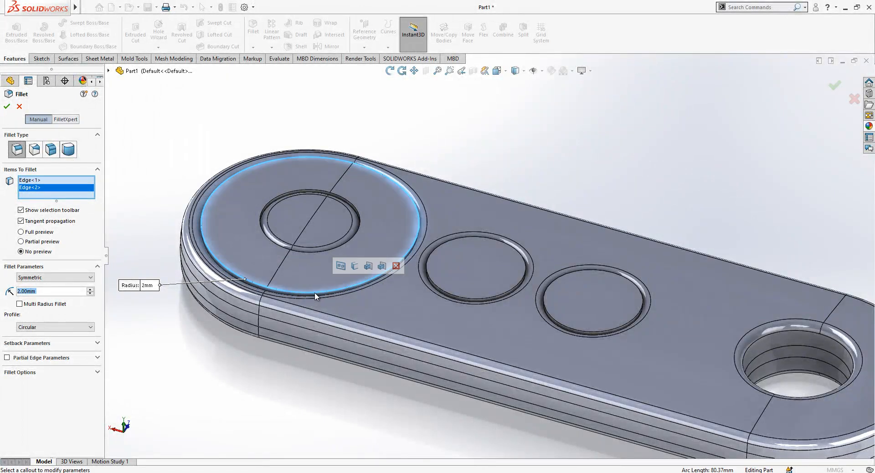
{"action": "left_click", "coordinate": [327, 205]}
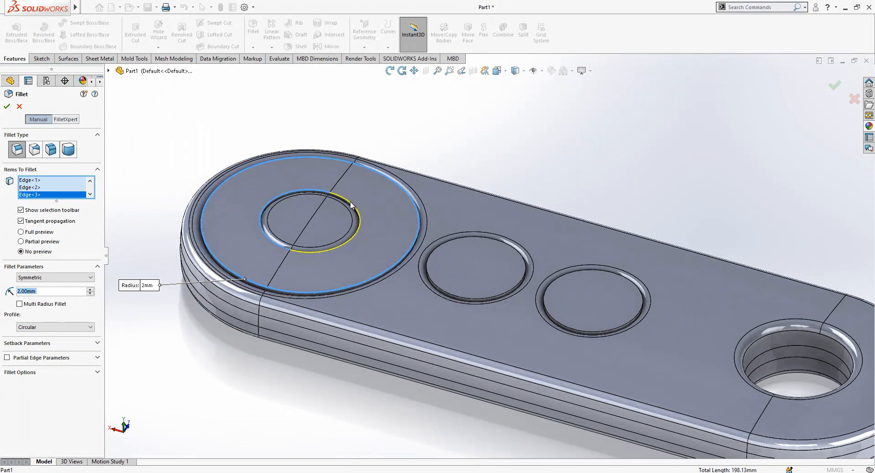
{"action": "left_click", "coordinate": [350, 203]}
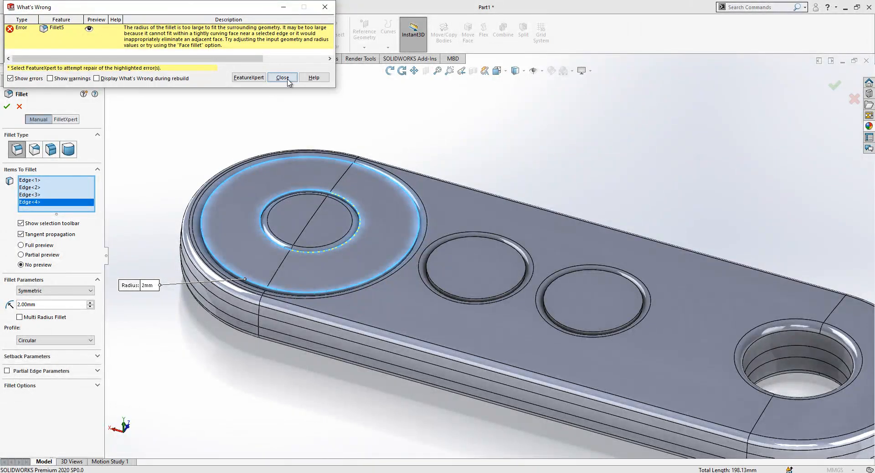
{"action": "left_click", "coordinate": [282, 77]}
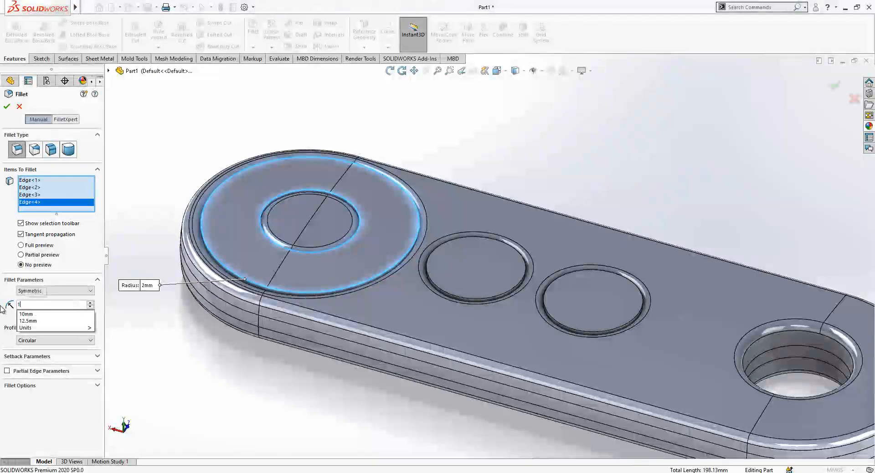
{"action": "type", "text": "1.195mm"}
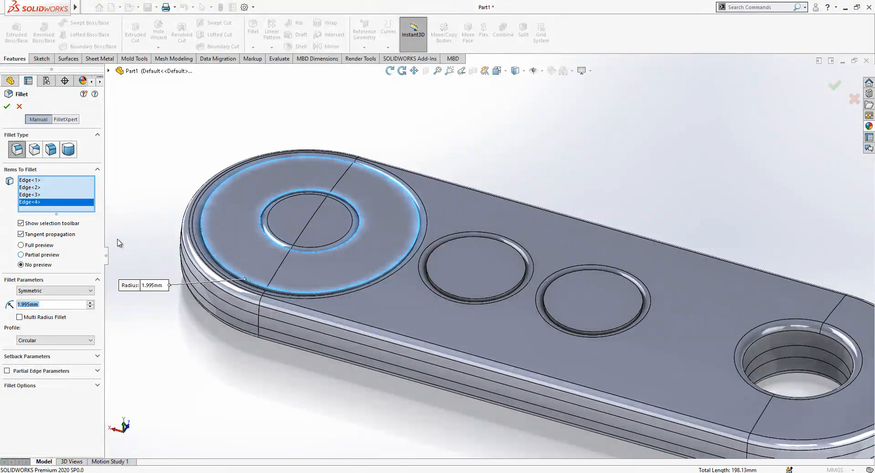
{"action": "left_click", "coordinate": [6, 106]}
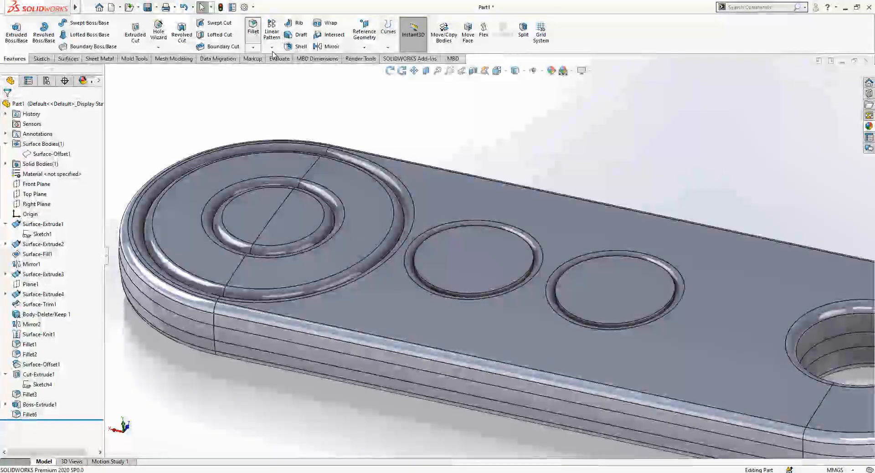
Fillet the two small buttons with a 1 mm radius
{"action": "left_click", "coordinate": [252, 29]}
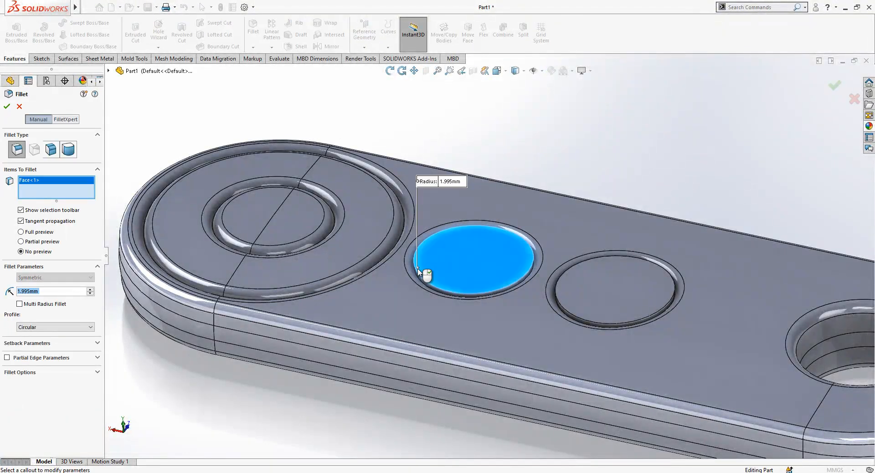
{"action": "left_click", "coordinate": [618, 291]}
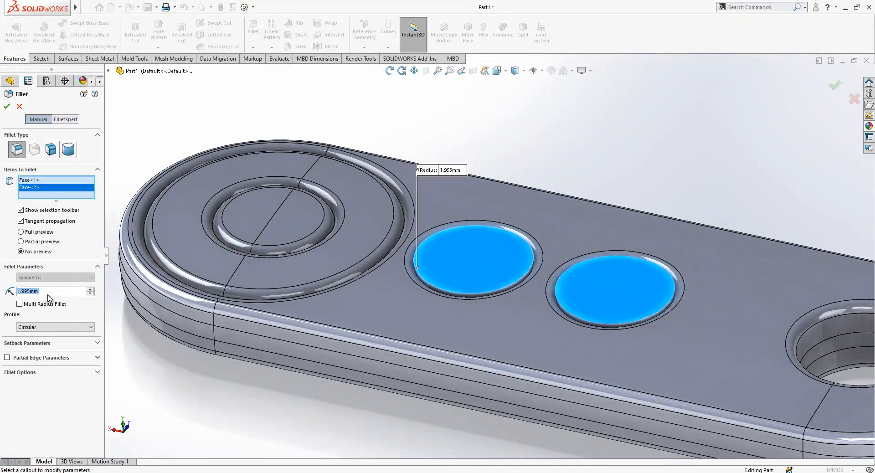
{"action": "type", "text": "1mm"}
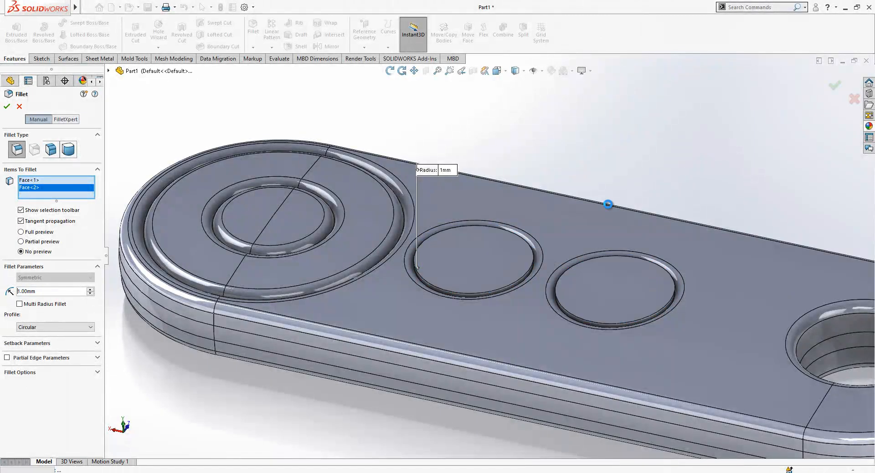
{"action": "left_click", "coordinate": [6, 107]}
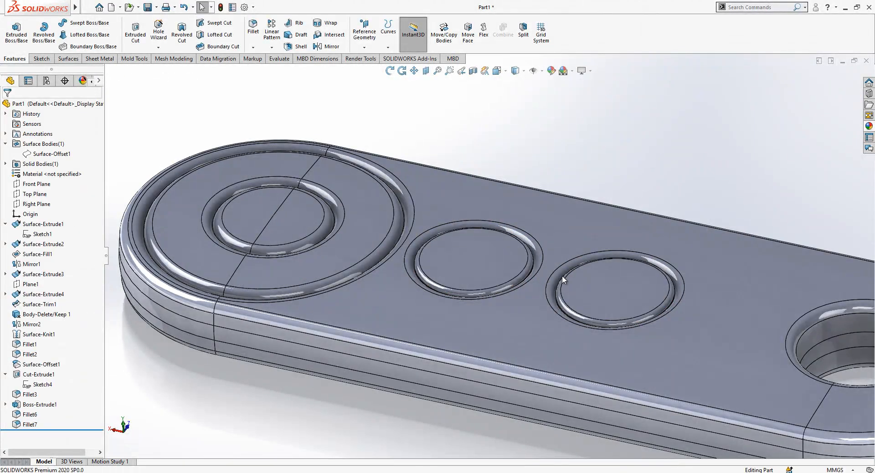
Reopen the earlier fillet and adjust its radius for the button faces
{"action": "left_click", "coordinate": [29, 394]}
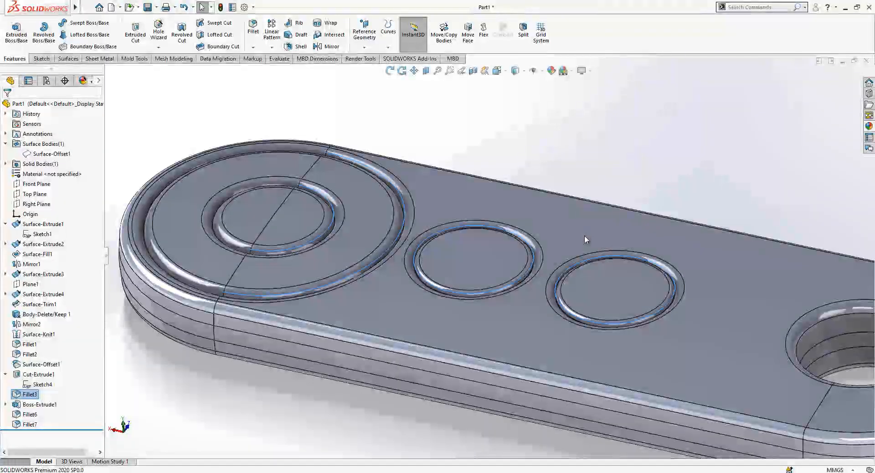
{"action": "double_click", "coordinate": [28, 395]}
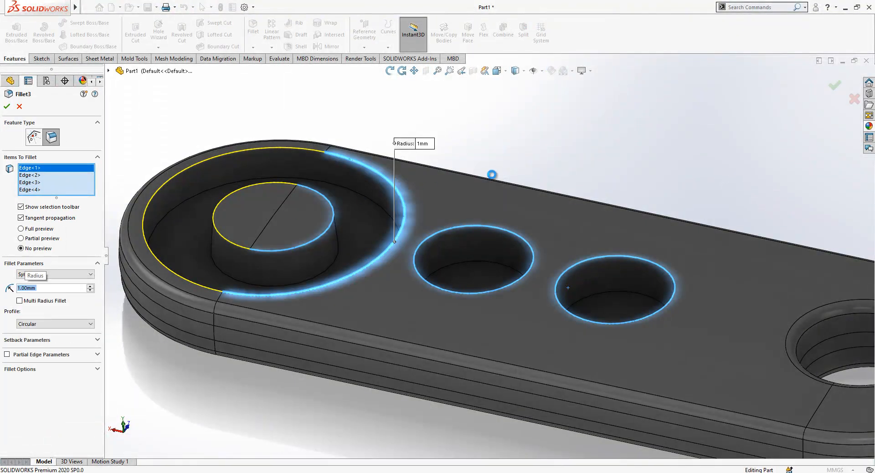
{"action": "left_click", "coordinate": [6, 106]}
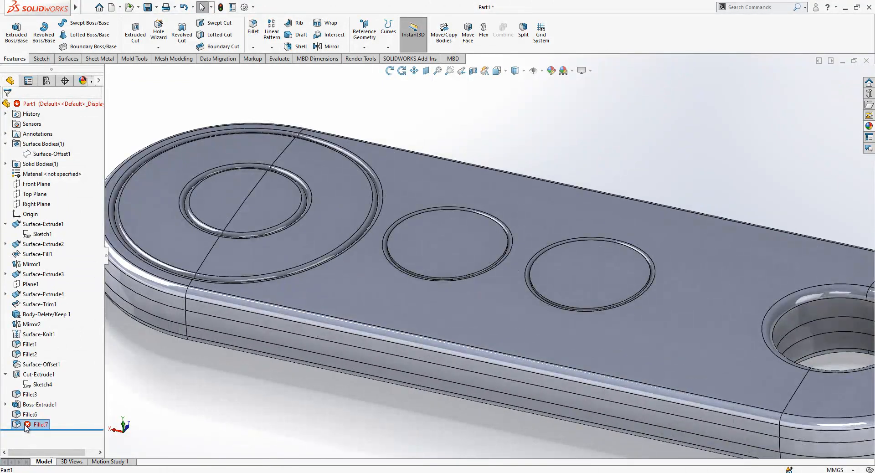
{"action": "double_click", "coordinate": [40, 425]}
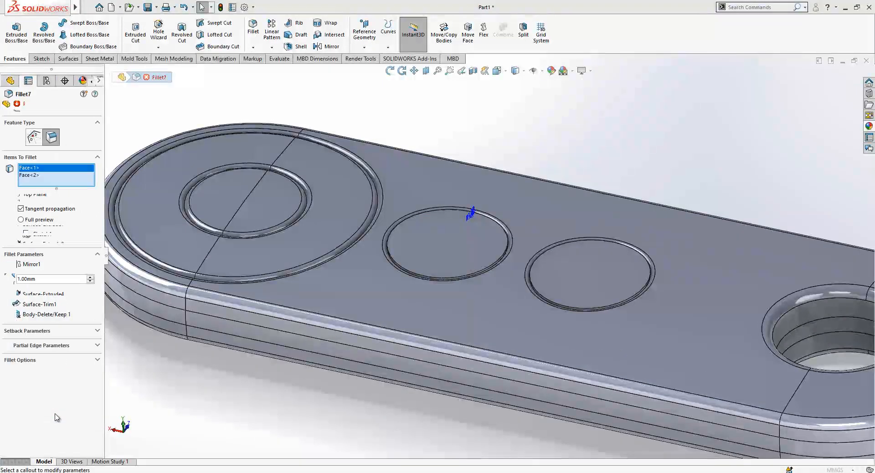
{"action": "left_click", "coordinate": [447, 239]}
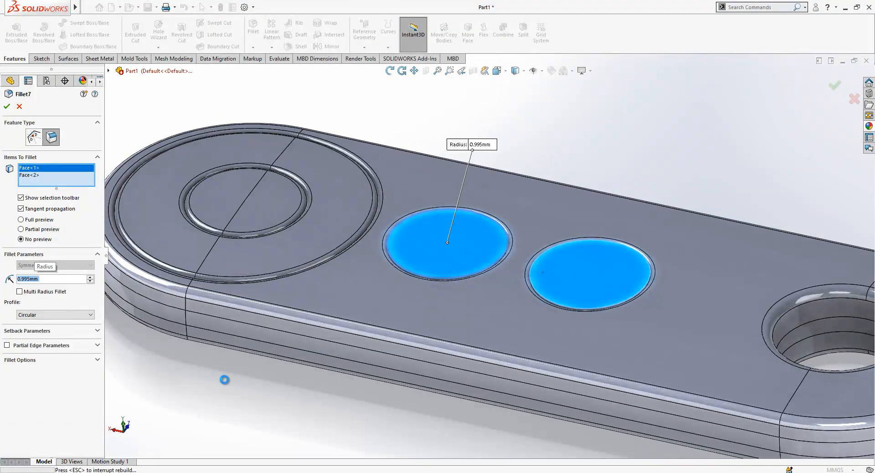
{"action": "left_click", "coordinate": [6, 106]}
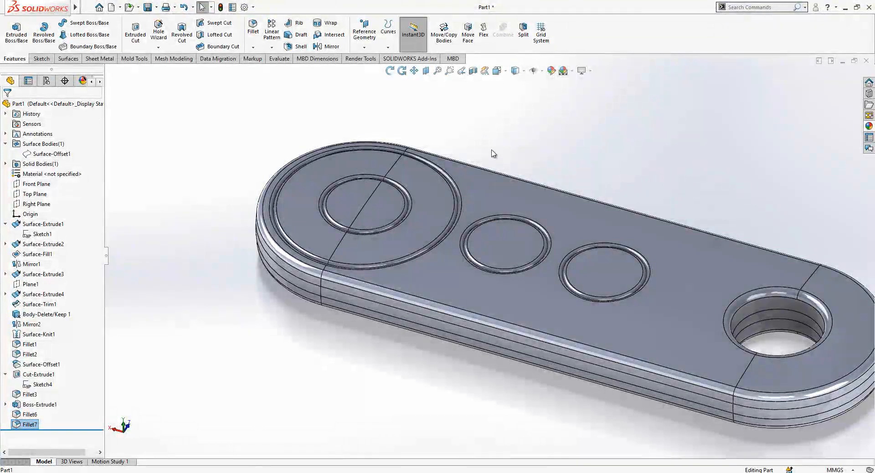
Apply dark grey low gloss plastic from the Appearances library to the whole remote
{"action": "left_click", "coordinate": [83, 80]}
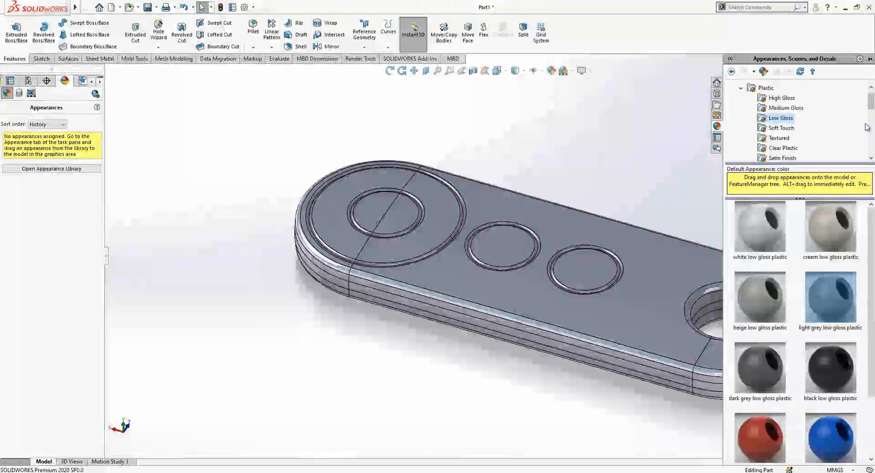
{"action": "left_click", "coordinate": [759, 363]}
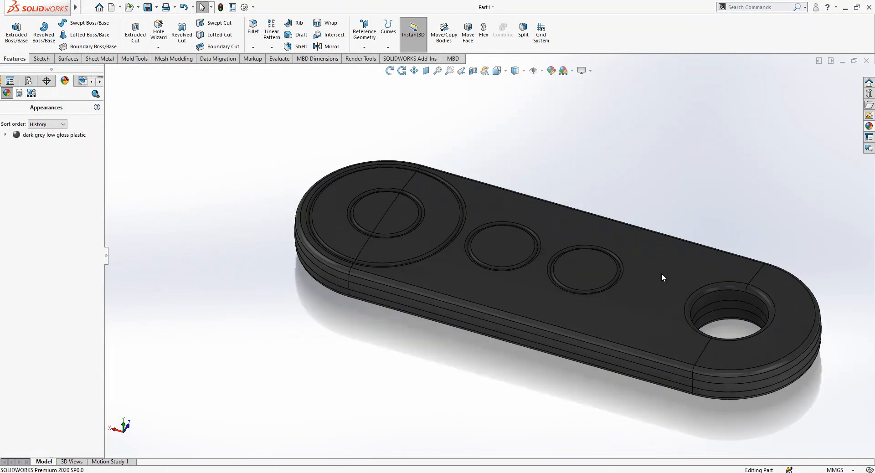
{"action": "left_click_drag", "start_coordinate": [663, 278], "coordinate": [546, 186]}
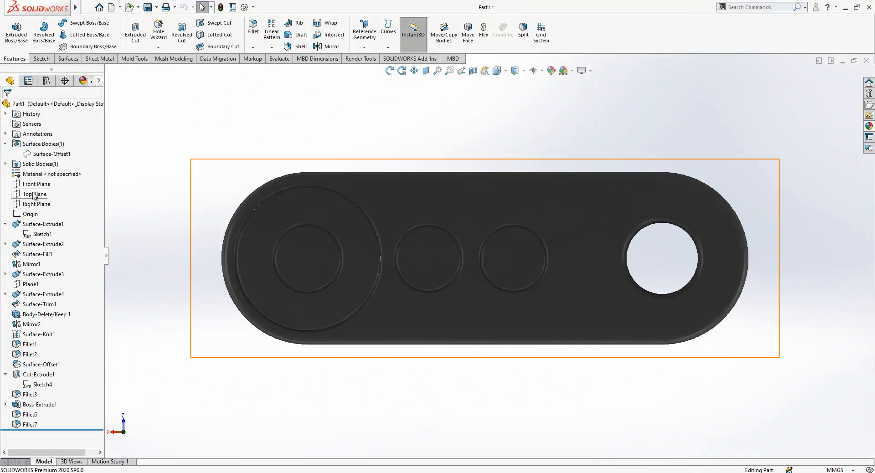
Sketch concentric ring circles on Top Plane: 20 mm from origin, Ø7.50, 1.50 mm wide
{"action": "left_click", "coordinate": [36, 194]}
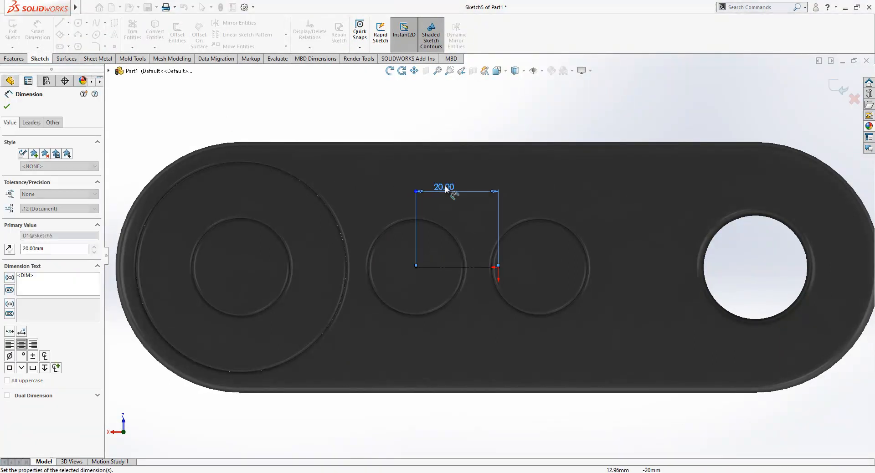
{"action": "left_click", "coordinate": [78, 22]}
{"action": "type", "text": "1.7"}
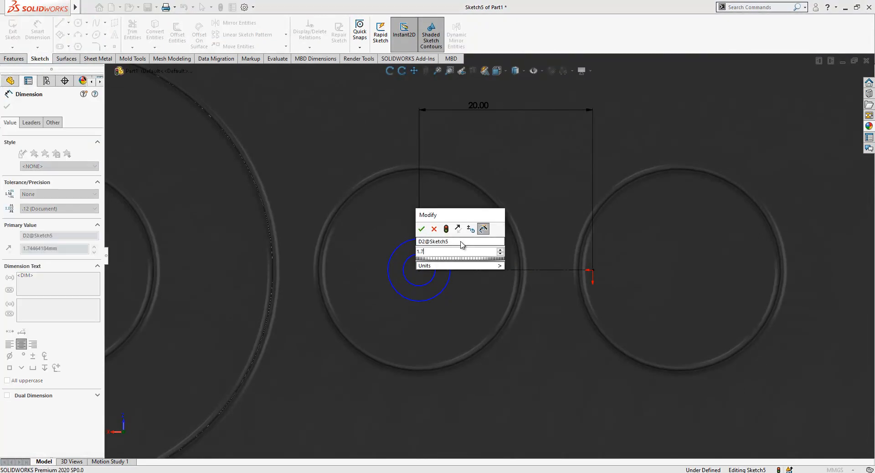
{"action": "left_click", "coordinate": [422, 229]}
{"action": "type", "text": "7"}
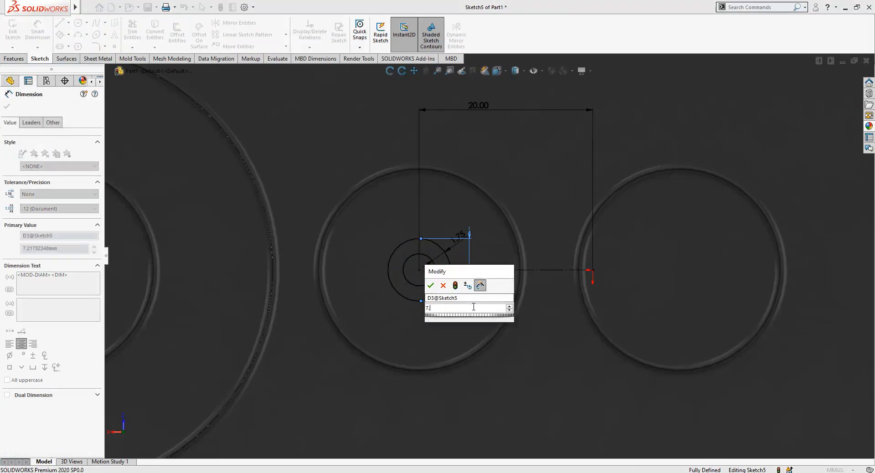
{"action": "left_click", "coordinate": [431, 285]}
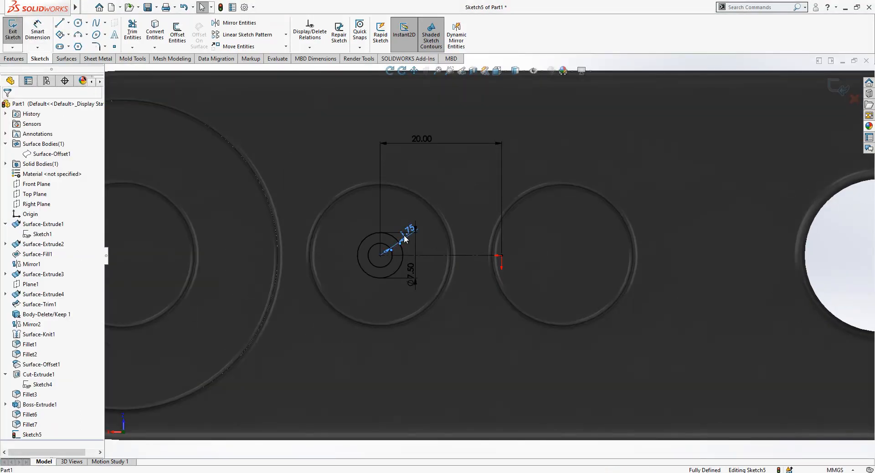
{"action": "double_click", "coordinate": [410, 228]}
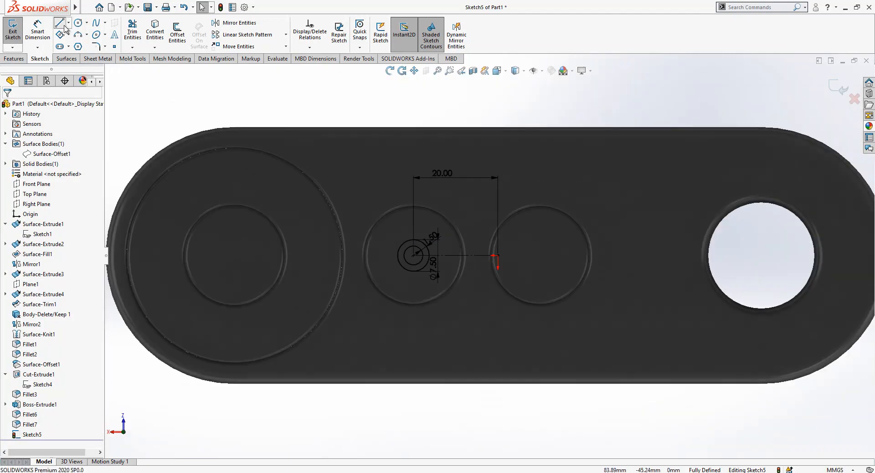
Draw a construction center rectangle on the second small button
{"action": "left_click_drag", "start_coordinate": [493, 256], "coordinate": [546, 262]}
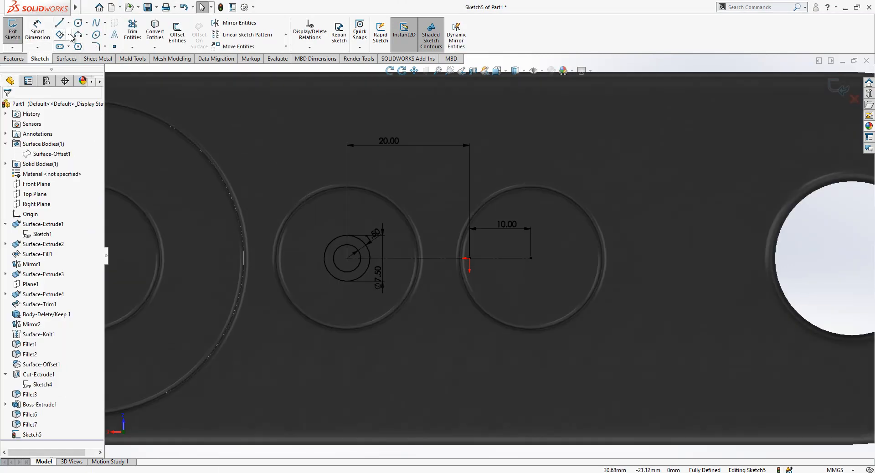
{"action": "left_click", "coordinate": [61, 22]}
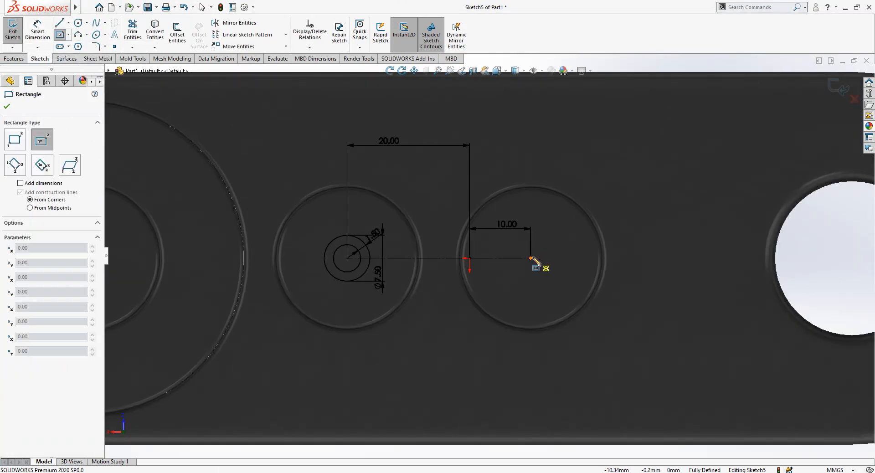
{"action": "left_click", "coordinate": [530, 258]}
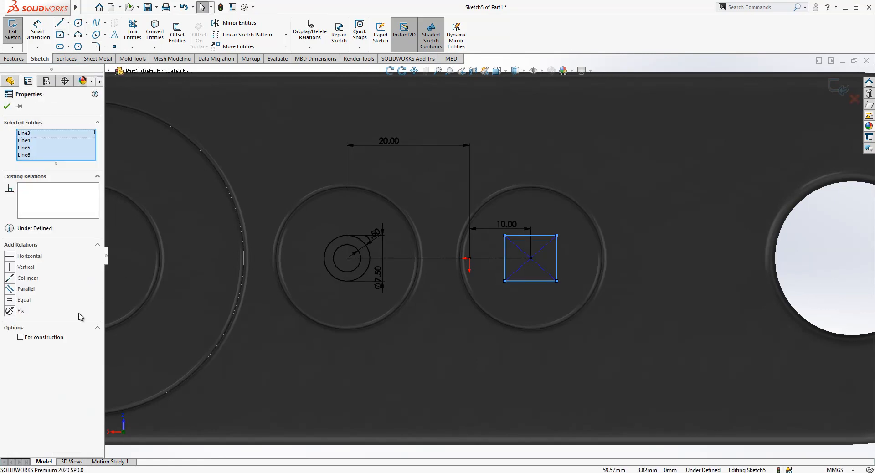
{"action": "left_click", "coordinate": [20, 337]}
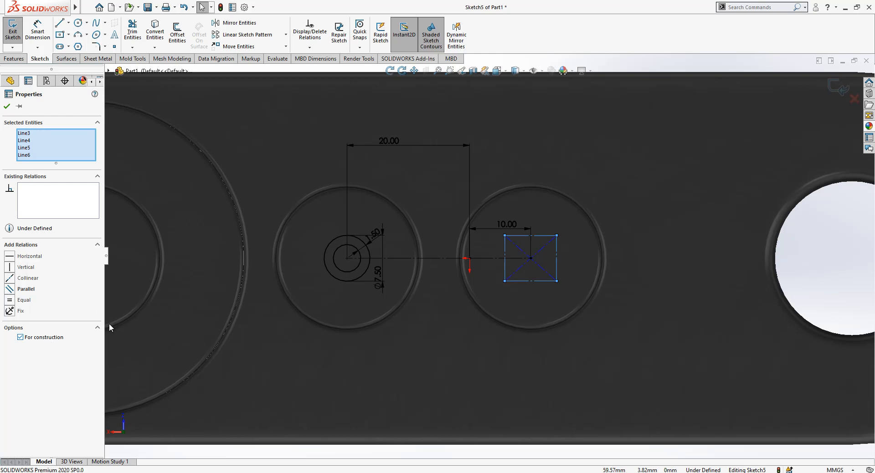
{"action": "left_click", "coordinate": [530, 236]}
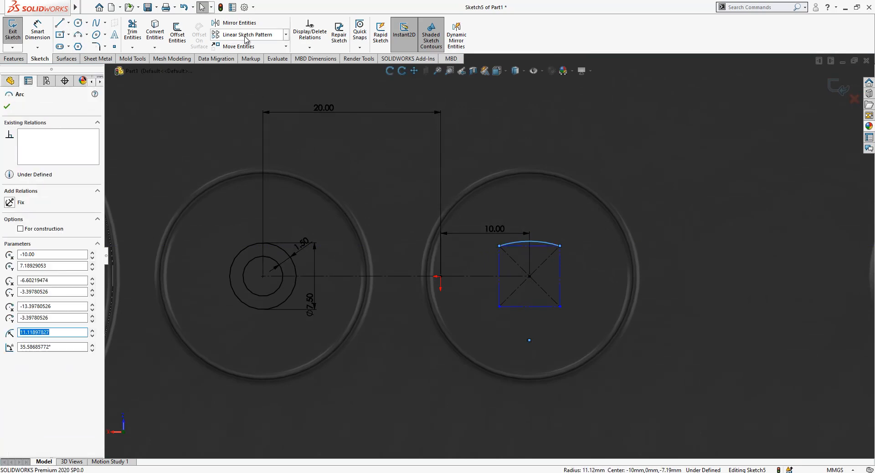
Circular-pattern the side arc around the square's centre and dimension it R10
{"action": "left_click", "coordinate": [286, 34]}
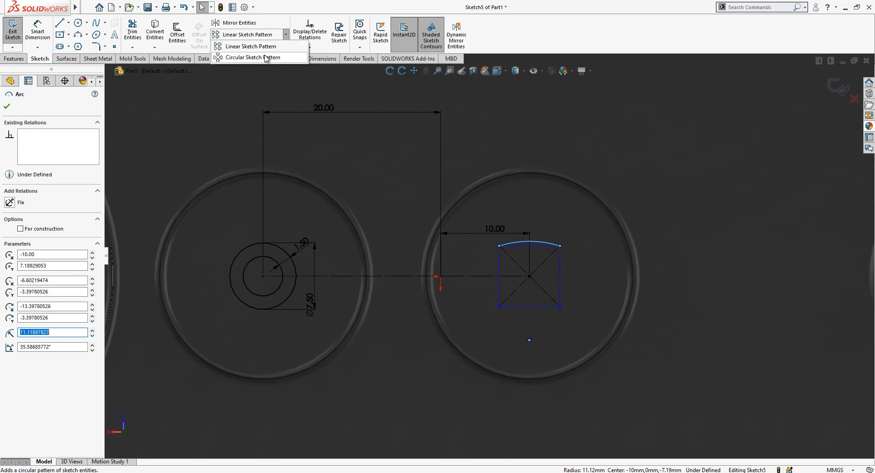
{"action": "left_click", "coordinate": [256, 58]}
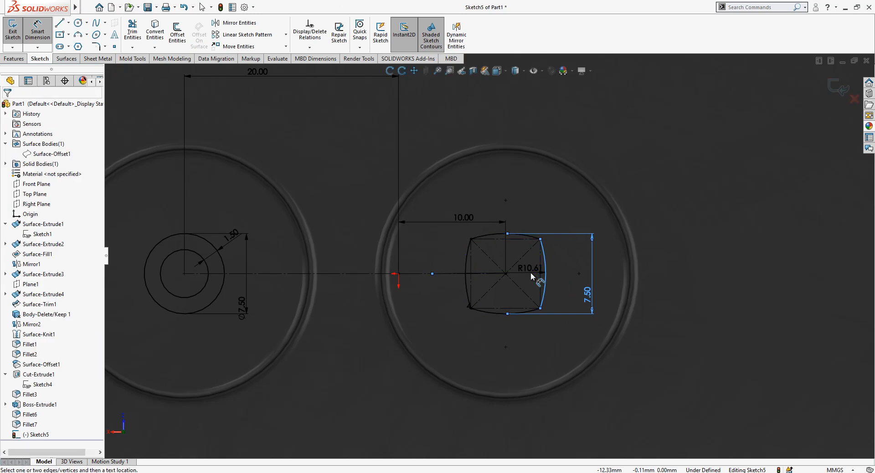
{"action": "left_click", "coordinate": [537, 268]}
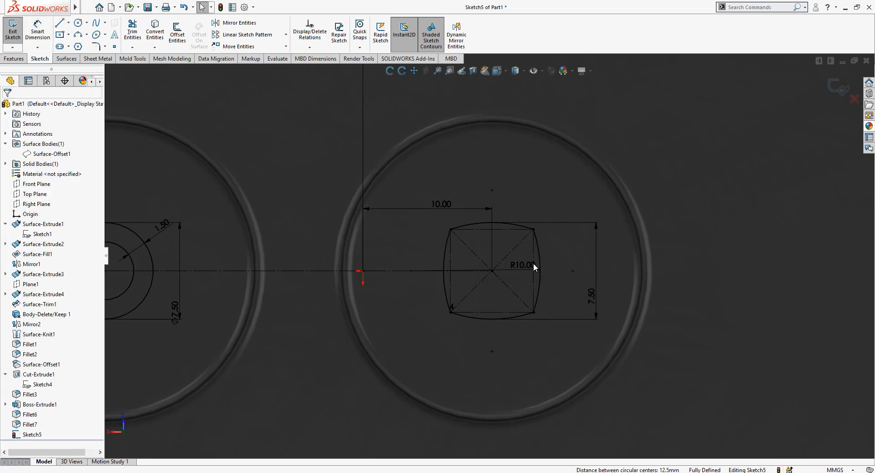
Offset the rounded-square outline inward by 1 mm
{"action": "left_click", "coordinate": [177, 30]}
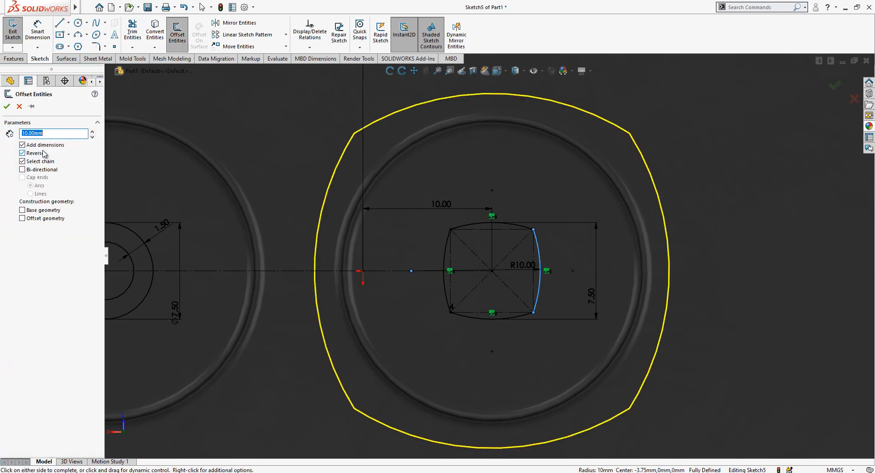
{"action": "type", "text": "1."}
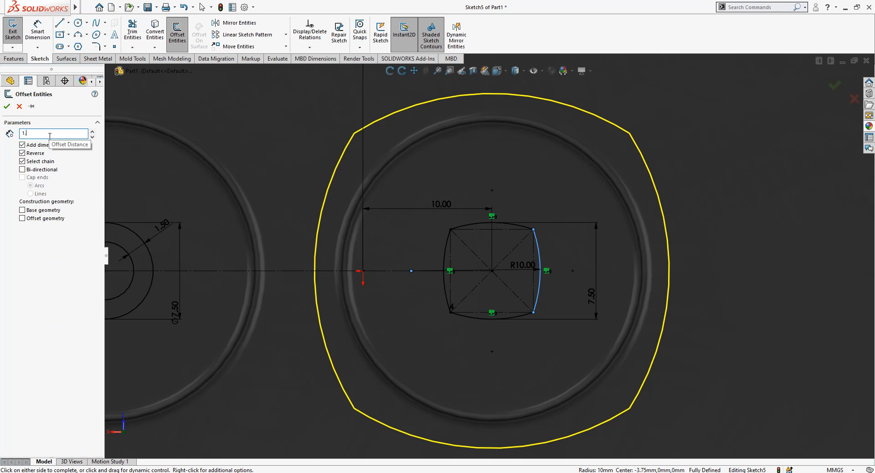
{"action": "left_click", "coordinate": [7, 106]}
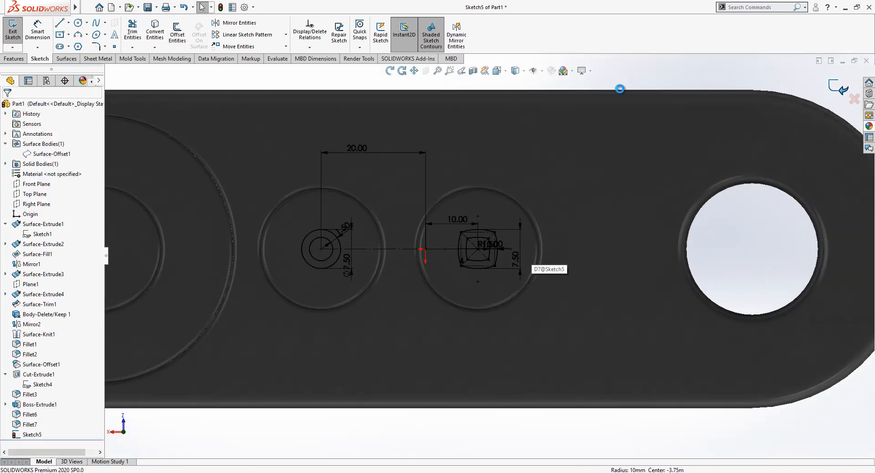
Split Sketch5's ring and square outlines into the button faces and colour them white
{"action": "left_click", "coordinate": [12, 29]}
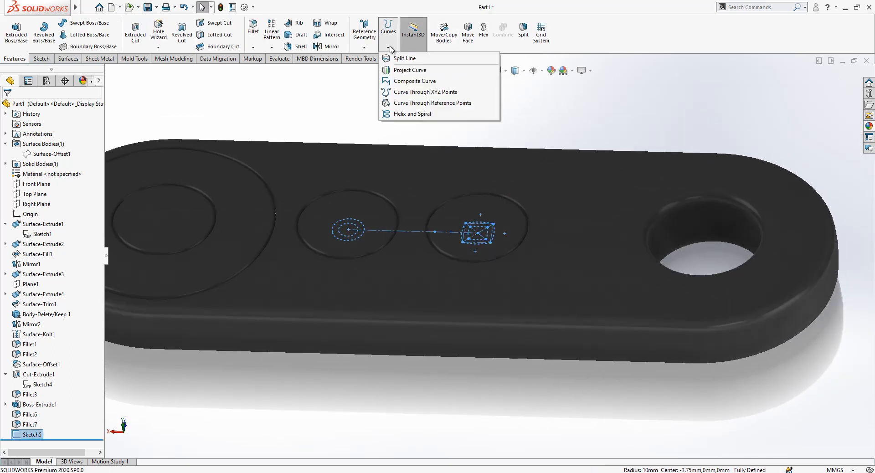
{"action": "left_click", "coordinate": [404, 58]}
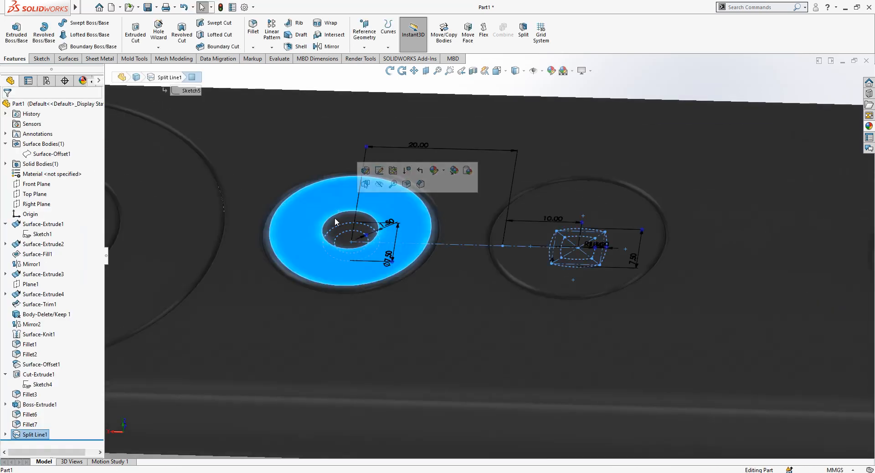
{"action": "left_click", "coordinate": [524, 70]}
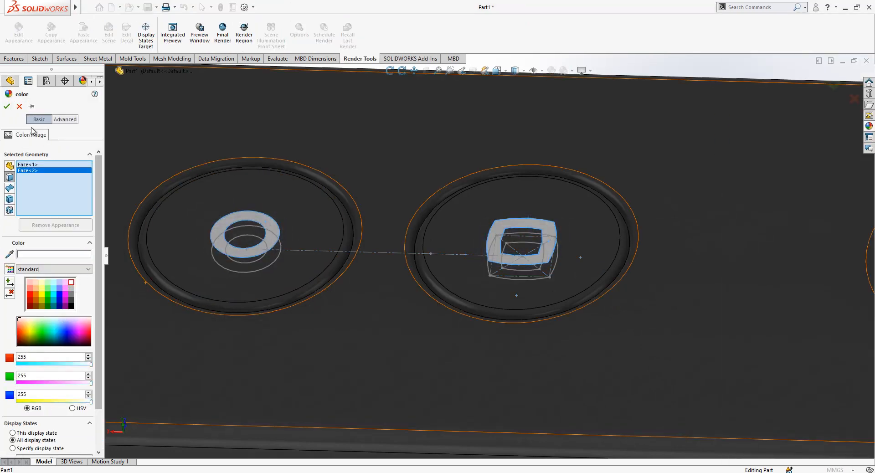
{"action": "left_click", "coordinate": [6, 107]}
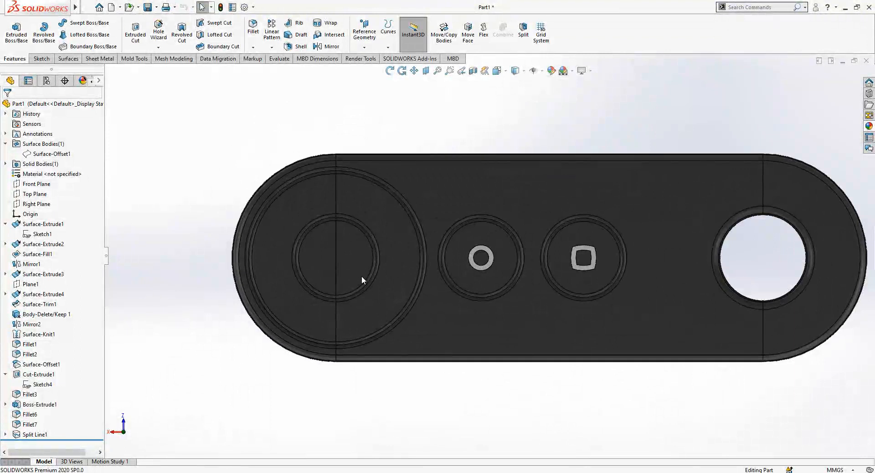
{"action": "mouse_move", "coordinate": [335, 201]}
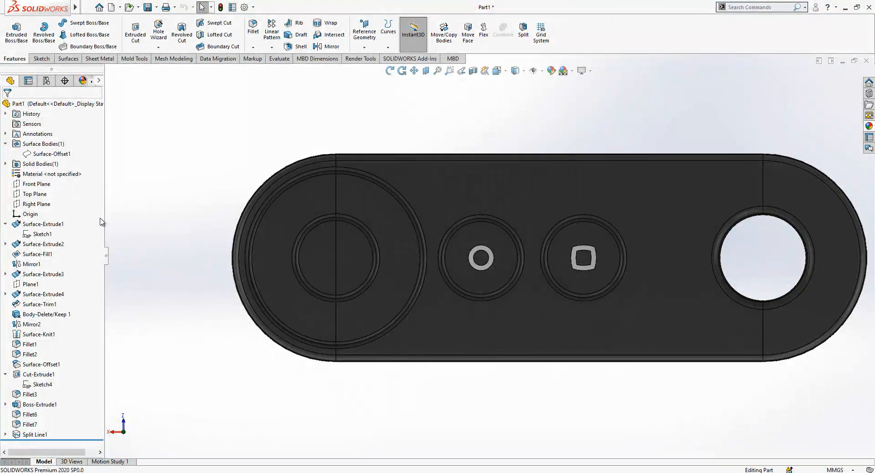
Offset the chevron lines 0.75 mm to both sides with arc end caps in Sketch6
{"action": "left_click", "coordinate": [34, 194]}
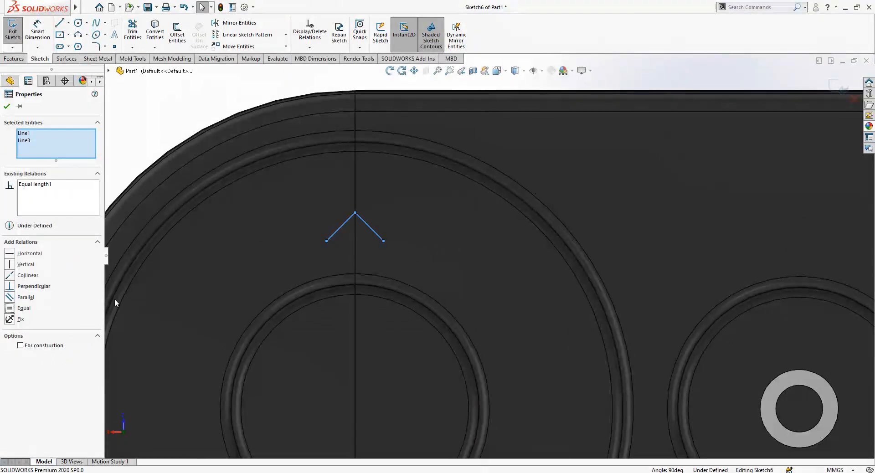
{"action": "left_click", "coordinate": [176, 32]}
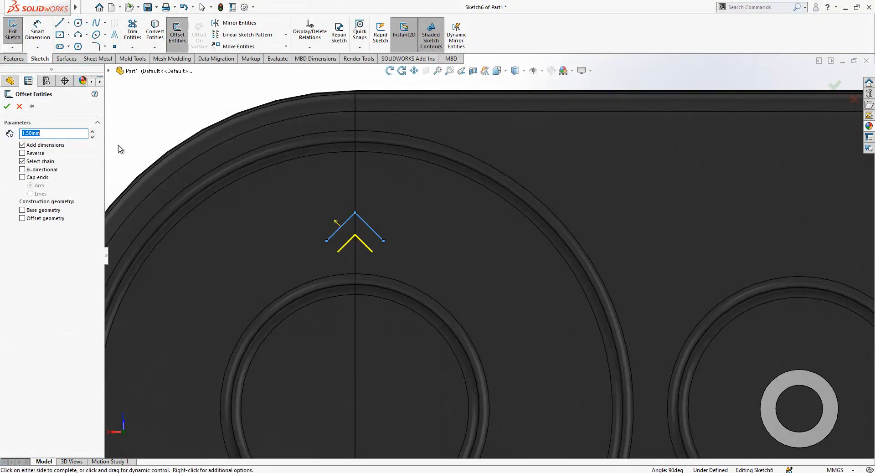
{"action": "left_click", "coordinate": [23, 170]}
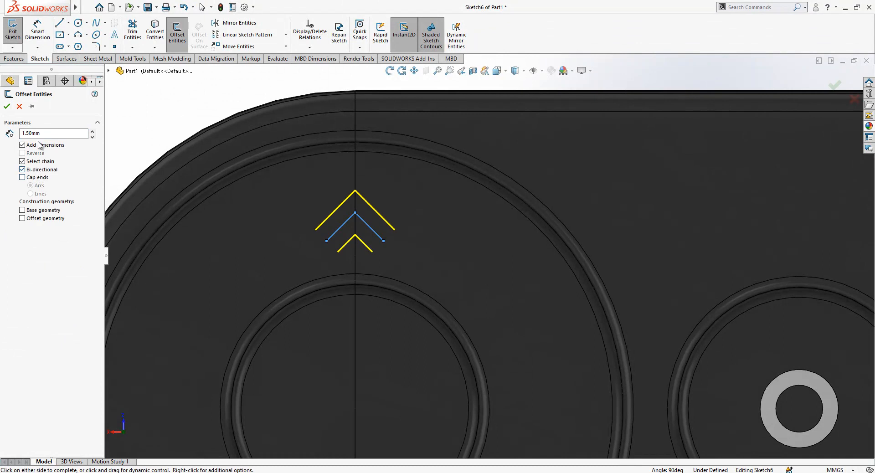
{"action": "type", "text": "0"}
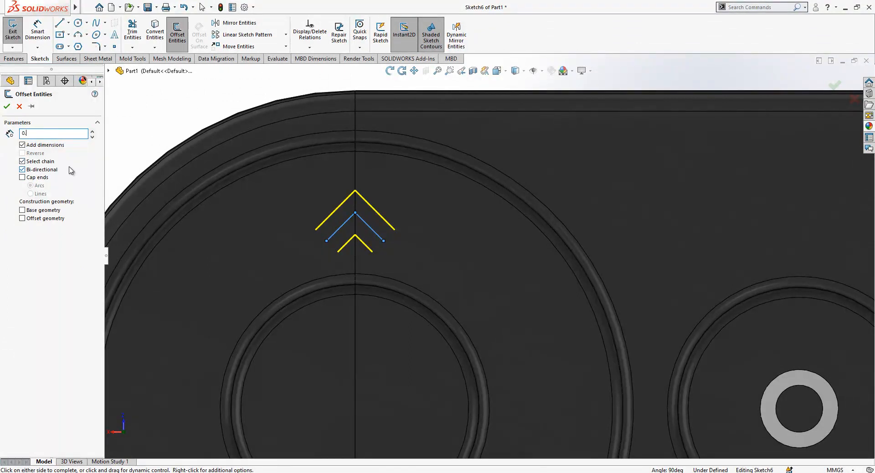
{"action": "type", "text": "0.75mm"}
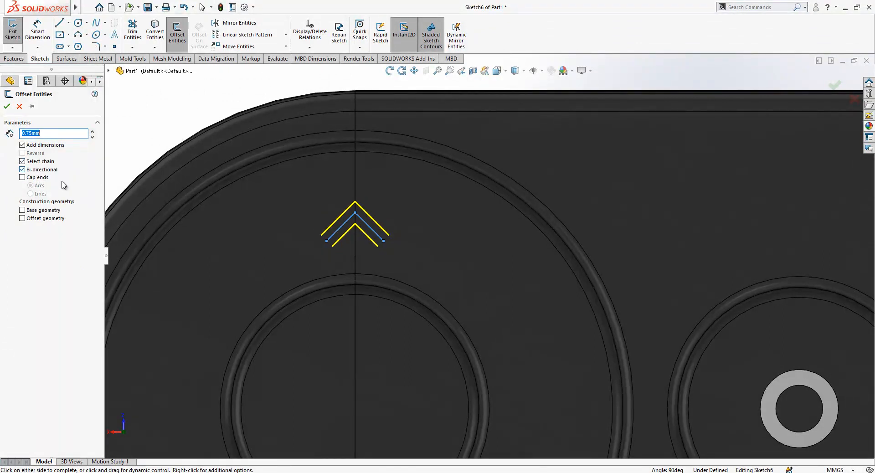
{"action": "left_click", "coordinate": [23, 178]}
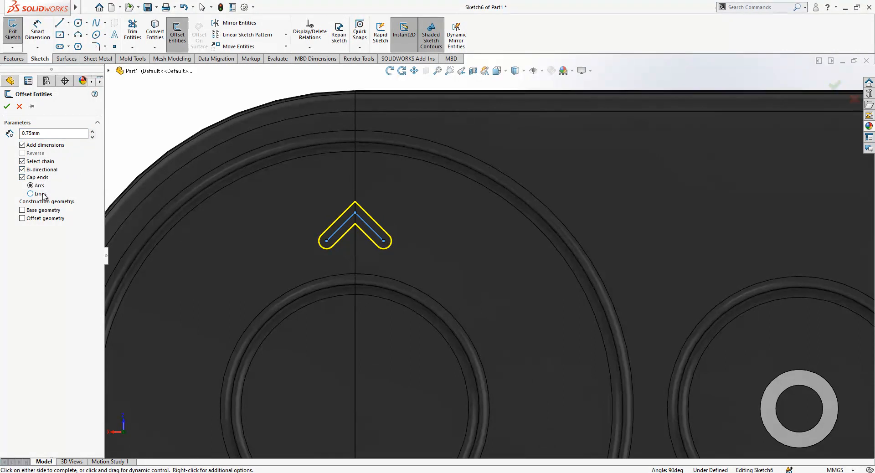
{"action": "left_click", "coordinate": [31, 194]}
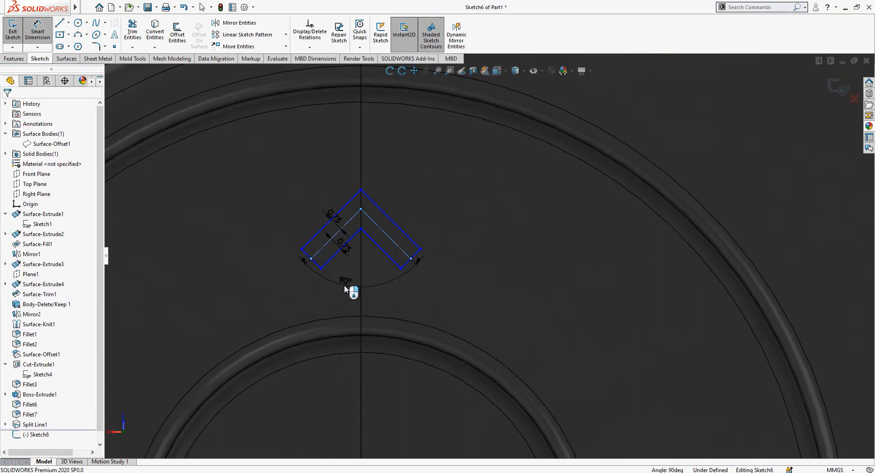
Dimension the chevron arms at 4.00 mm and the angle at 90°
{"action": "left_click", "coordinate": [345, 281]}
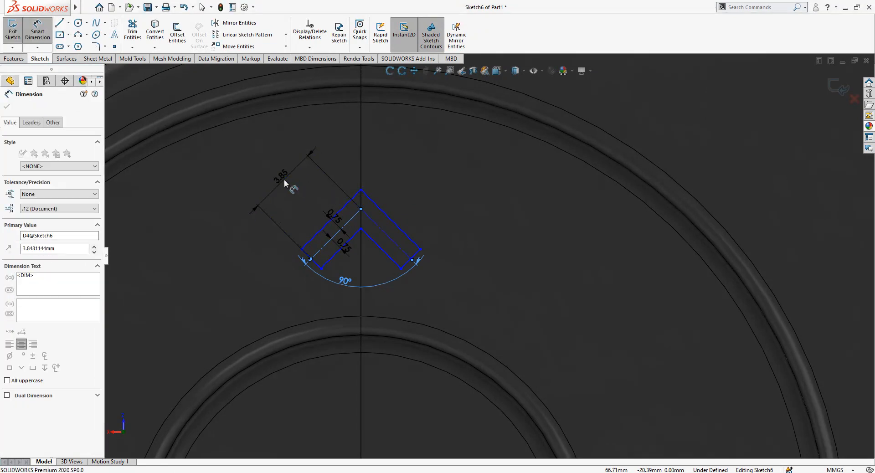
{"action": "double_click", "coordinate": [279, 179]}
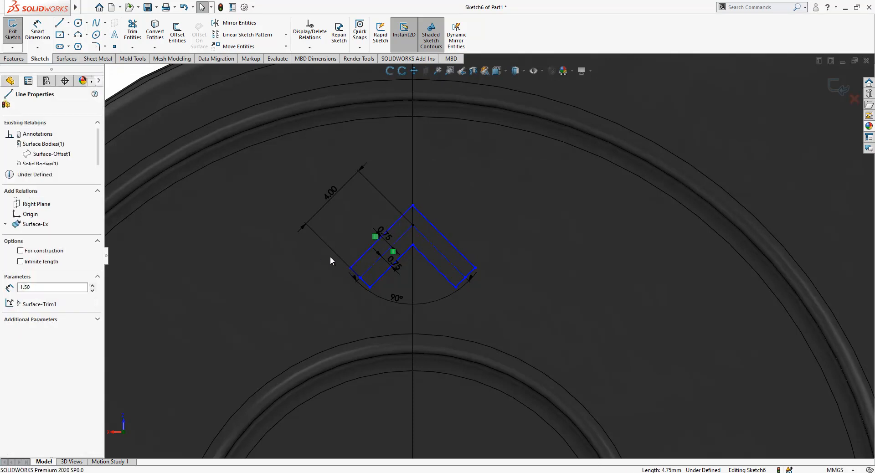
{"action": "left_click", "coordinate": [390, 268]}
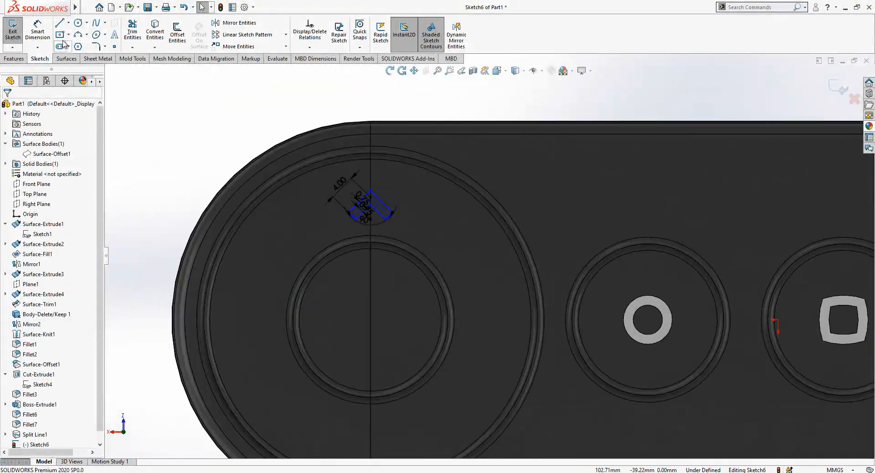
Split Sketch6's four arrows into the ring faces and colour the arrow faces light grey
{"action": "left_click", "coordinate": [58, 23]}
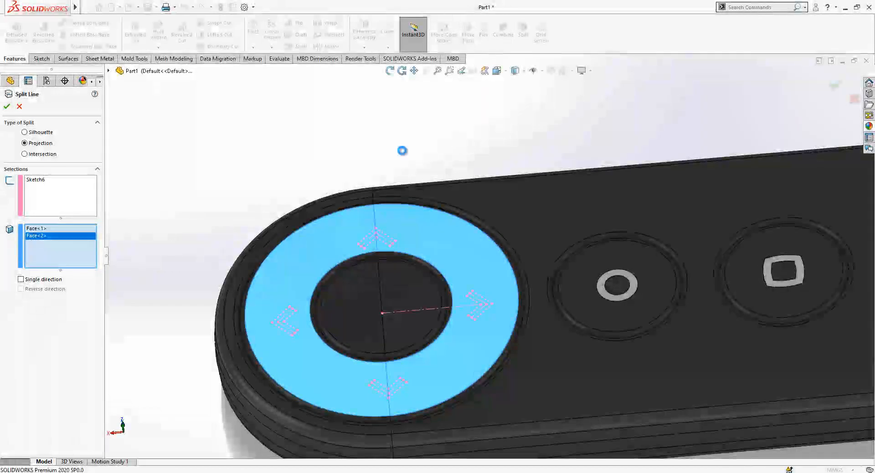
{"action": "left_click", "coordinate": [7, 107]}
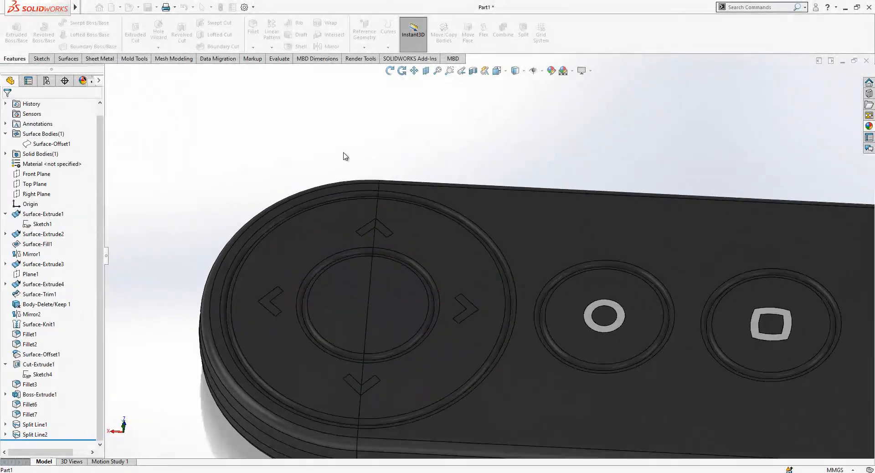
{"action": "right_click", "coordinate": [367, 211]}
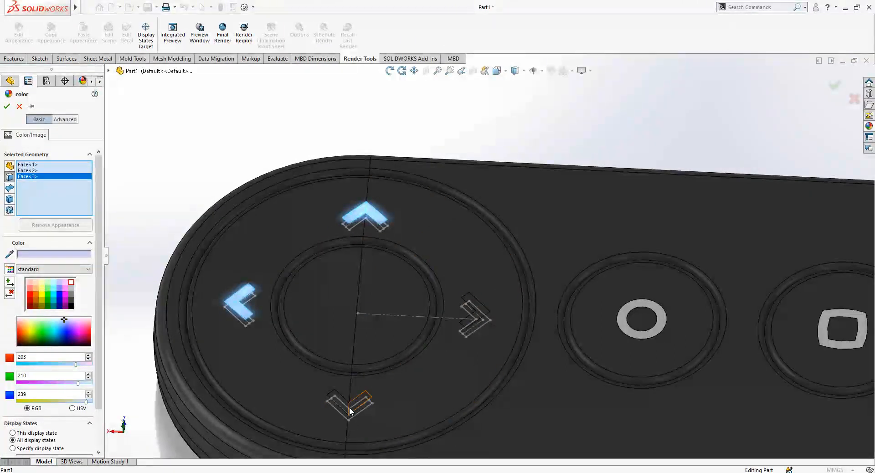
{"action": "left_click", "coordinate": [350, 404]}
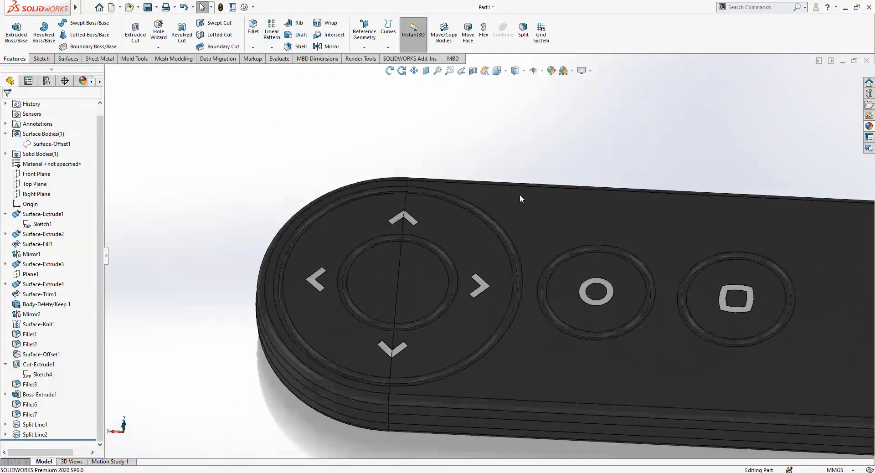
Switch the scene background to Plain White
{"action": "left_click_drag", "start_coordinate": [519, 199], "coordinate": [540, 174]}
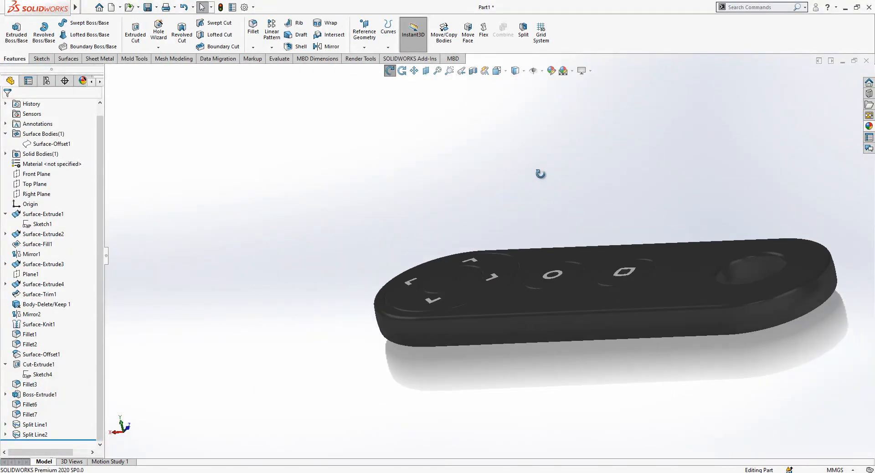
{"action": "left_click", "coordinate": [563, 70]}
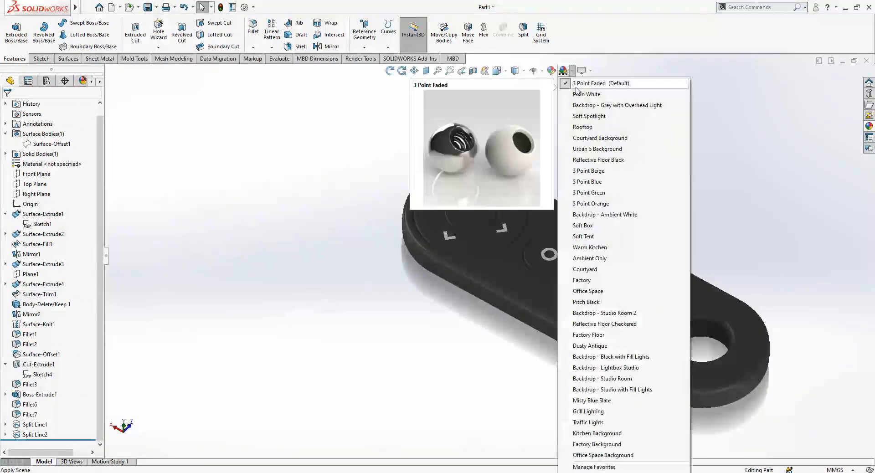
{"action": "left_click", "coordinate": [583, 70]}
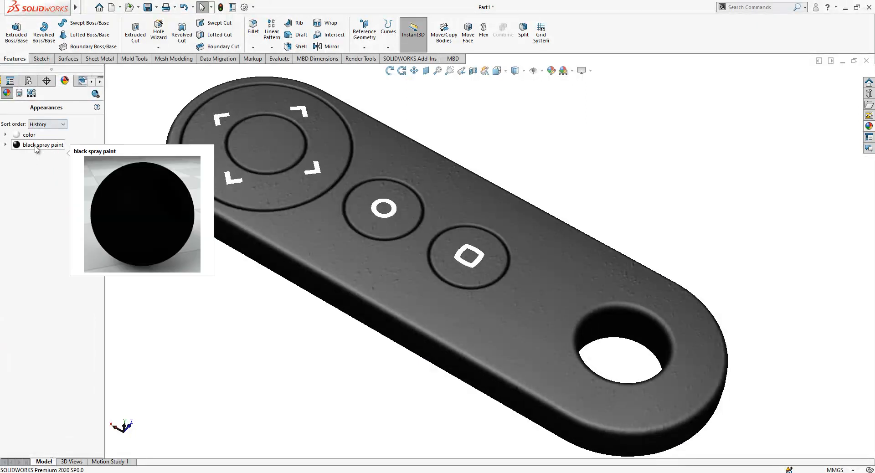
Give the black spray paint appearance an advanced bump-mapped surface finish and confirm it
{"action": "left_click", "coordinate": [41, 144]}
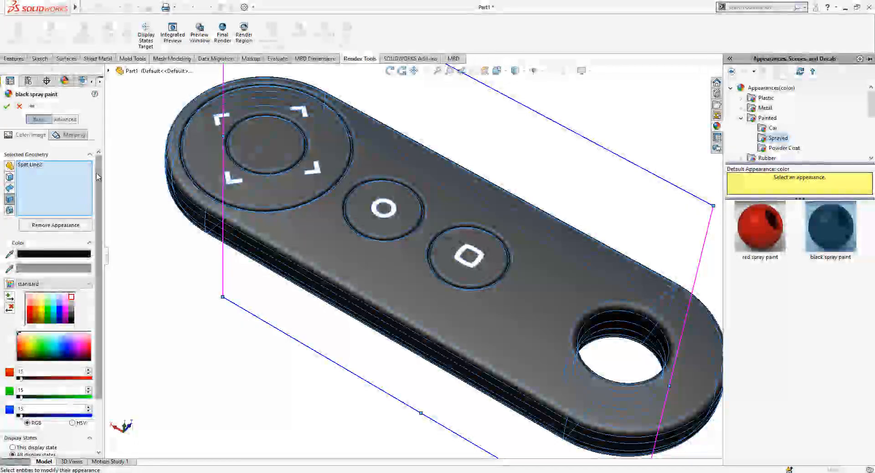
{"action": "left_click", "coordinate": [64, 119]}
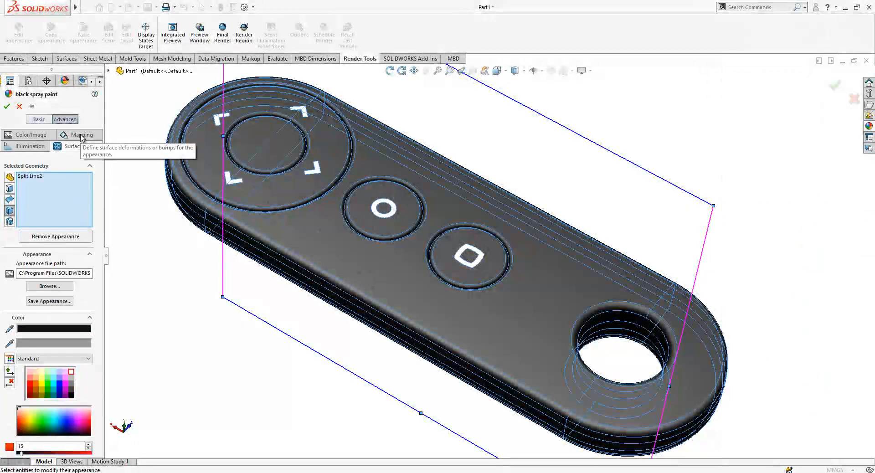
{"action": "left_click", "coordinate": [82, 147]}
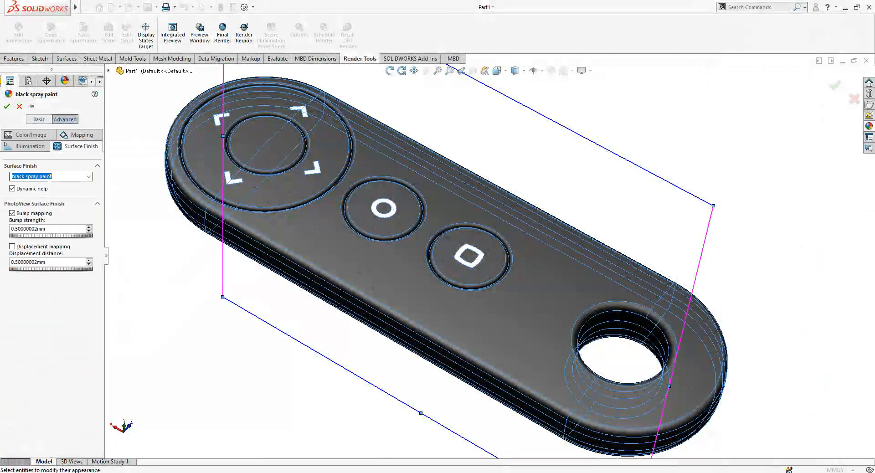
{"action": "left_click", "coordinate": [50, 176]}
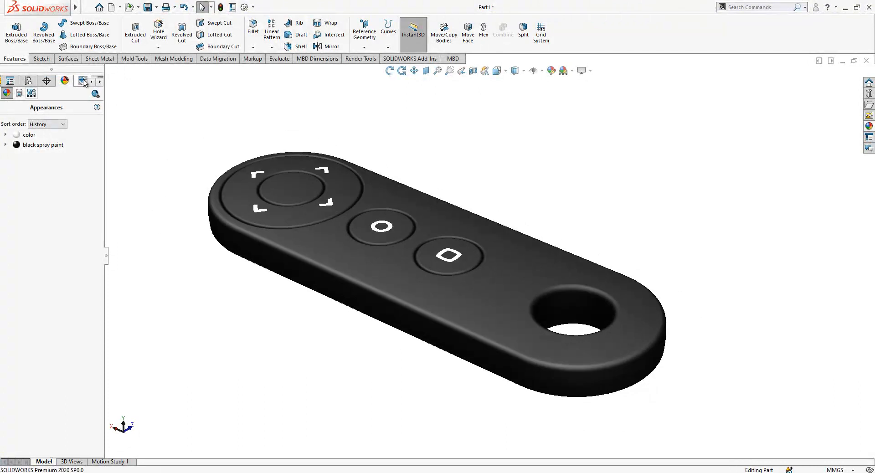
Create Split1 using Plane1 as the trim tool, cutting the remote into two solid bodies
{"action": "left_click", "coordinate": [9, 80]}
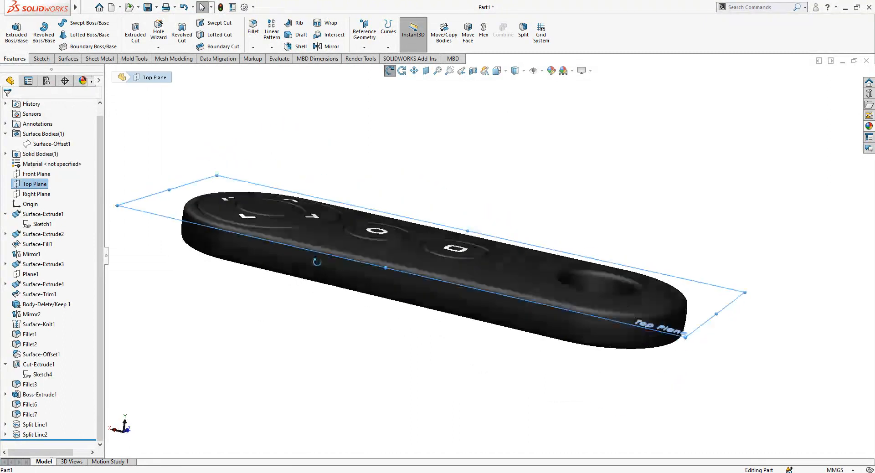
{"action": "left_click", "coordinate": [31, 274]}
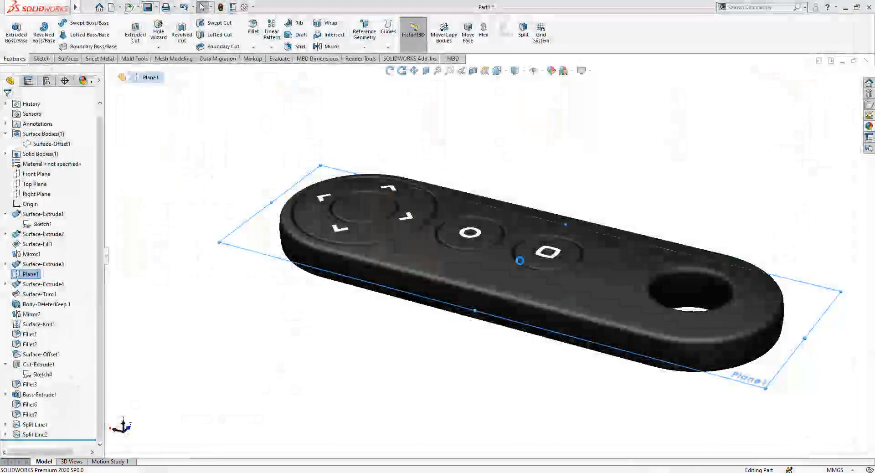
{"action": "left_click", "coordinate": [522, 31]}
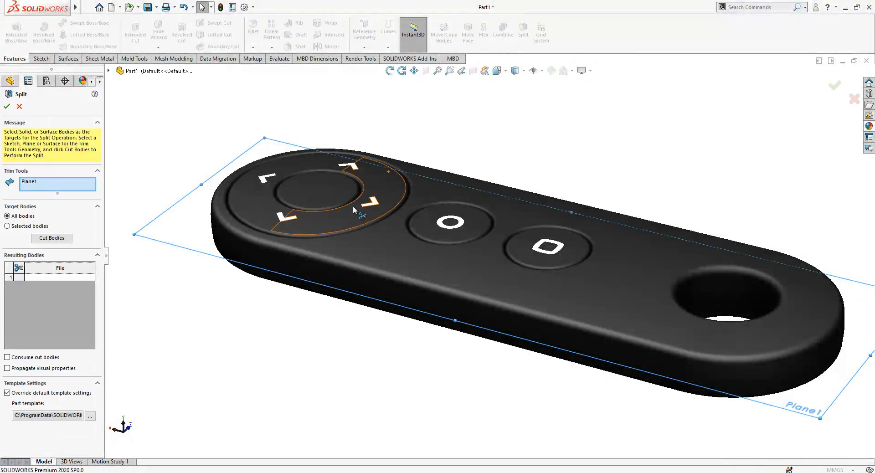
{"action": "left_click", "coordinate": [52, 238]}
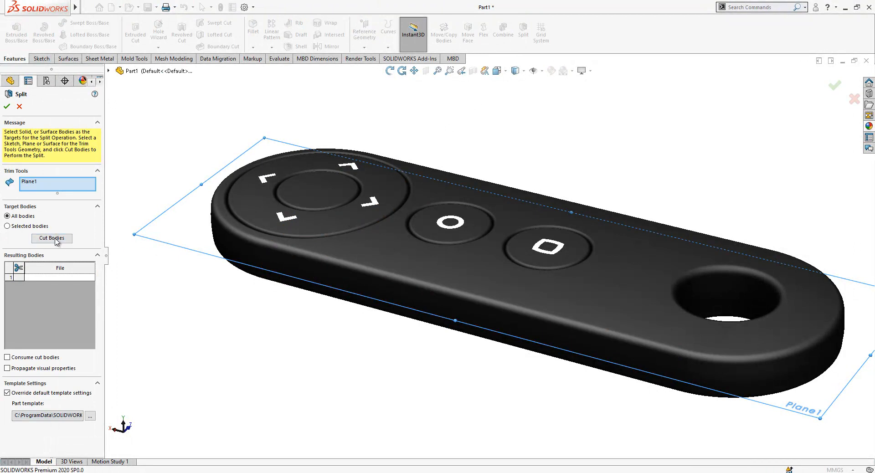
{"action": "left_click", "coordinate": [52, 239]}
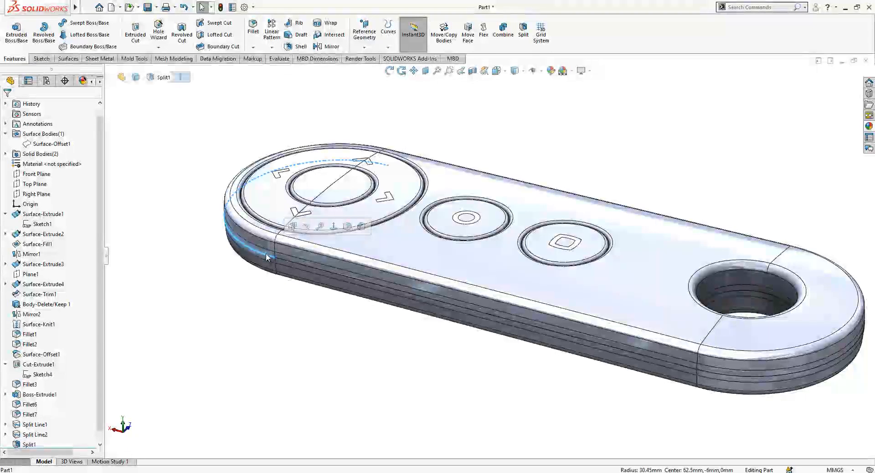
Edit Part1's black spray paint appearance and switch its surface finish to Brushed
{"action": "left_click", "coordinate": [252, 27]}
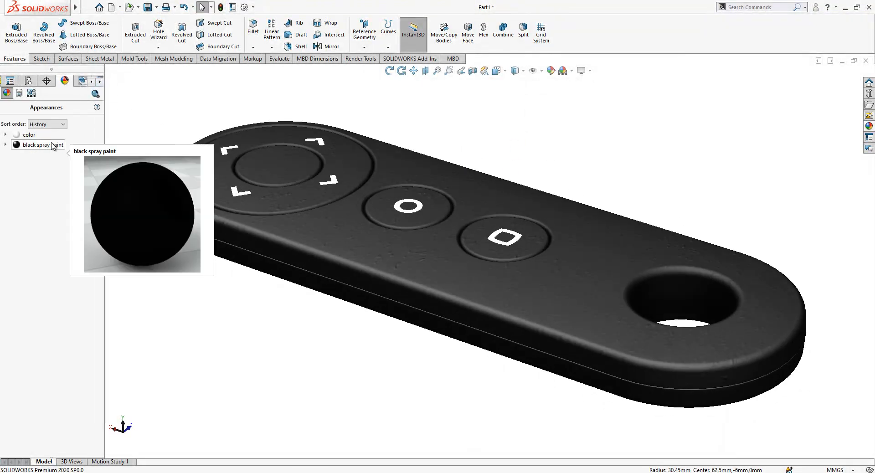
{"action": "left_click", "coordinate": [39, 144]}
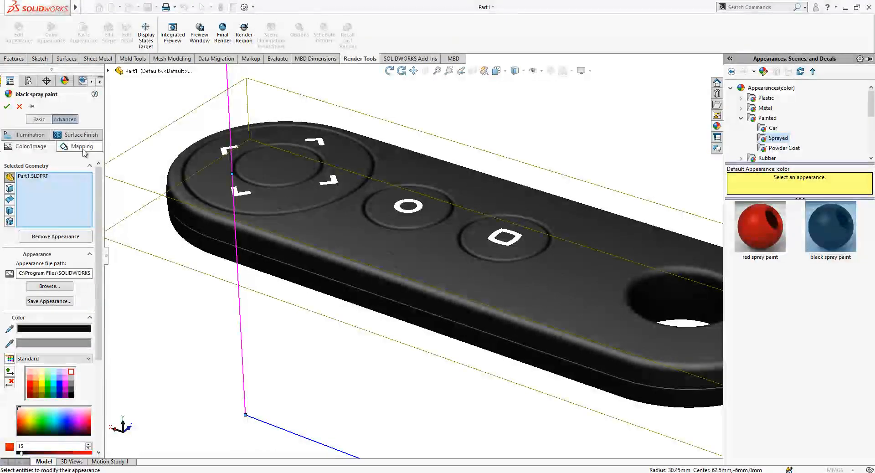
{"action": "left_click", "coordinate": [81, 146]}
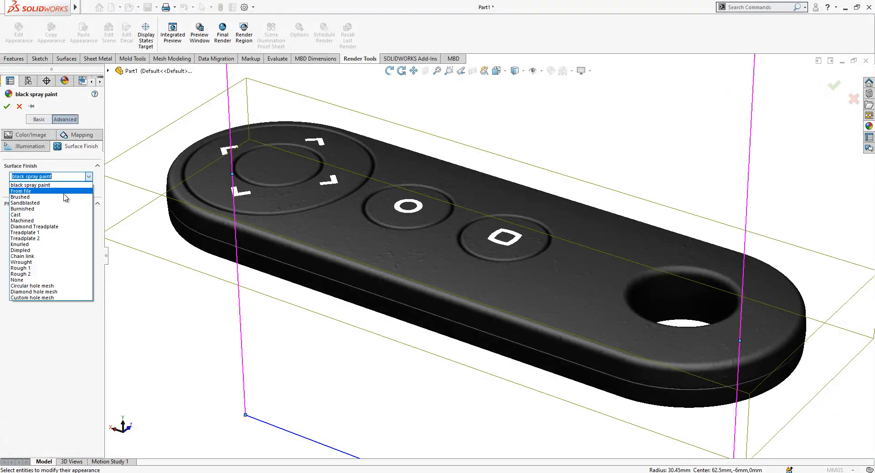
{"action": "left_click", "coordinate": [20, 197]}
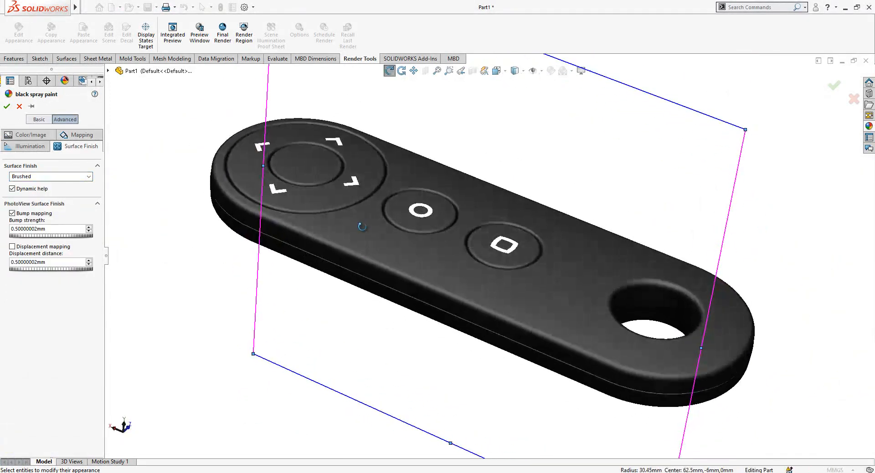